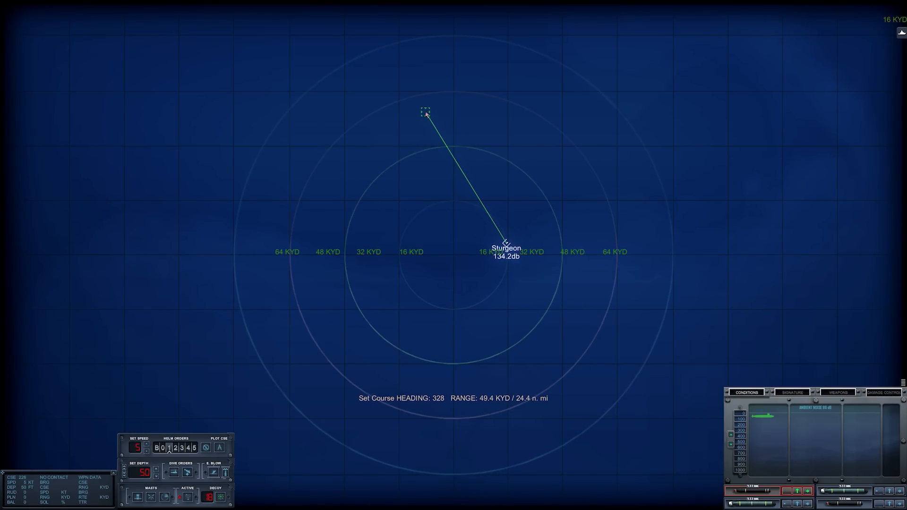
Order the Sturgeon onto heading 328, then plot a further course to heading 166
click(425, 113)
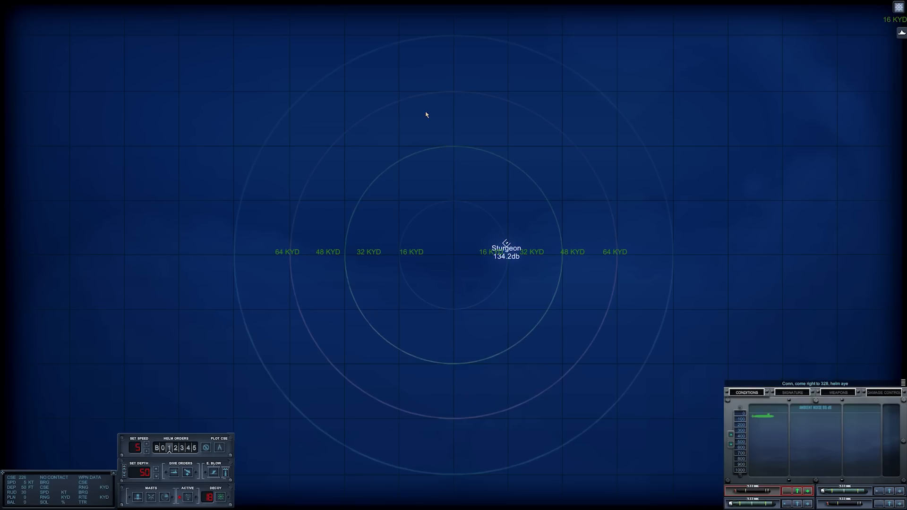
mouse_move(352, 176)
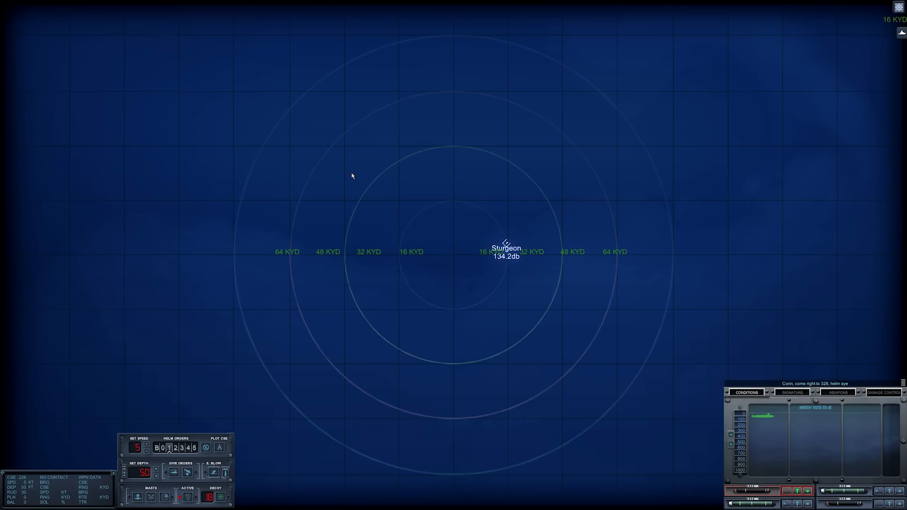
mouse_move(348, 429)
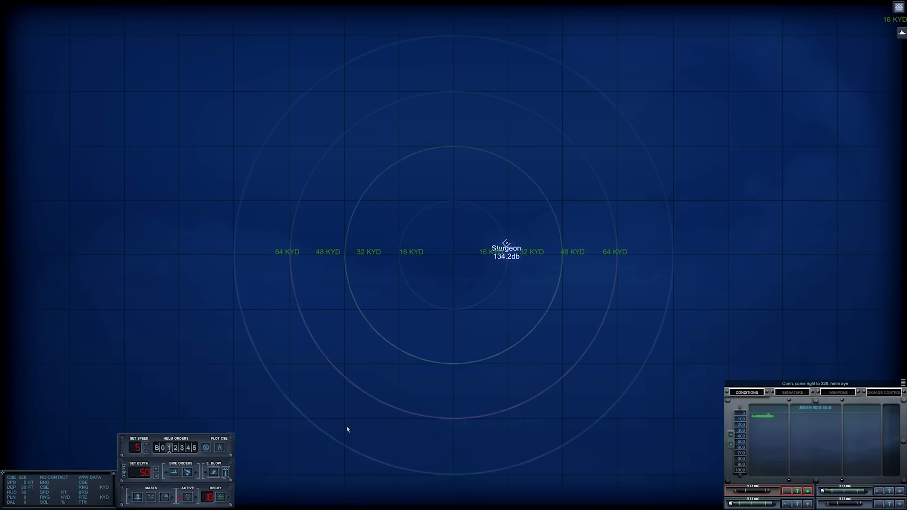
click(489, 54)
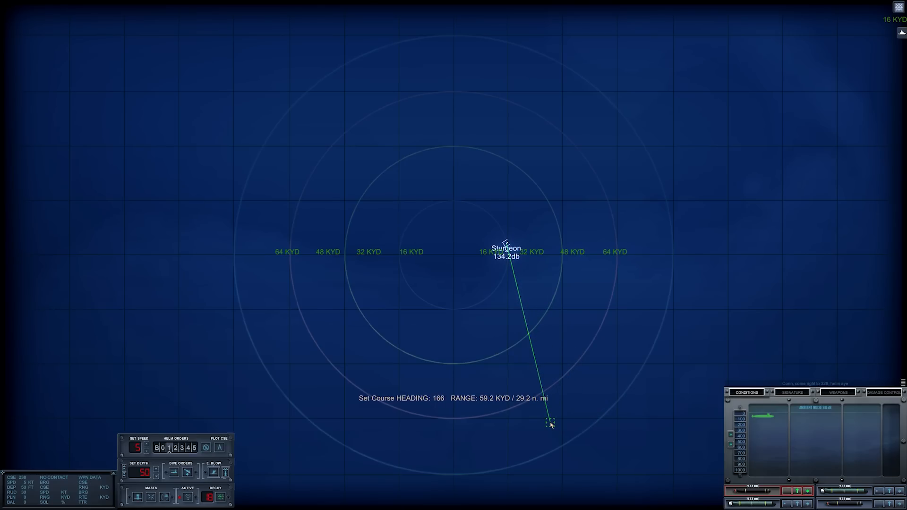
click(549, 423)
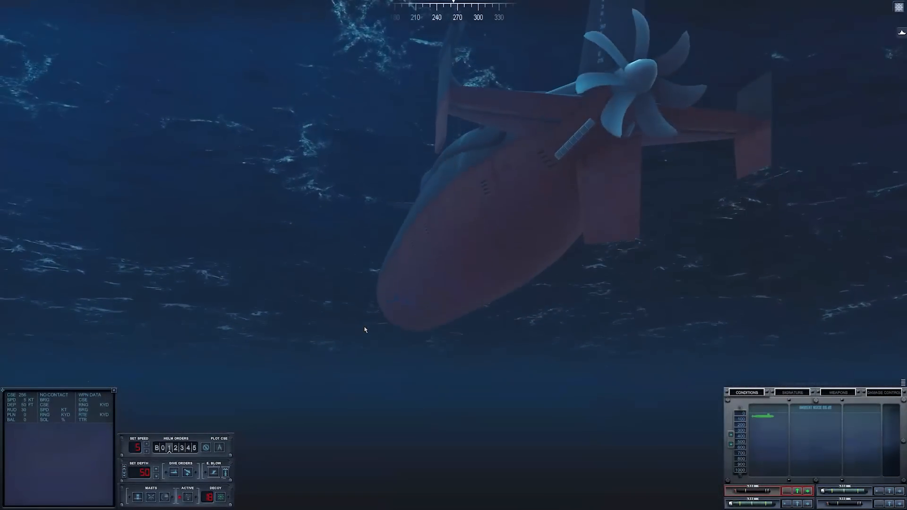
Return to the tactical map to order 200 ft depth and deploy the towed array
click(157, 479)
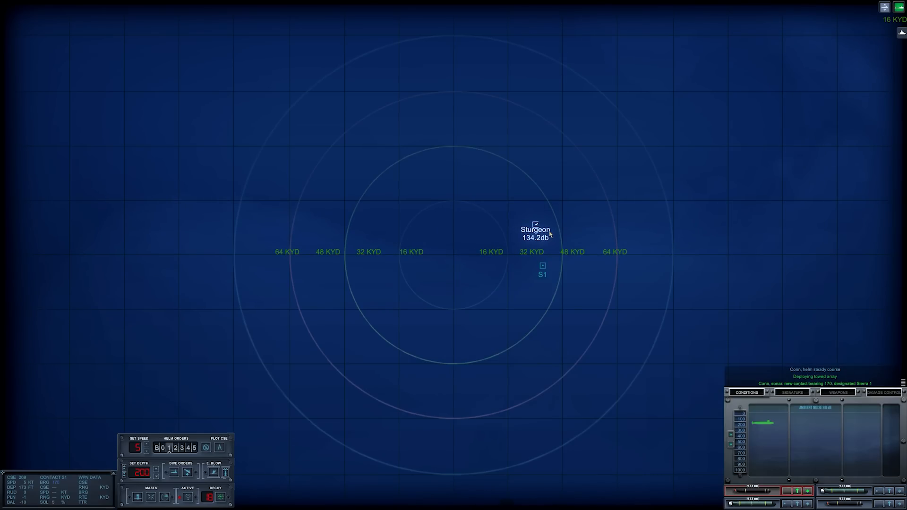
Zoom the map to 4 KYD and select contact S1 for sonar signature analysis
scroll(up, 3)
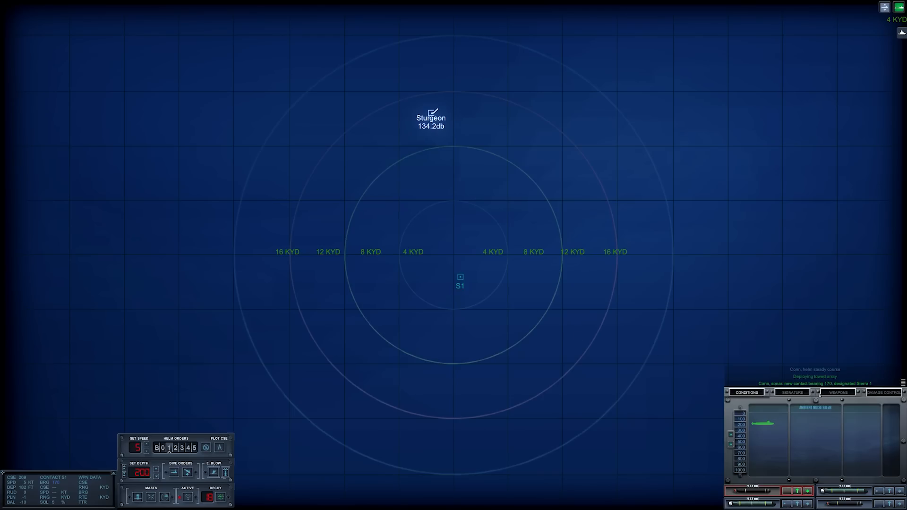
click(792, 393)
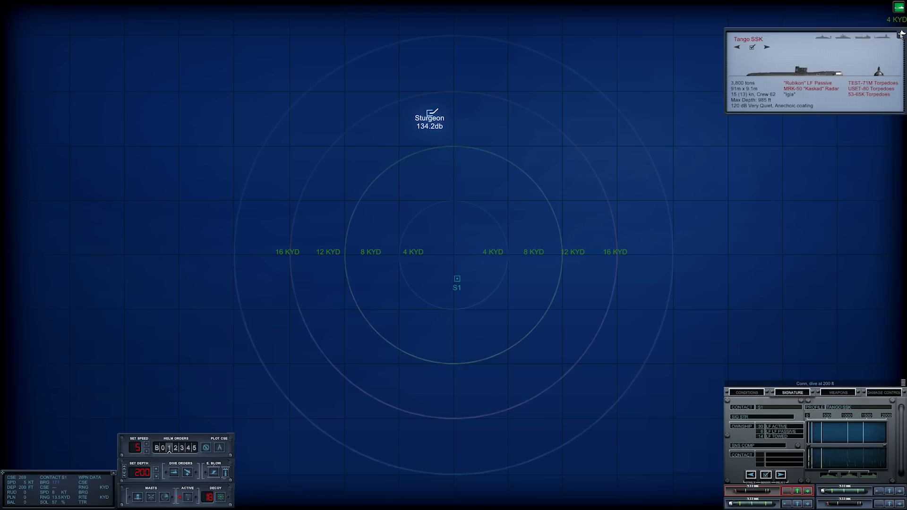
Compare S1 against the Kilo SS and Tango SSK profiles and classify it as Tango SSK
click(767, 47)
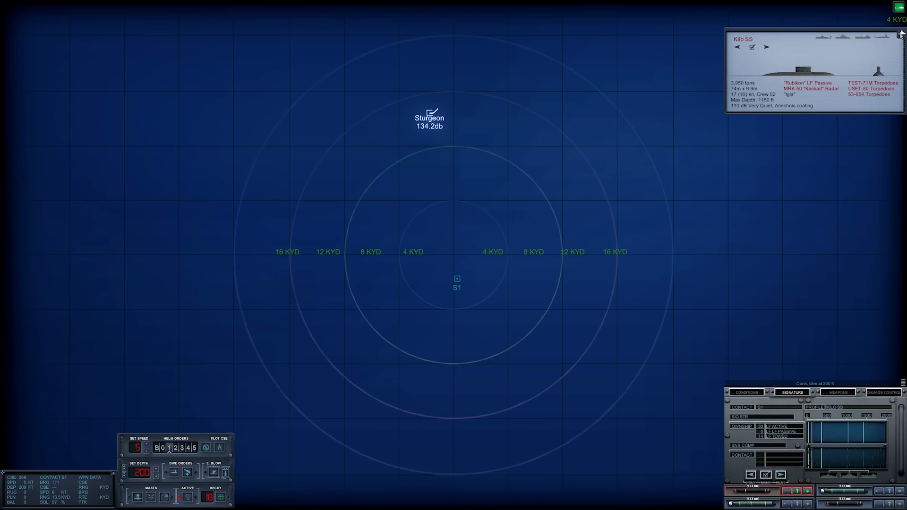
click(768, 47)
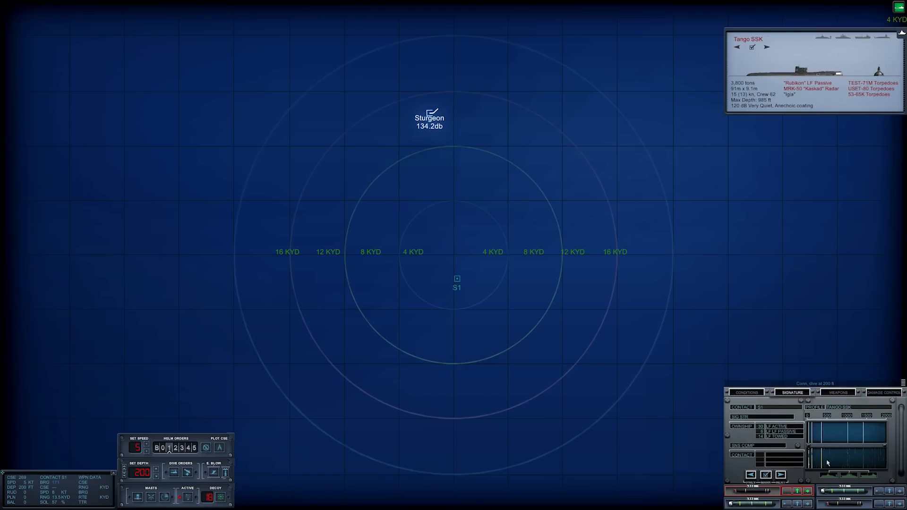
mouse_move(850, 455)
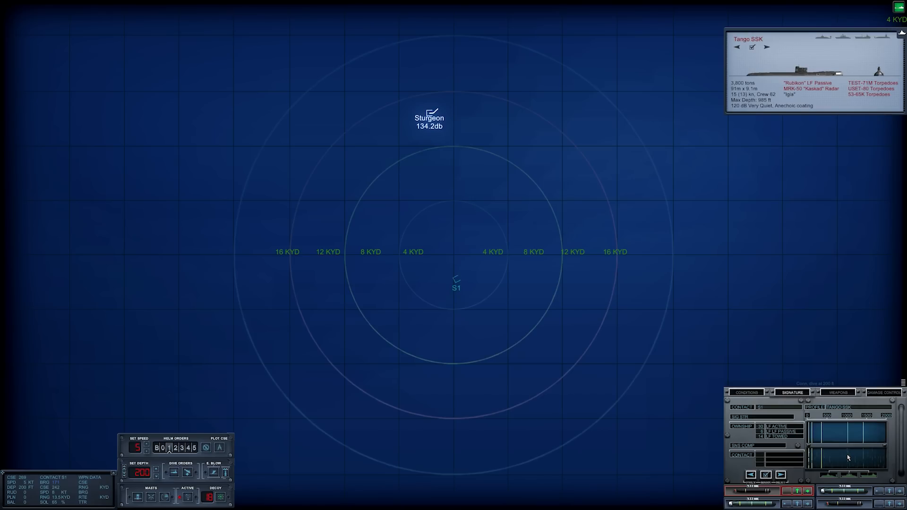
click(767, 47)
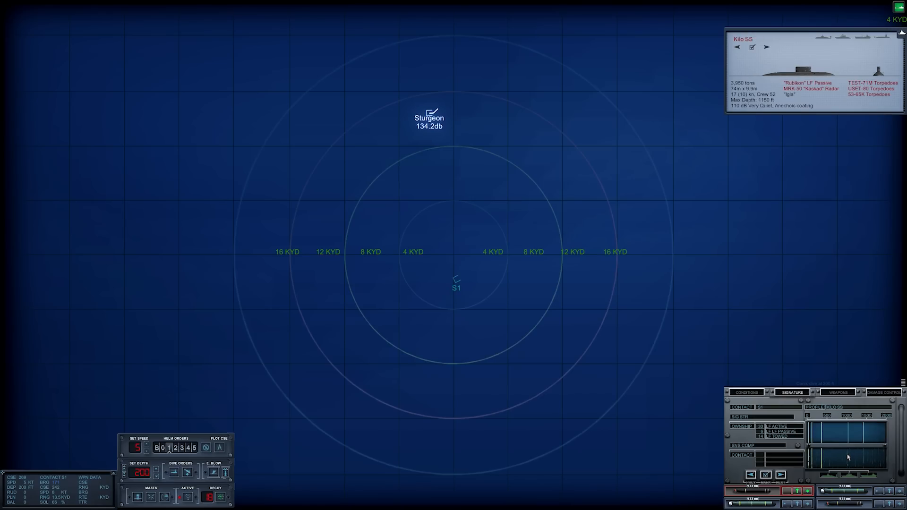
click(767, 47)
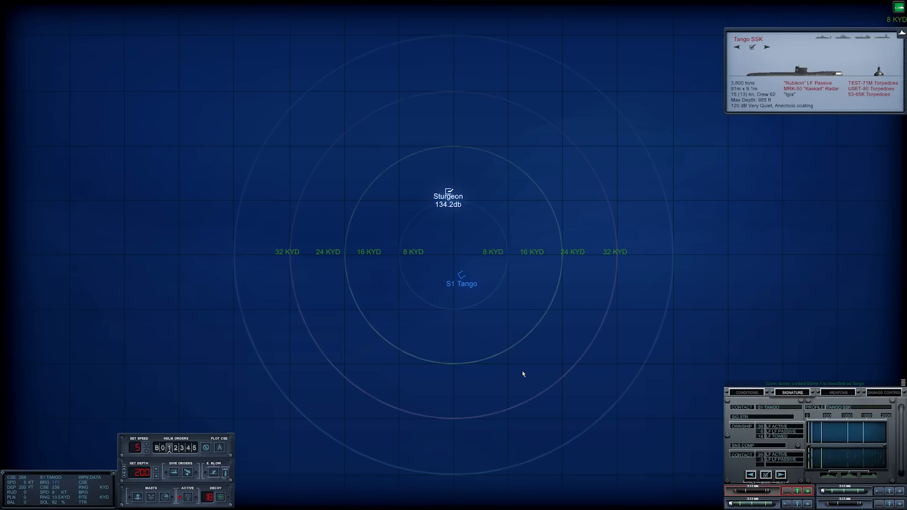
mouse_move(545, 322)
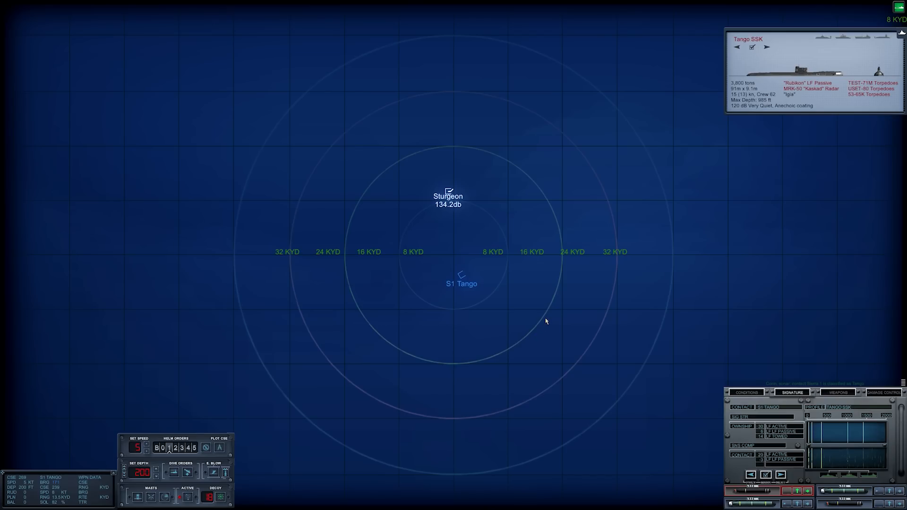
mouse_move(550, 333)
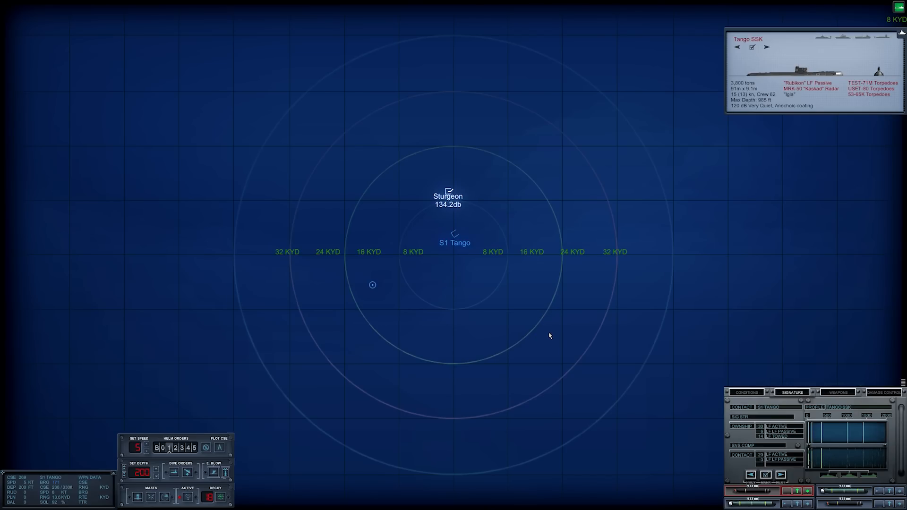
mouse_move(629, 260)
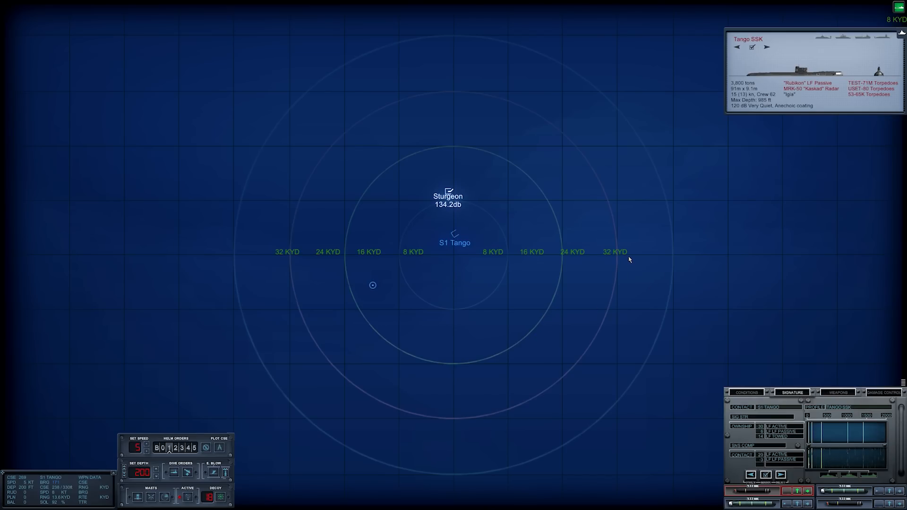
Check the boat's conditions display, then return to S1's sonar signature while closing in
click(746, 392)
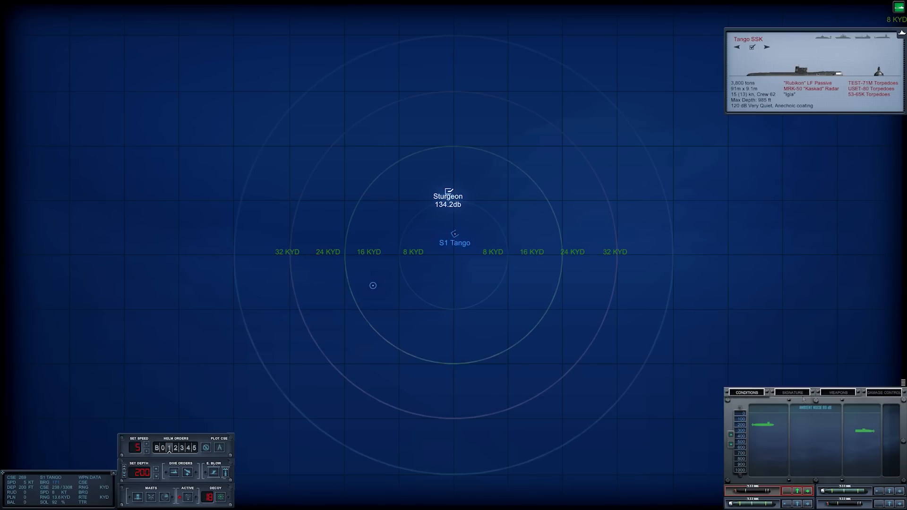
click(792, 392)
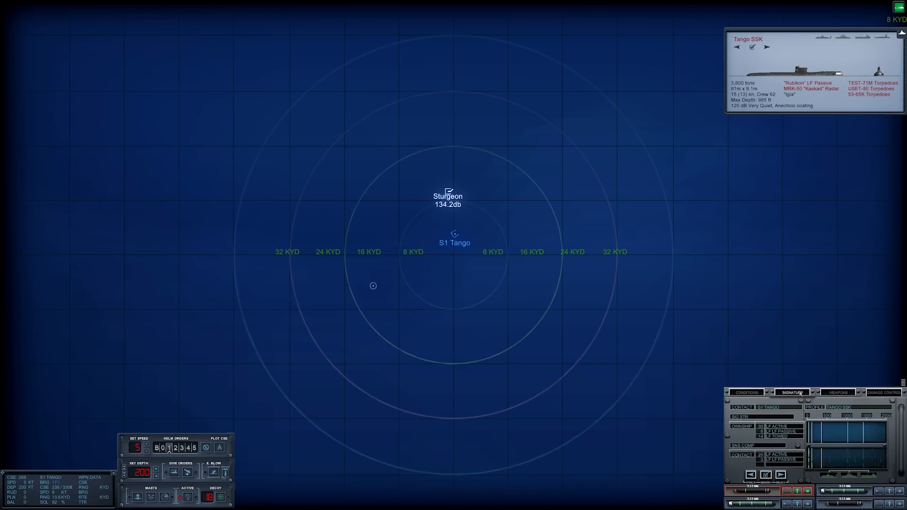
mouse_move(651, 328)
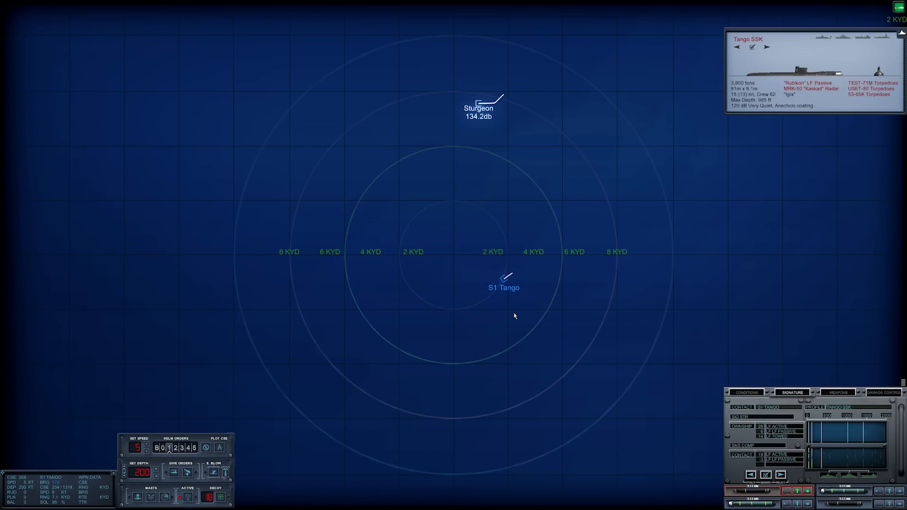
mouse_move(524, 314)
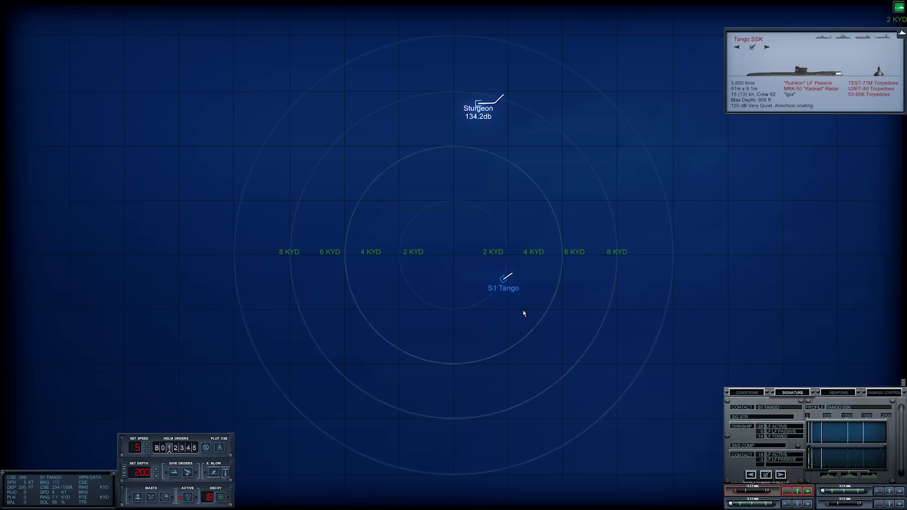
mouse_move(751, 391)
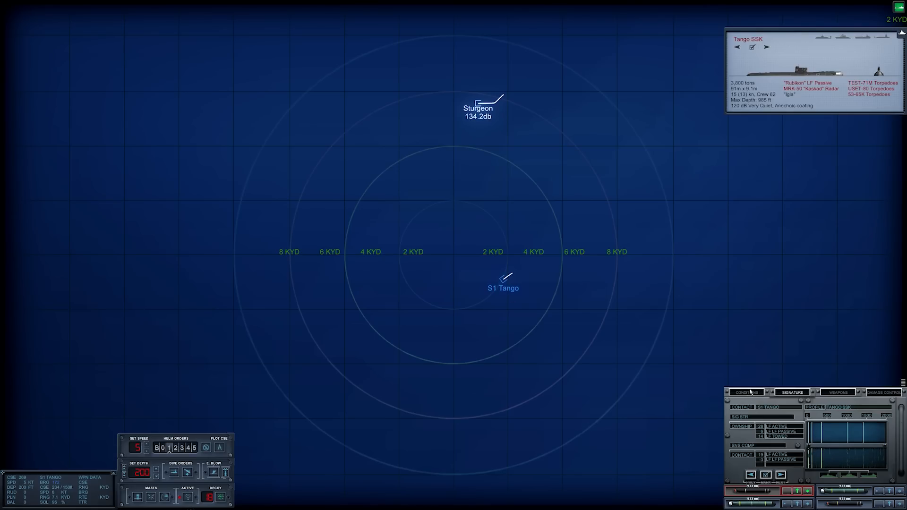
Show the conditions and depth display and zoom the map out to 4 KYD
click(746, 393)
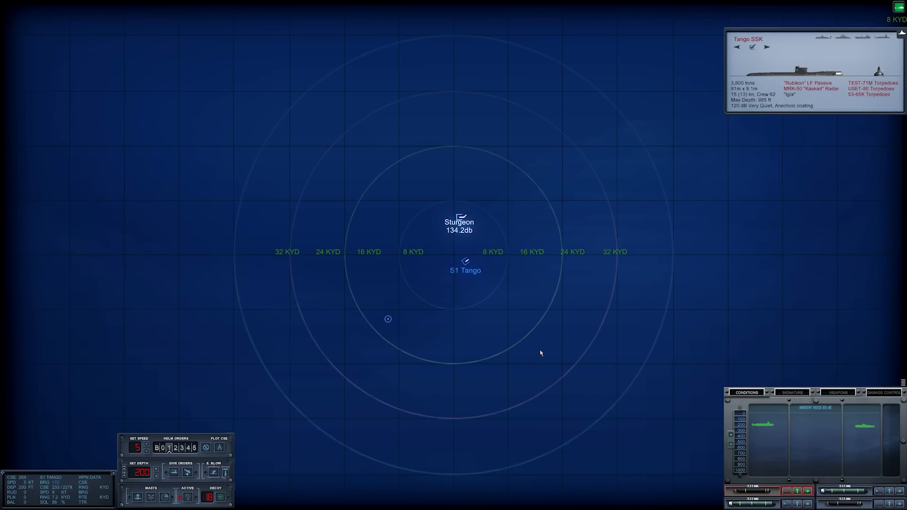
mouse_move(538, 351)
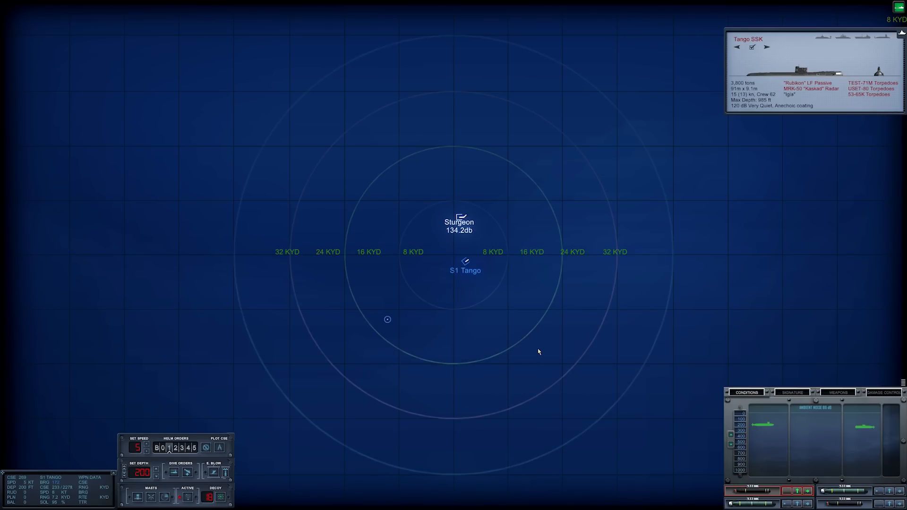
scroll(up, 3)
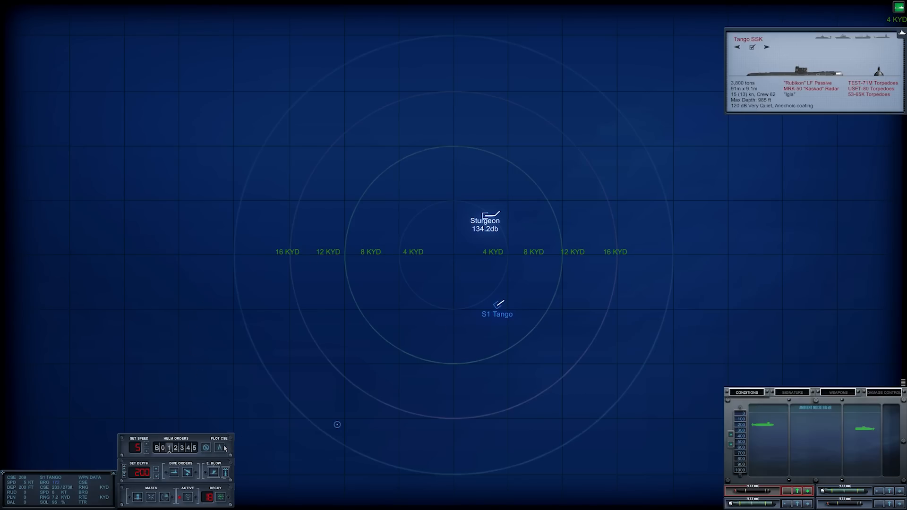
Plot a southerly course near heading 178, slow to 2 knots and rig for ultra quiet
click(486, 271)
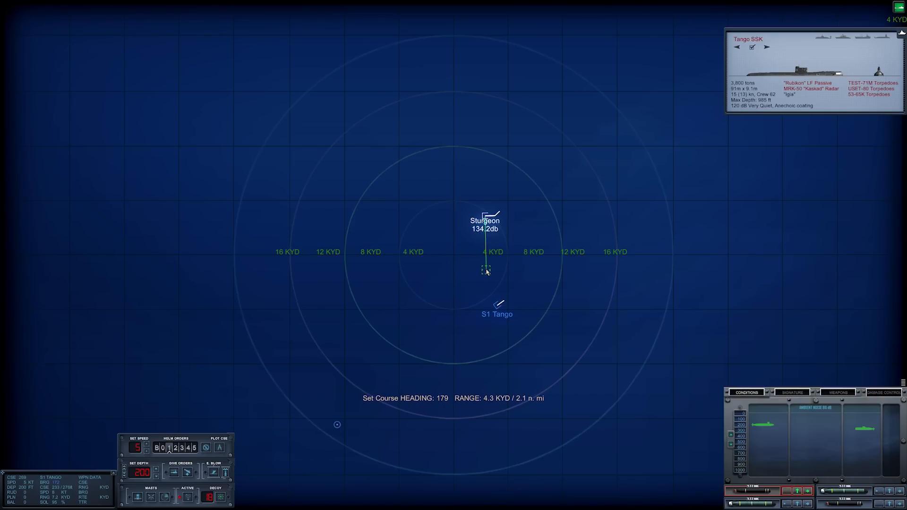
mouse_move(486, 264)
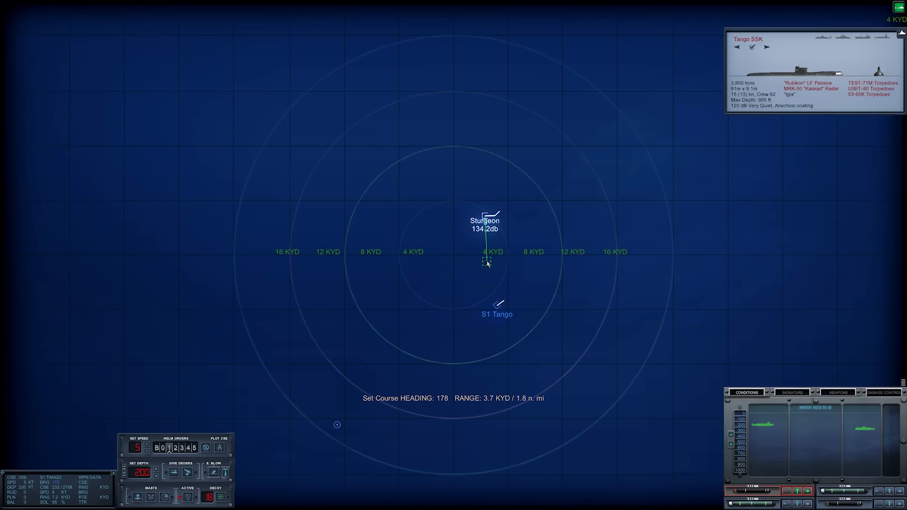
click(485, 263)
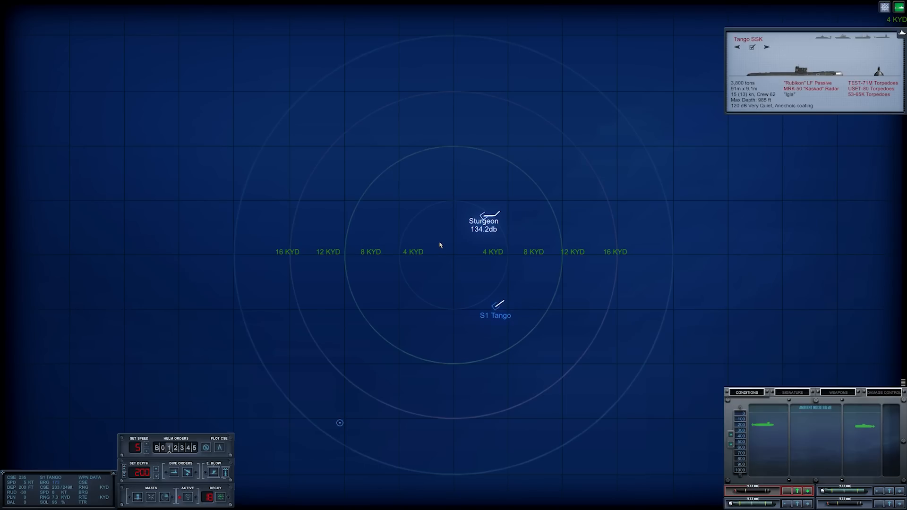
mouse_move(445, 217)
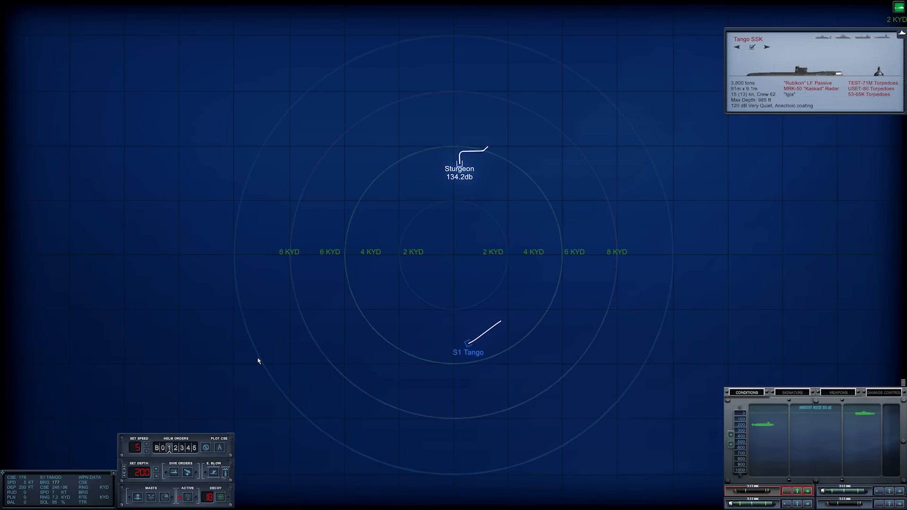
mouse_move(252, 359)
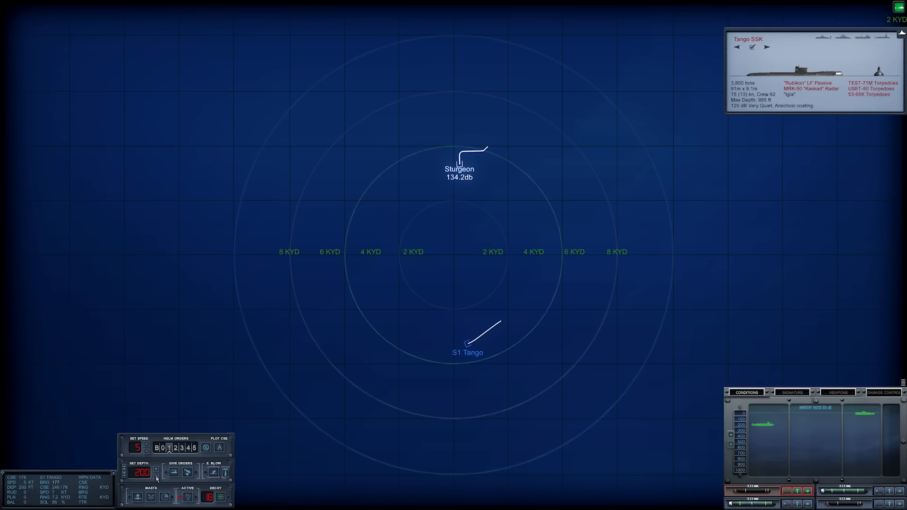
click(147, 451)
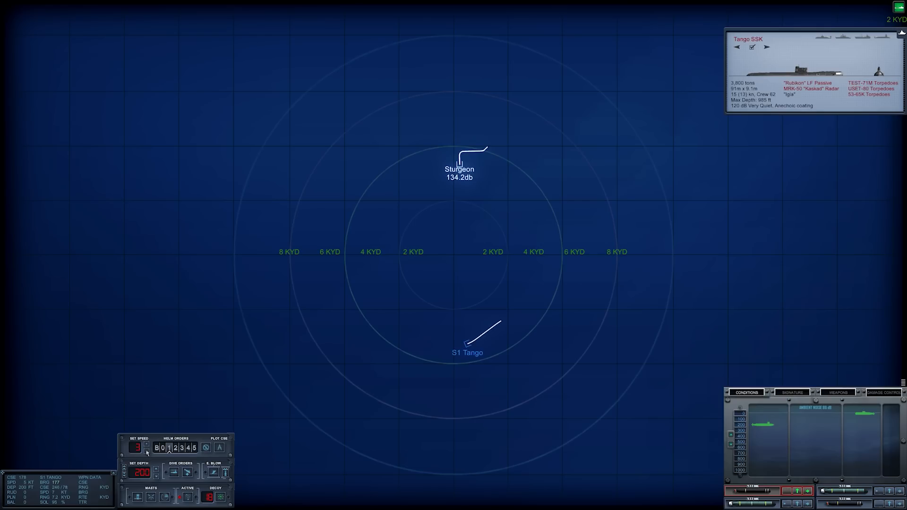
click(147, 452)
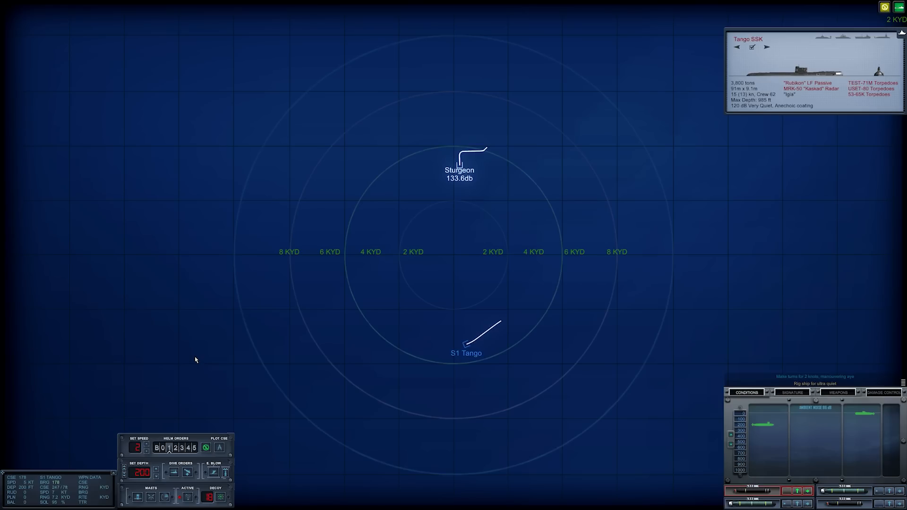
mouse_move(193, 353)
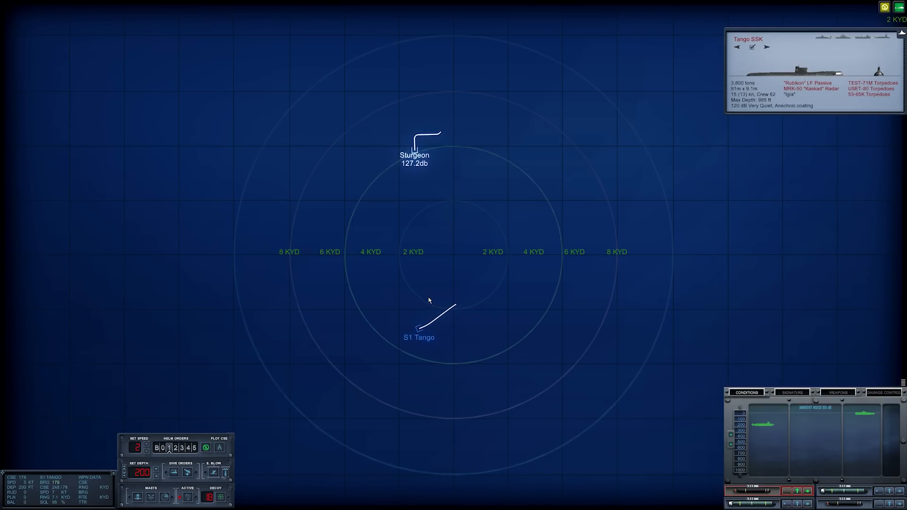
Zoom the tactical map out while closing on S1 Tango until S2 Foxtrot appears
scroll(down, 3)
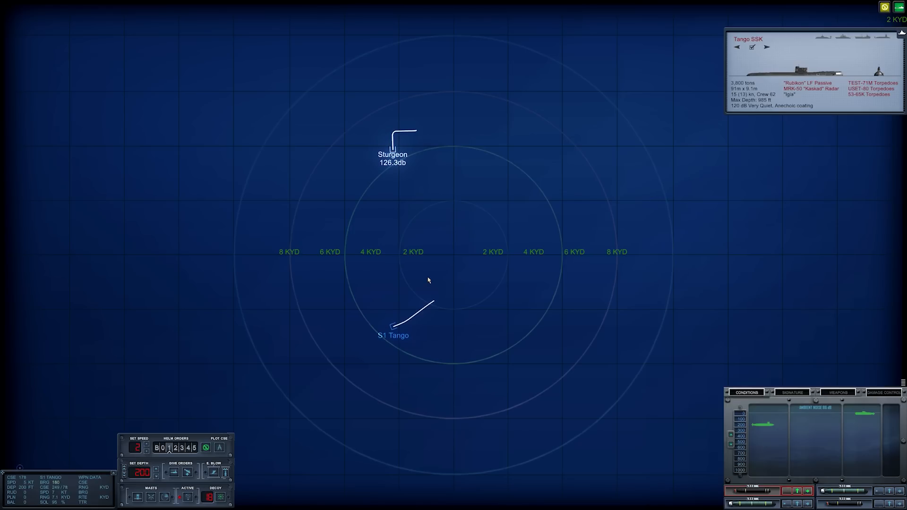
scroll(down, 3)
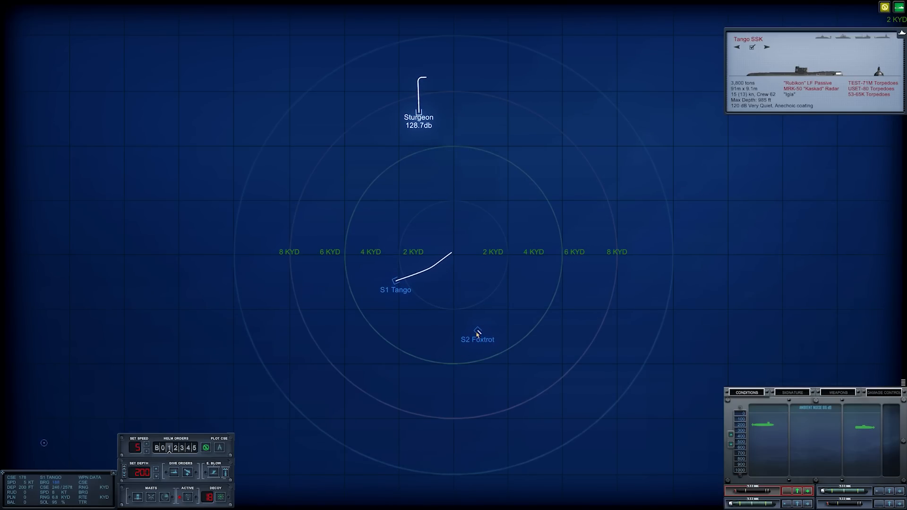
Select contact S2 Foxtrot to show its Foxtrot SS class card
click(477, 339)
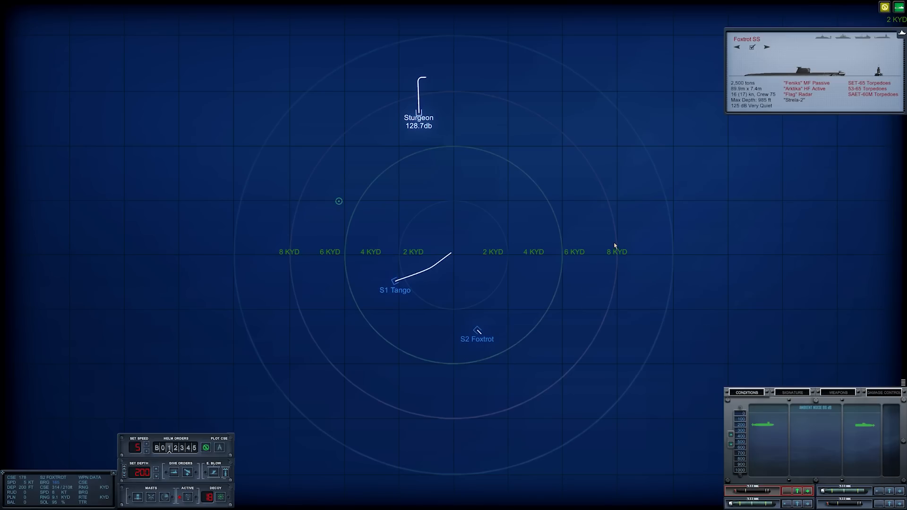
mouse_move(709, 150)
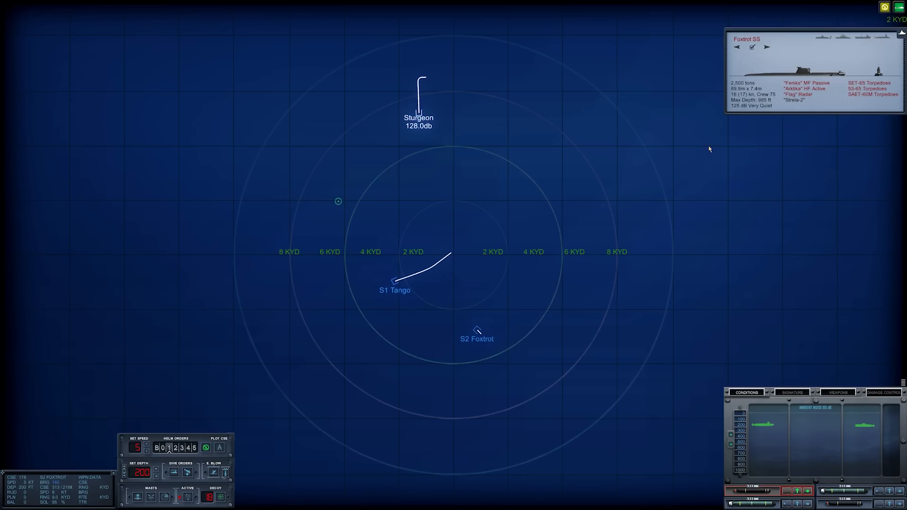
mouse_move(575, 128)
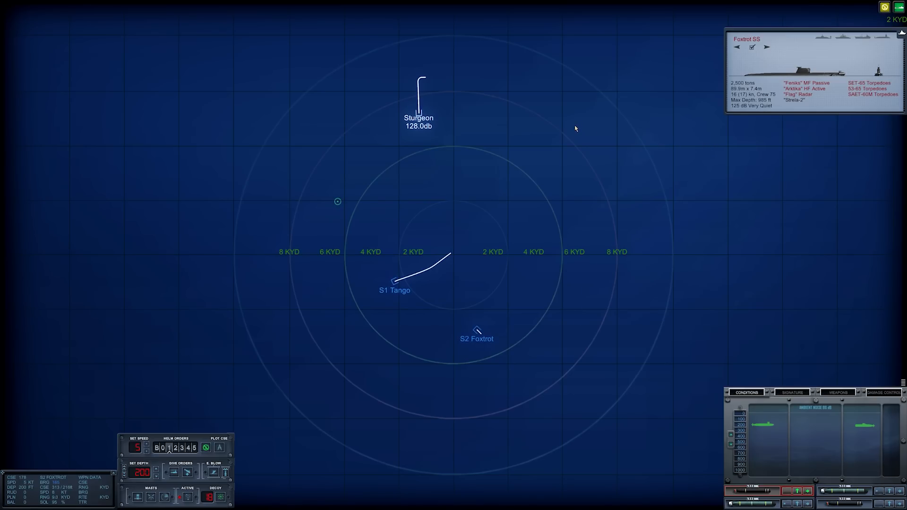
mouse_move(567, 124)
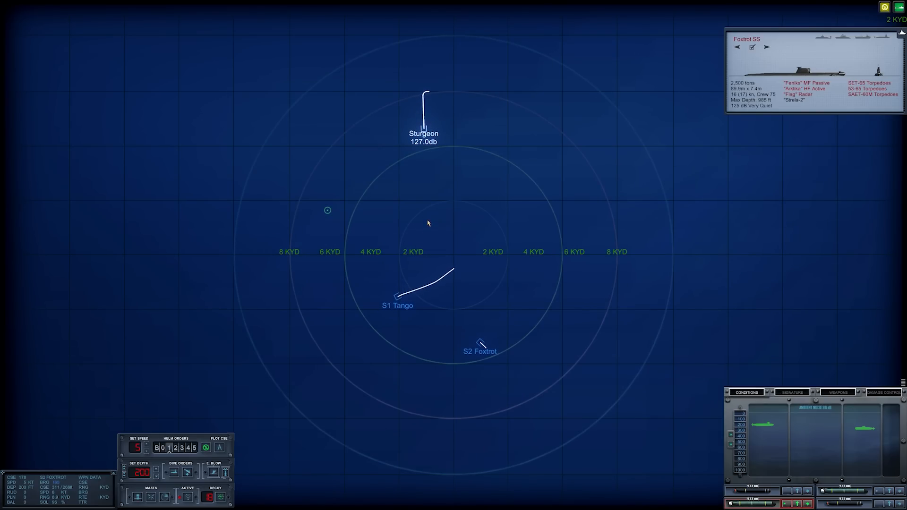
mouse_move(438, 234)
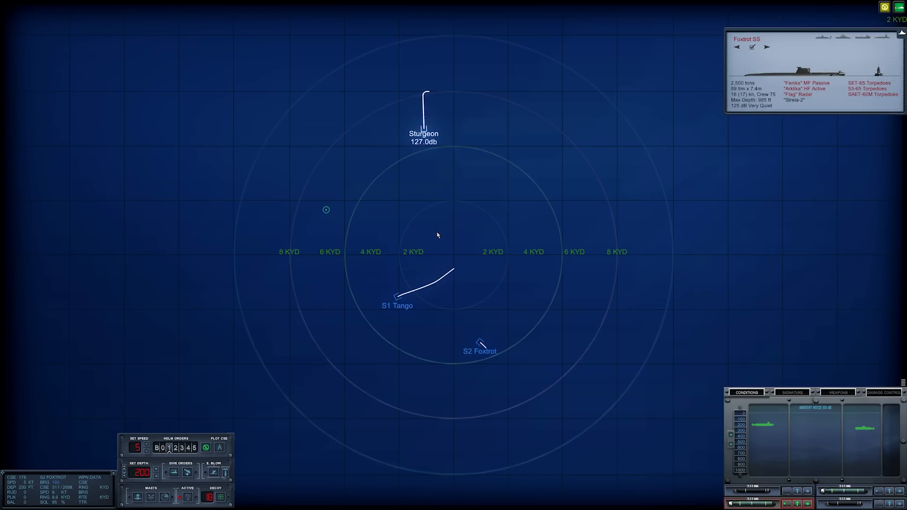
mouse_move(451, 242)
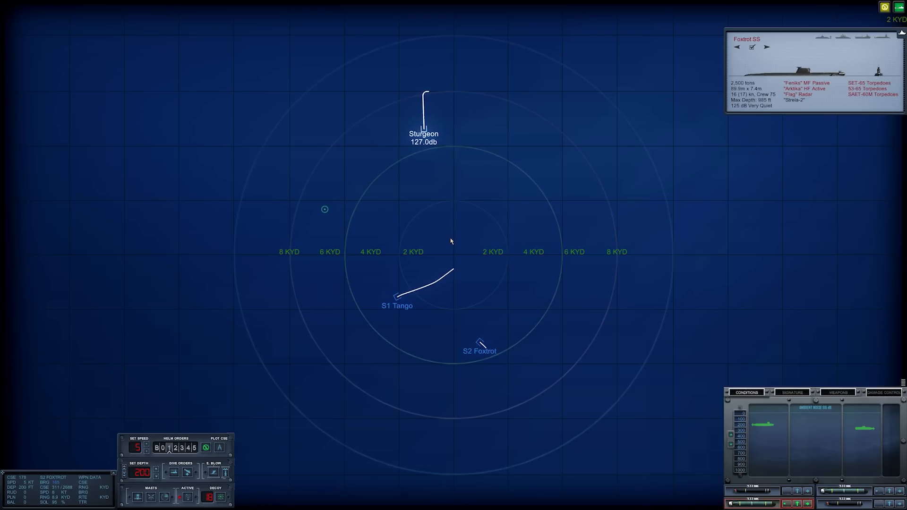
mouse_move(463, 234)
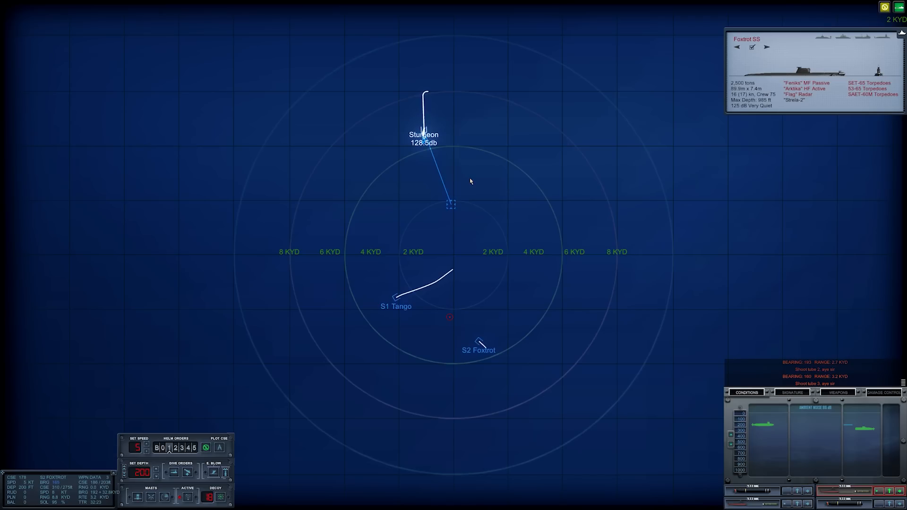
Zoom the map in while torpedoes from tubes 2 and 3 run toward the contacts
scroll(up, 3)
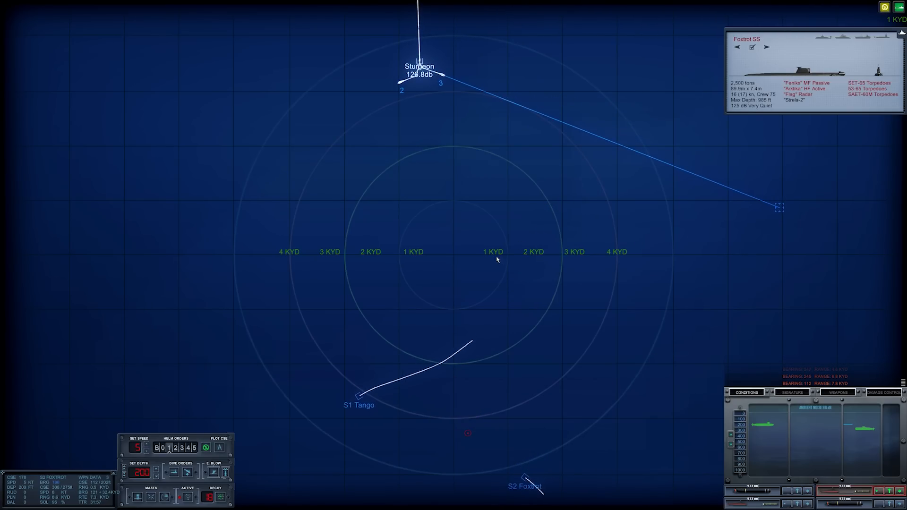
Zoom out on the tactical map as torpedoes 2 and 3 run wide toward S1 Tango and S2 Foxtrot
scroll(down, 3)
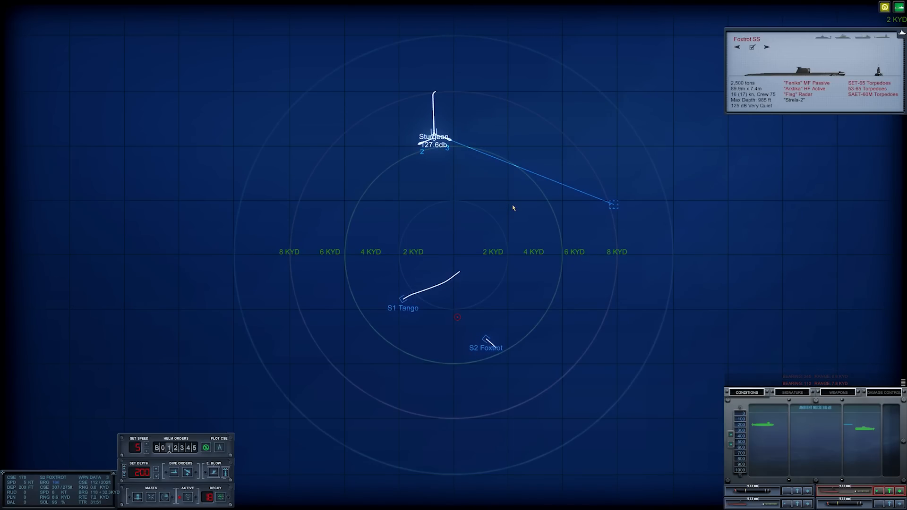
mouse_move(477, 196)
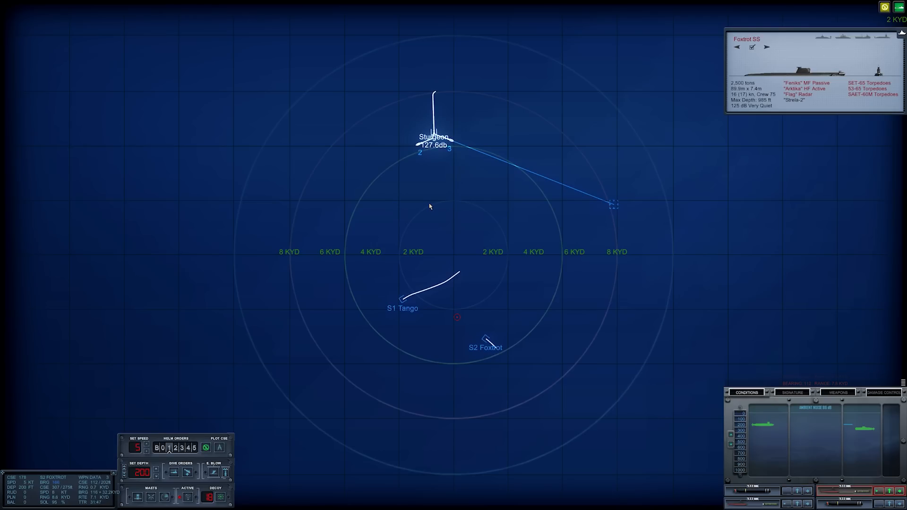
mouse_move(412, 197)
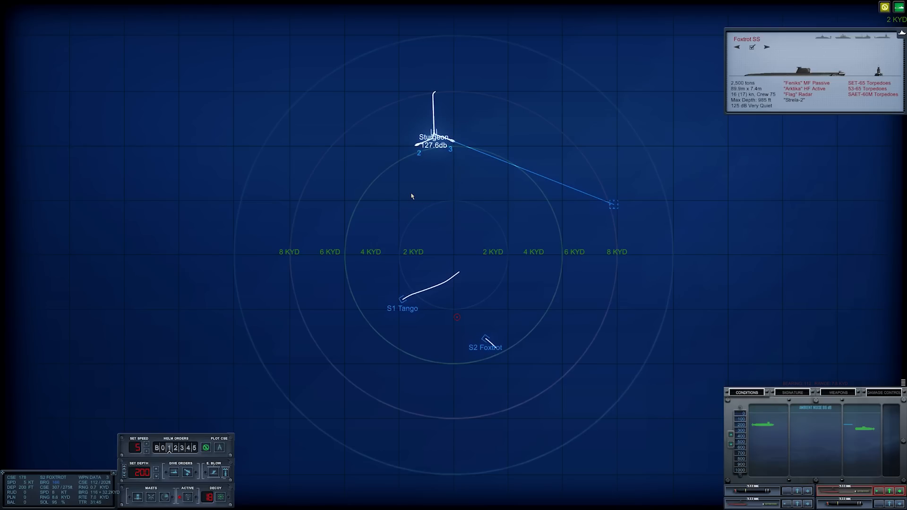
mouse_move(699, 219)
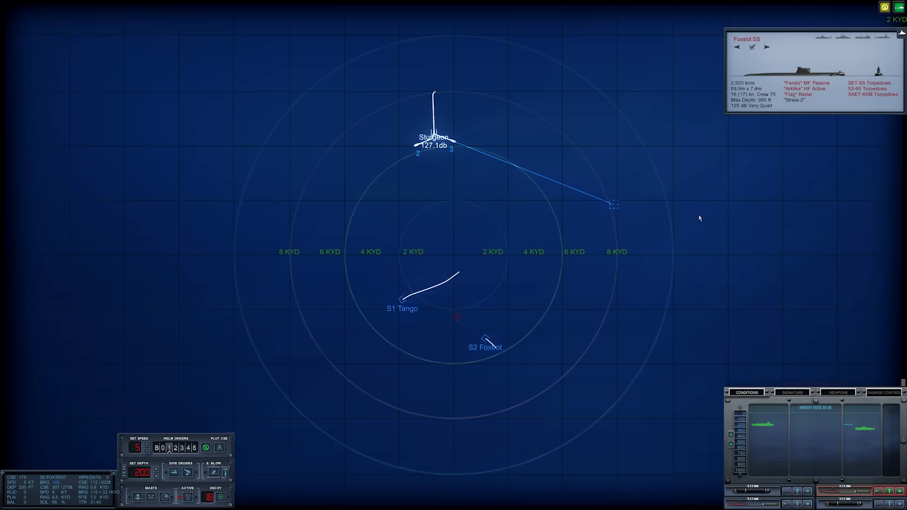
mouse_move(370, 252)
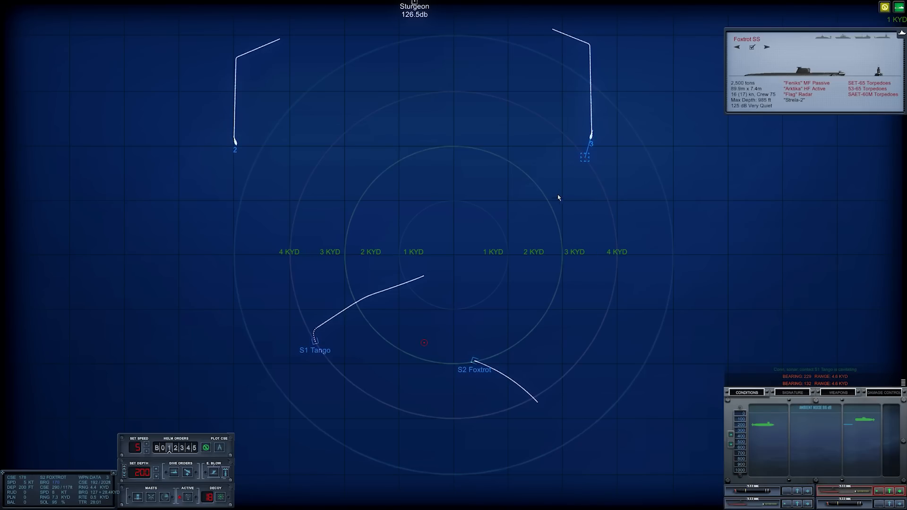
Select the S1 Tango contact marker to show its Tango SSK class card
click(315, 338)
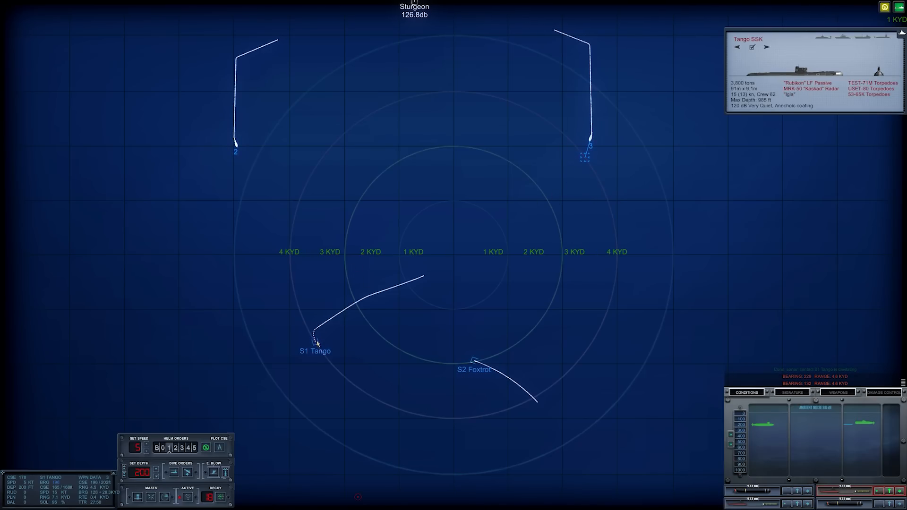
mouse_move(373, 260)
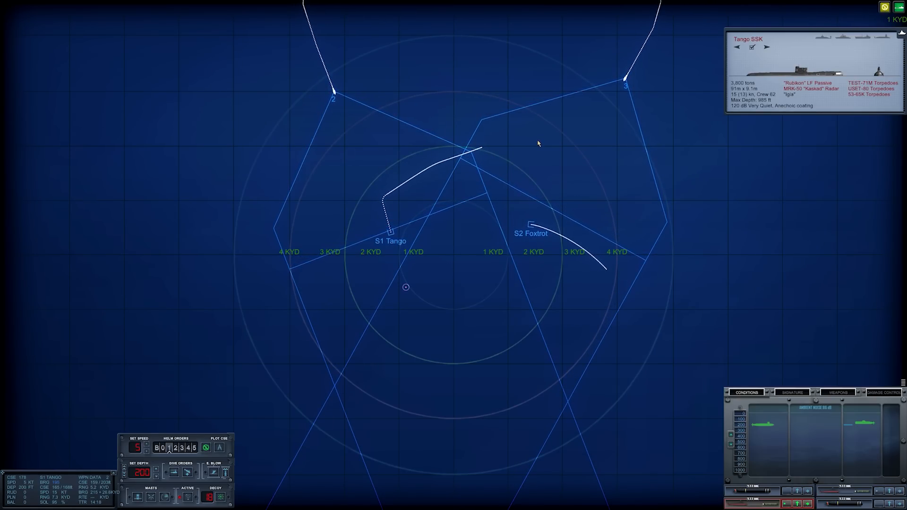
mouse_move(373, 161)
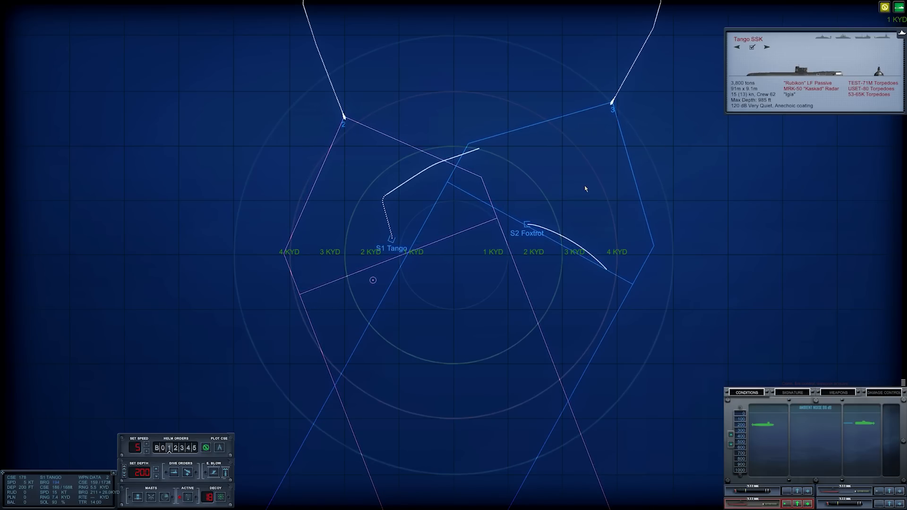
Guide the torpedoes onto S1 Tango and S2 Foxtrot until sonar reports both breaking up
click(498, 226)
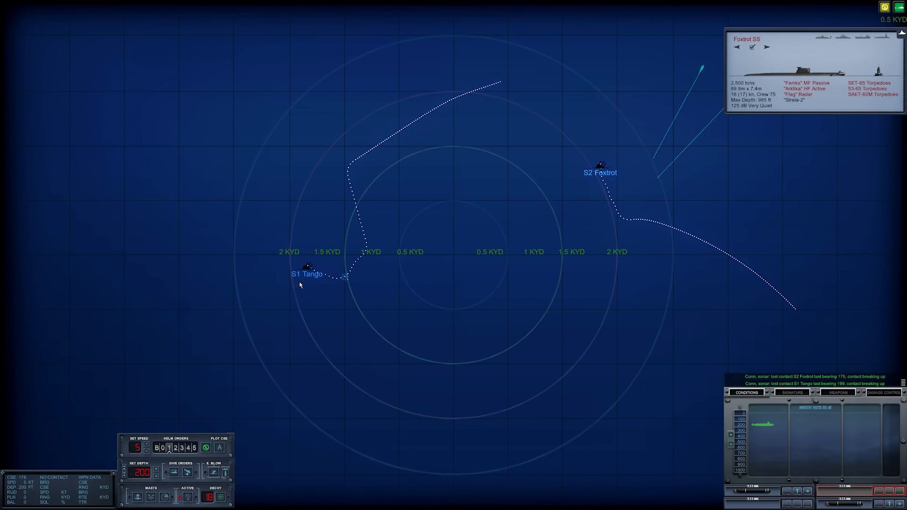
mouse_move(403, 279)
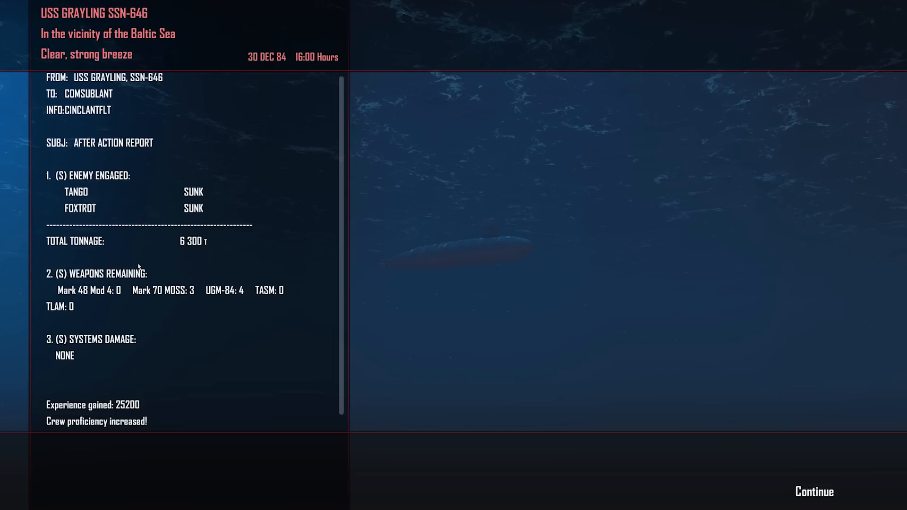
mouse_move(137, 257)
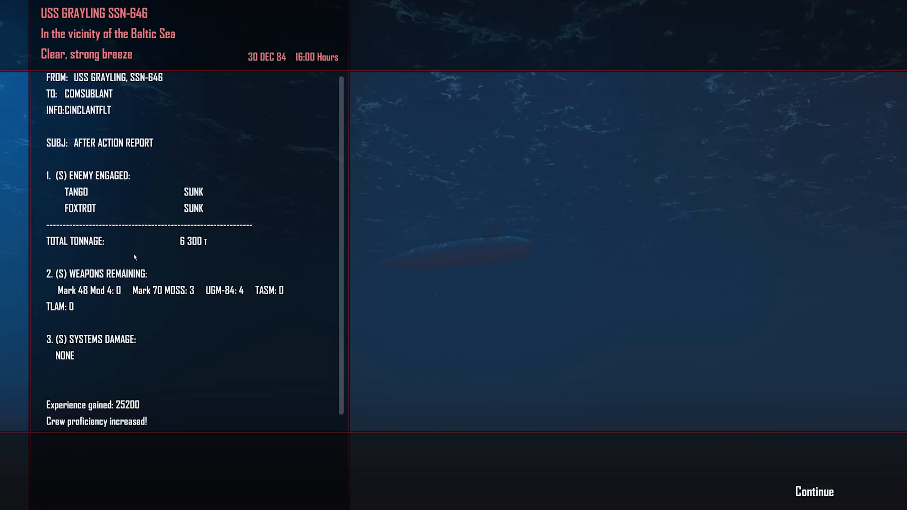
mouse_move(123, 251)
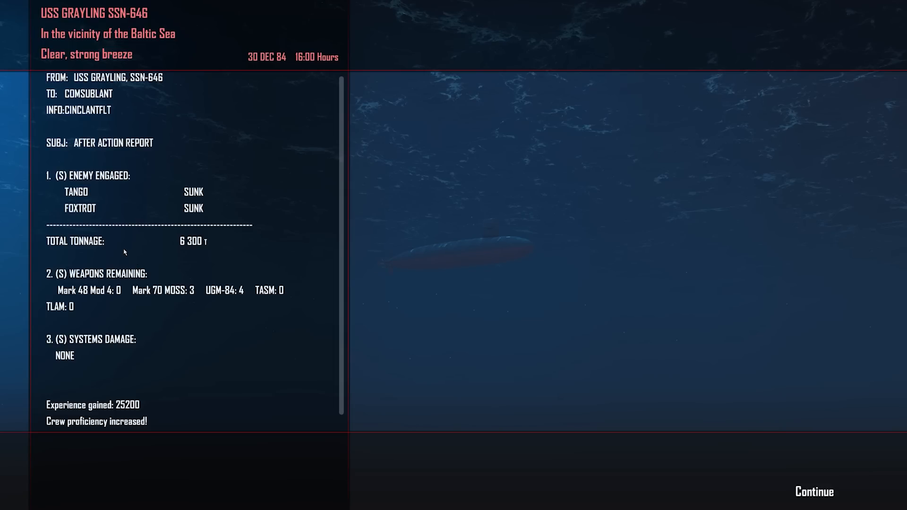
mouse_move(144, 410)
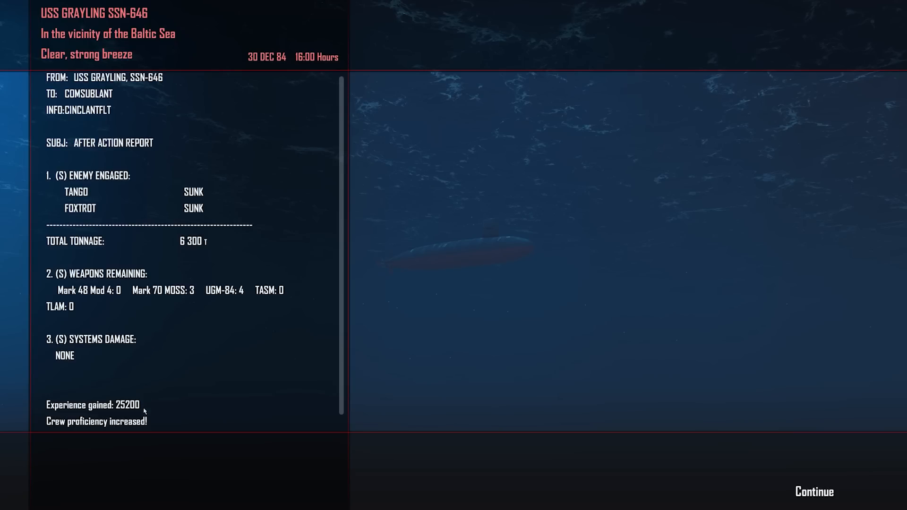
mouse_move(269, 447)
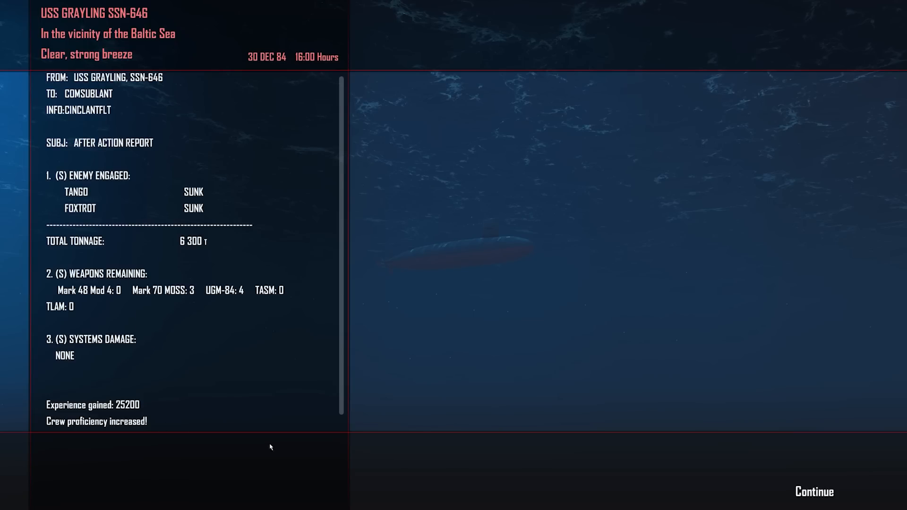
mouse_move(813, 497)
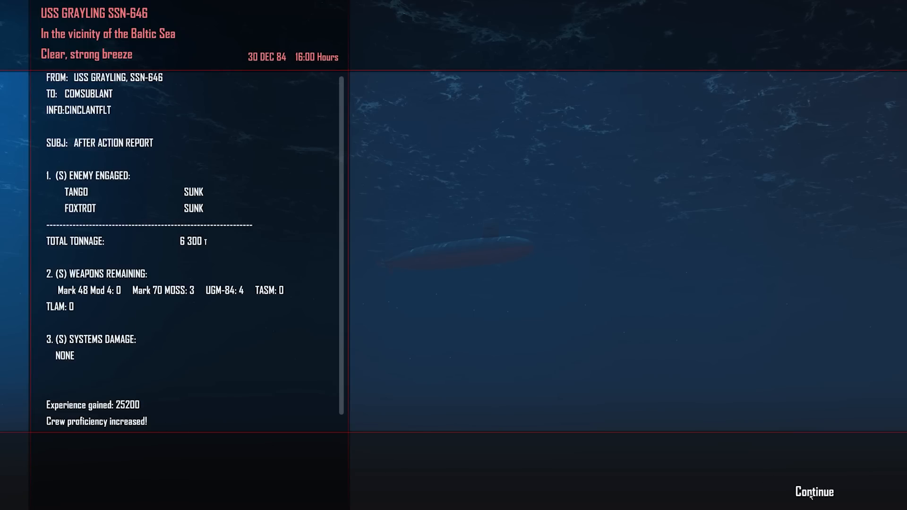
Continue past the After Action Report and Mission Update to the Holy Loch return orders
click(814, 492)
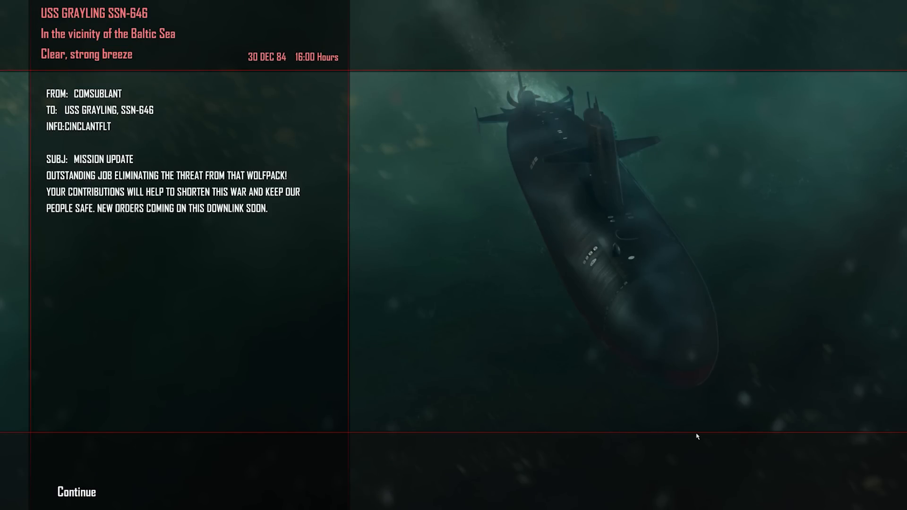
mouse_move(344, 368)
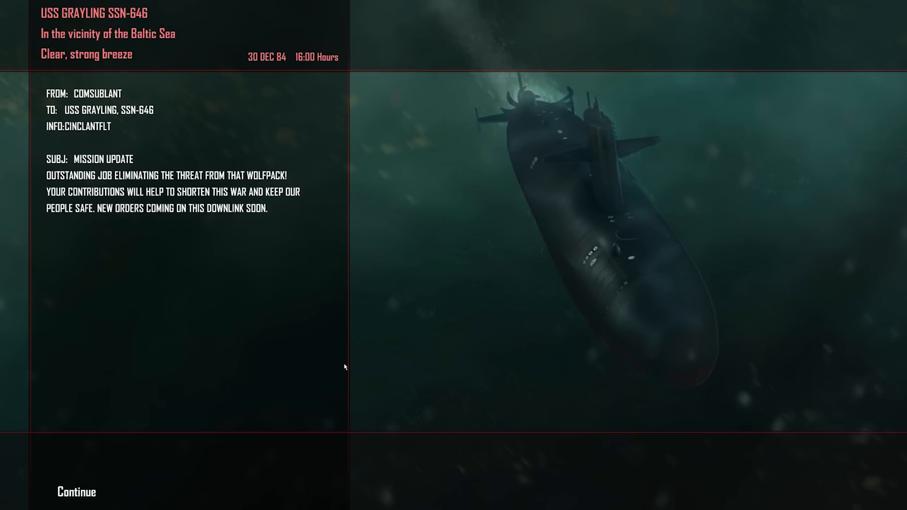
mouse_move(310, 346)
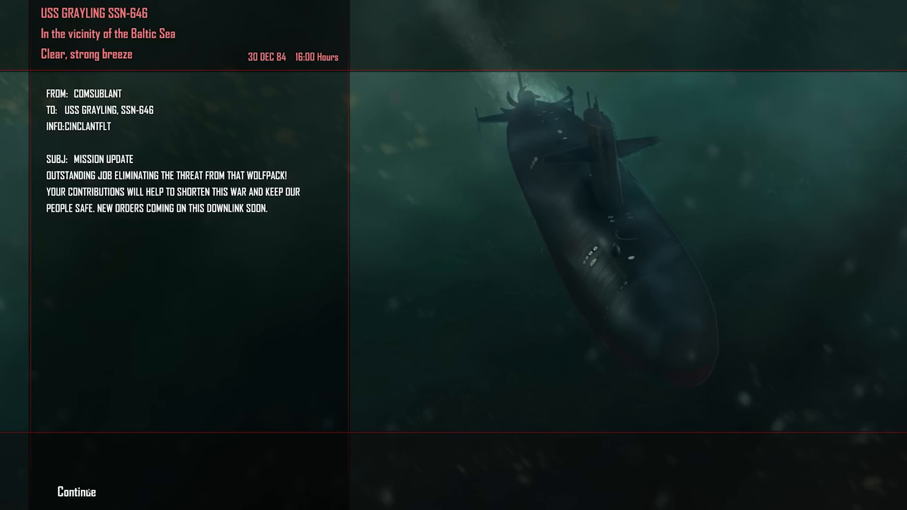
click(75, 492)
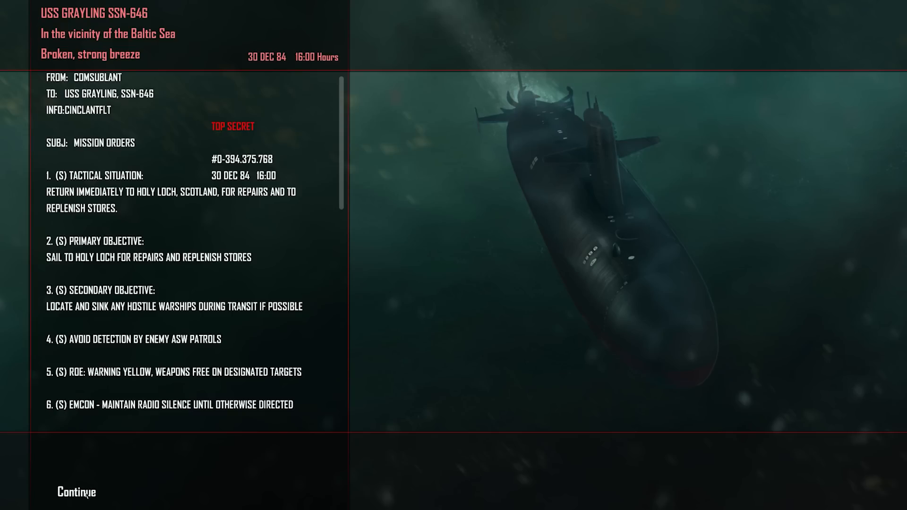
Accept the return-to-port orders and show the Achievements To Date summary with 57 ships sunk
click(75, 492)
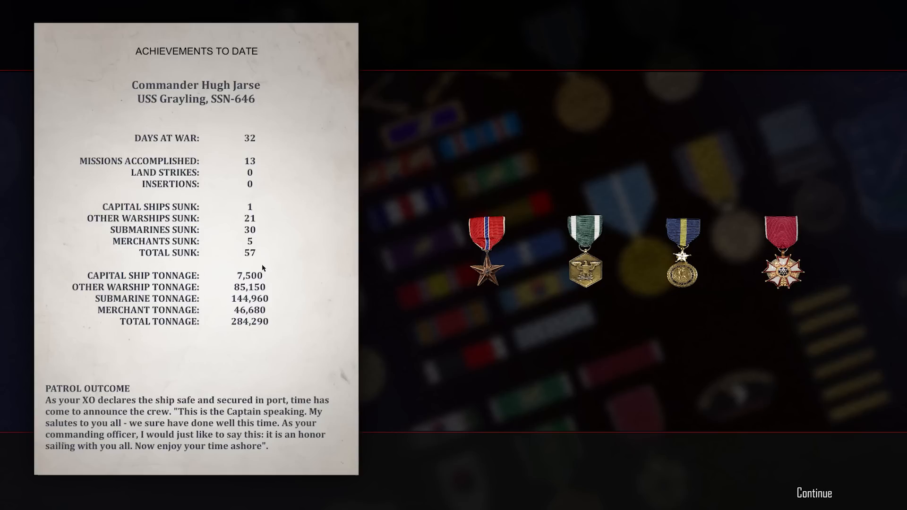
mouse_move(260, 266)
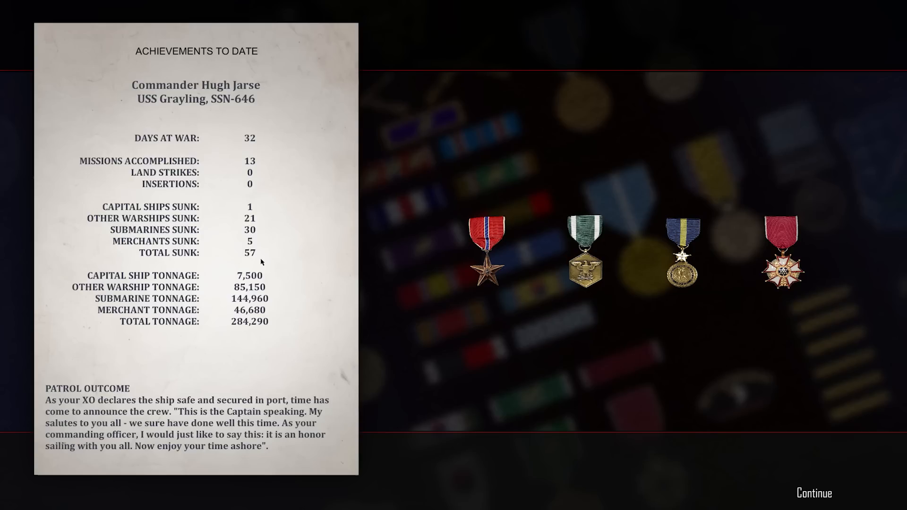
mouse_move(280, 243)
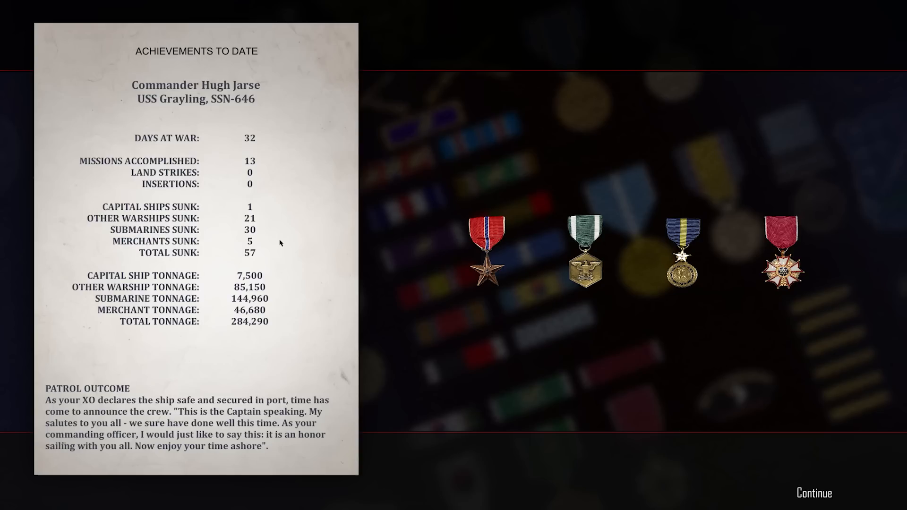
mouse_move(279, 242)
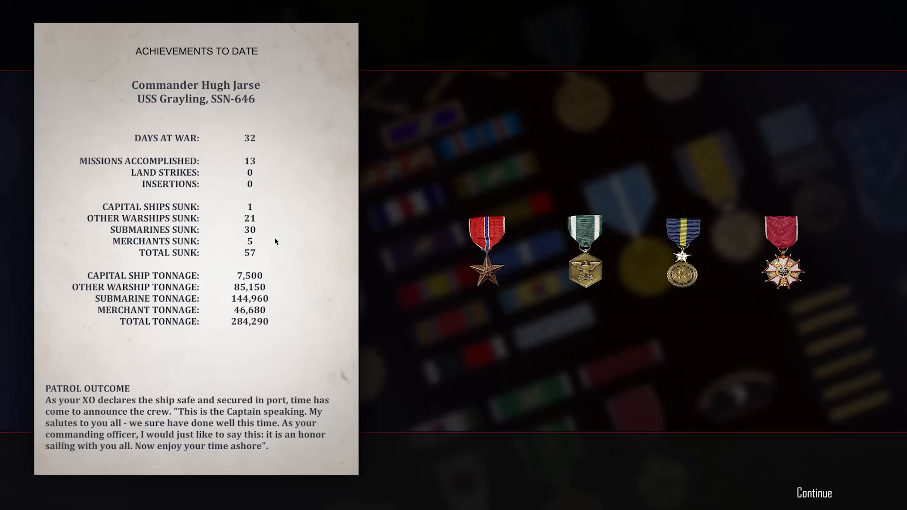
mouse_move(260, 226)
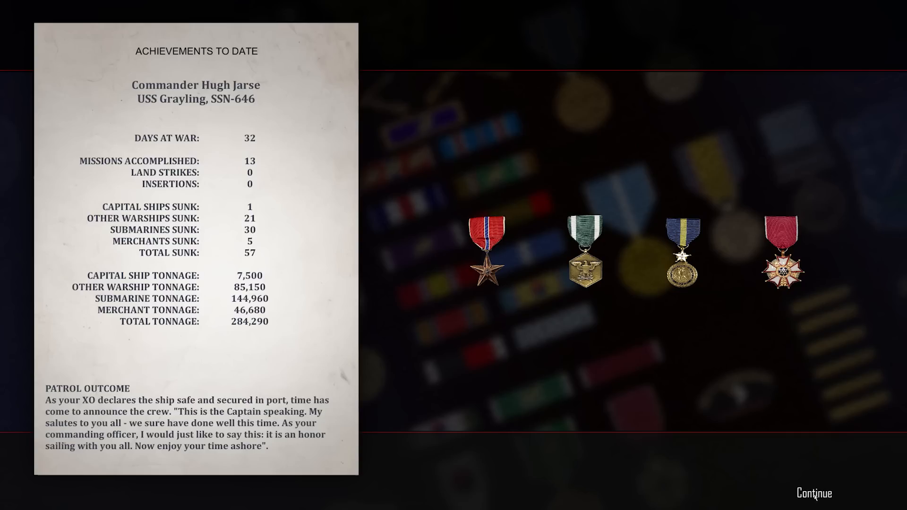
Continue past Achievements and the Denmark Strait patrol orders to the XO's Holy Loch port report
click(812, 494)
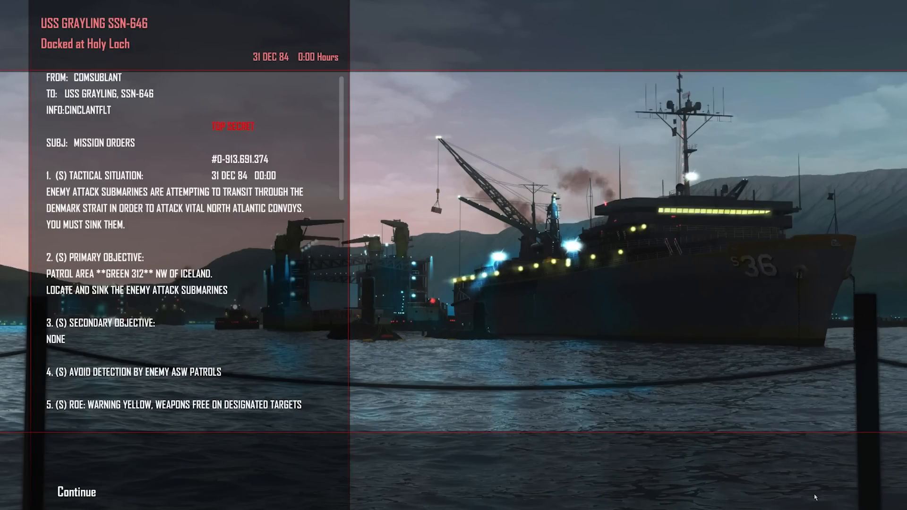
mouse_move(266, 450)
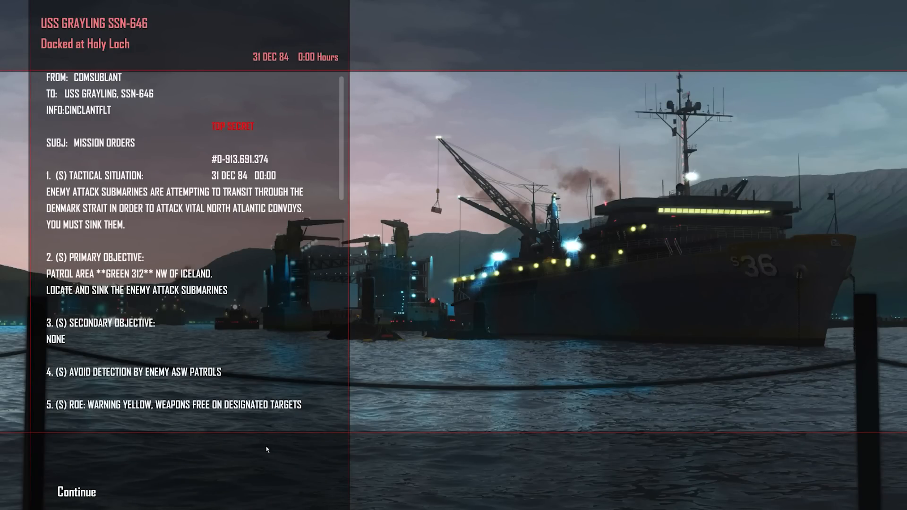
mouse_move(92, 488)
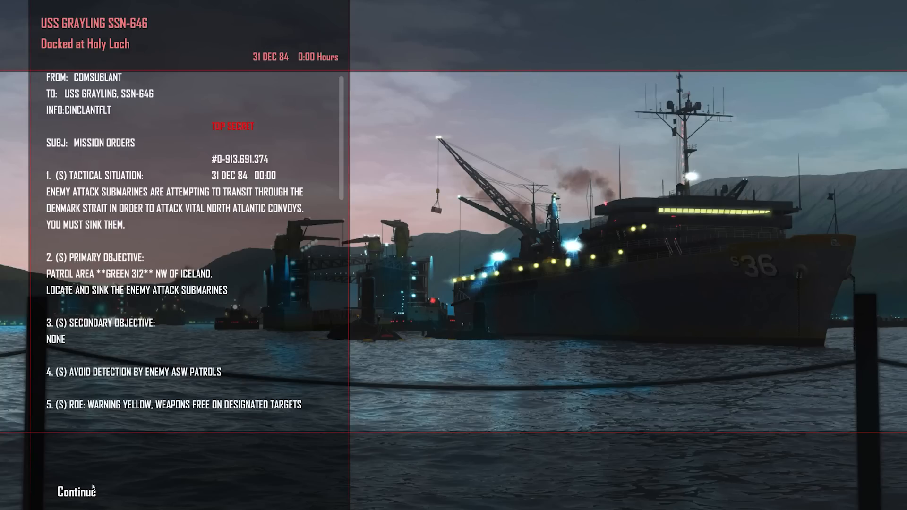
mouse_move(92, 477)
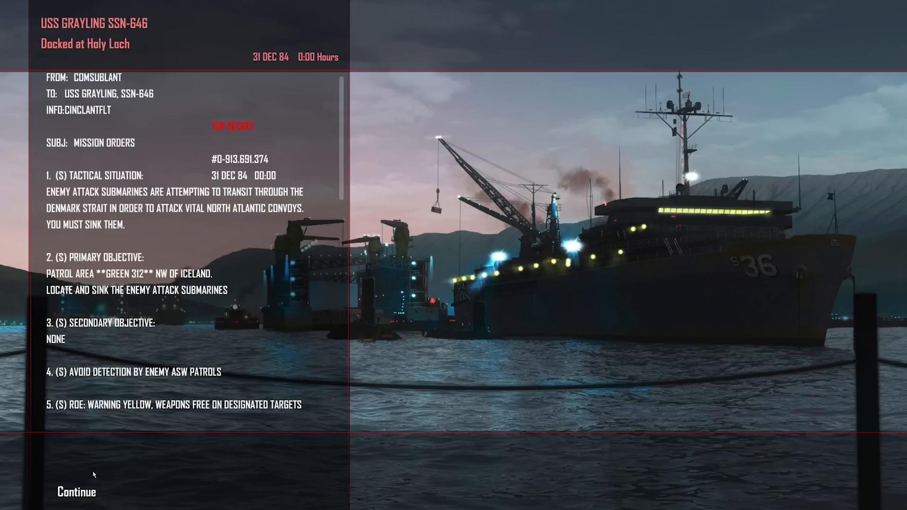
mouse_move(81, 497)
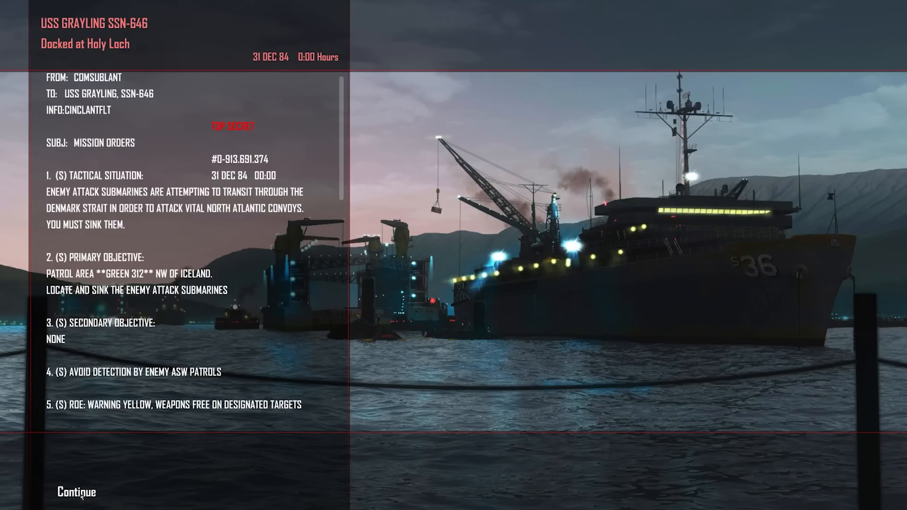
click(75, 492)
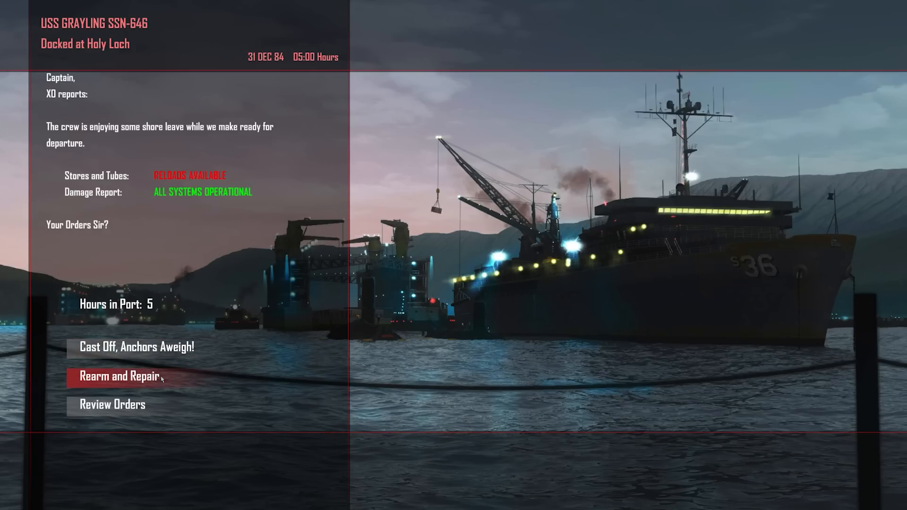
Rearm and repair the docked USS Grayling until Stores and Tubes shows fully stocked
click(119, 377)
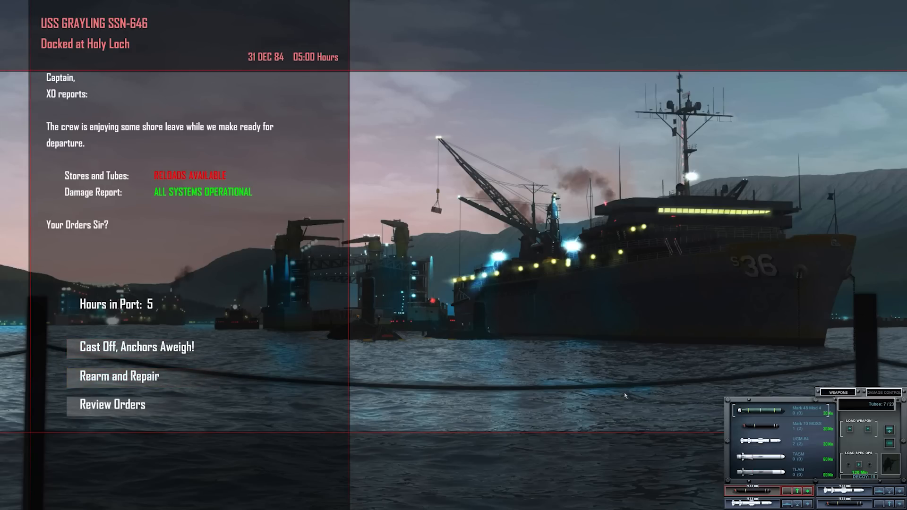
mouse_move(786, 412)
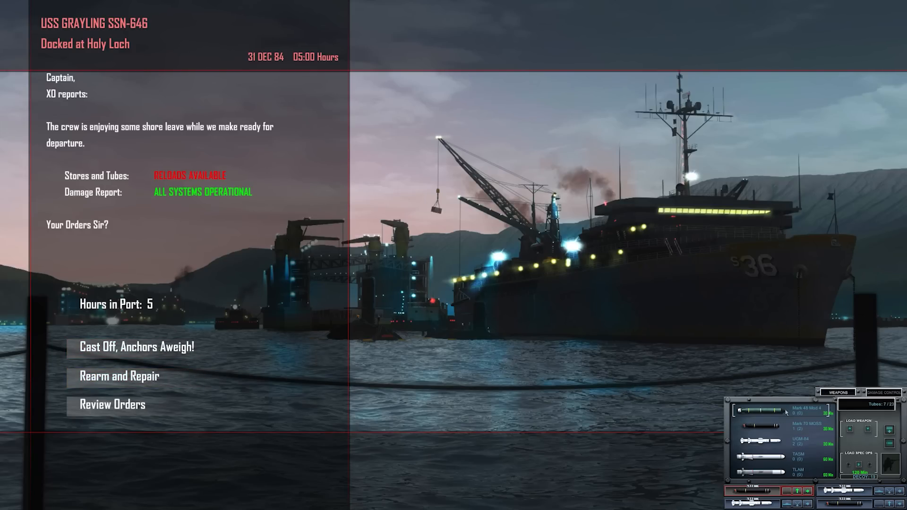
mouse_move(857, 443)
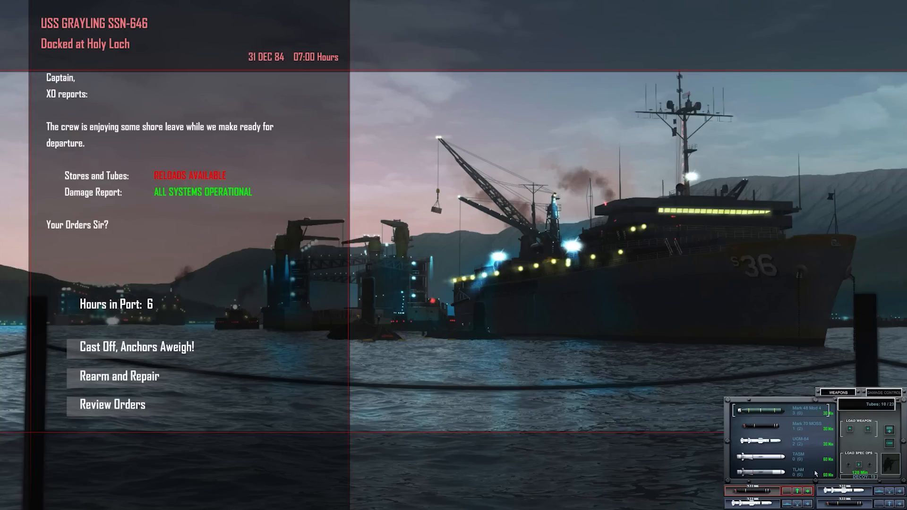
mouse_move(764, 493)
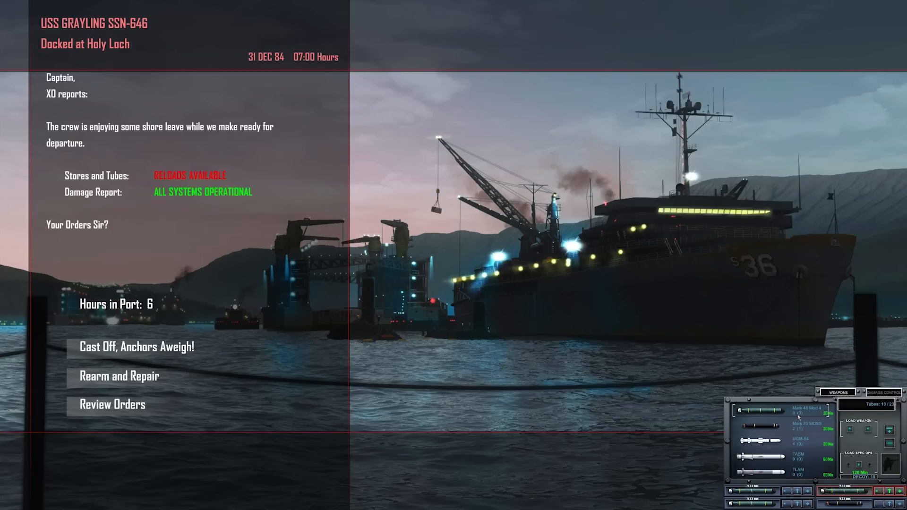
mouse_move(854, 432)
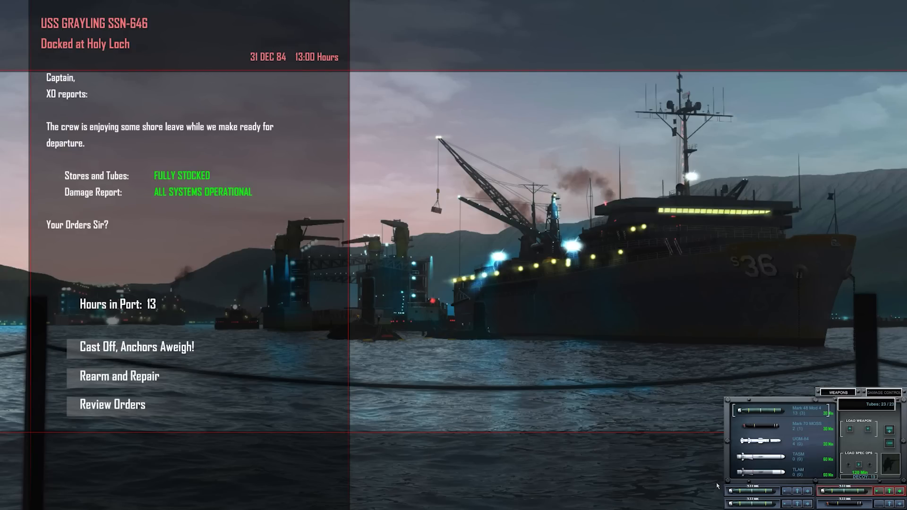
mouse_move(203, 313)
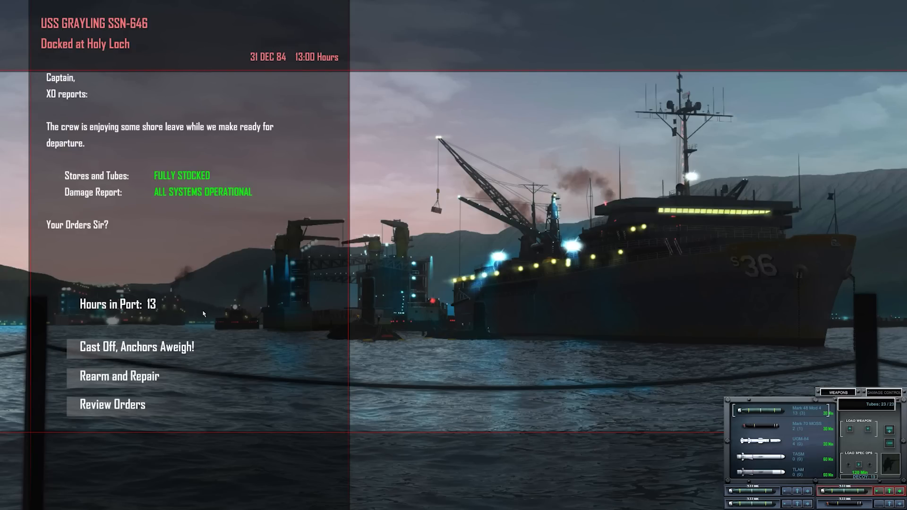
Cast off from Holy Loch with 'Cast Off, Anchors Aweigh!' and put to sea on the tactical map
click(136, 346)
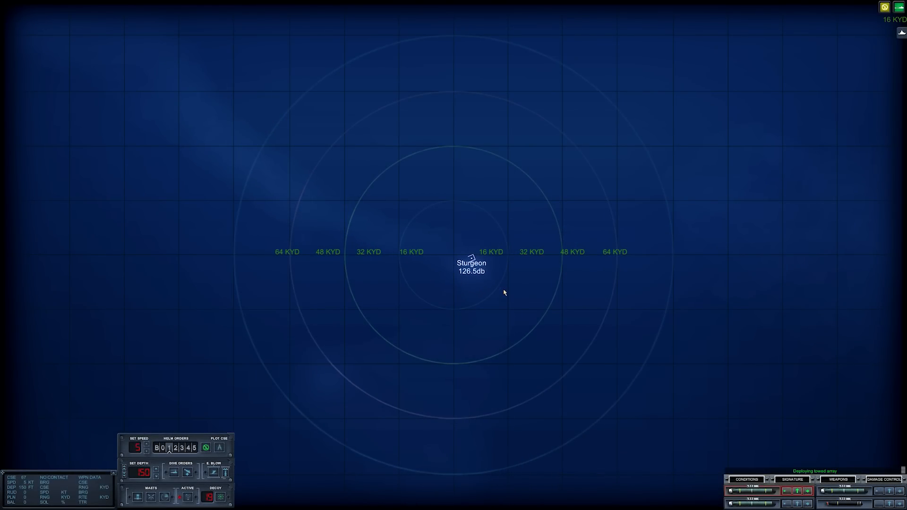
mouse_move(542, 293)
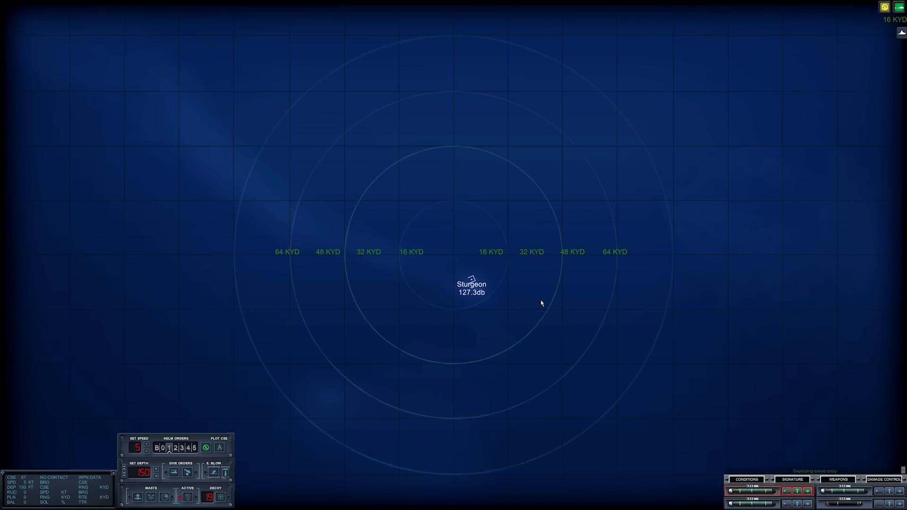
mouse_move(552, 289)
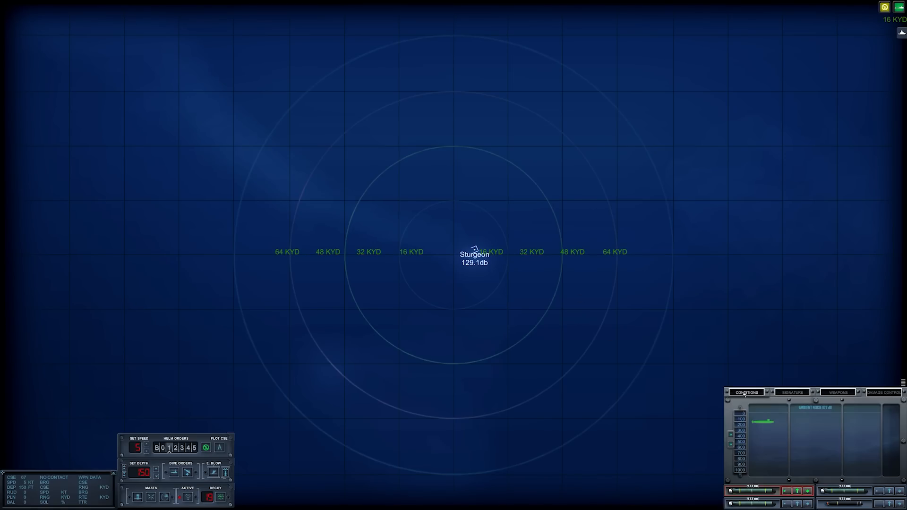
mouse_move(690, 388)
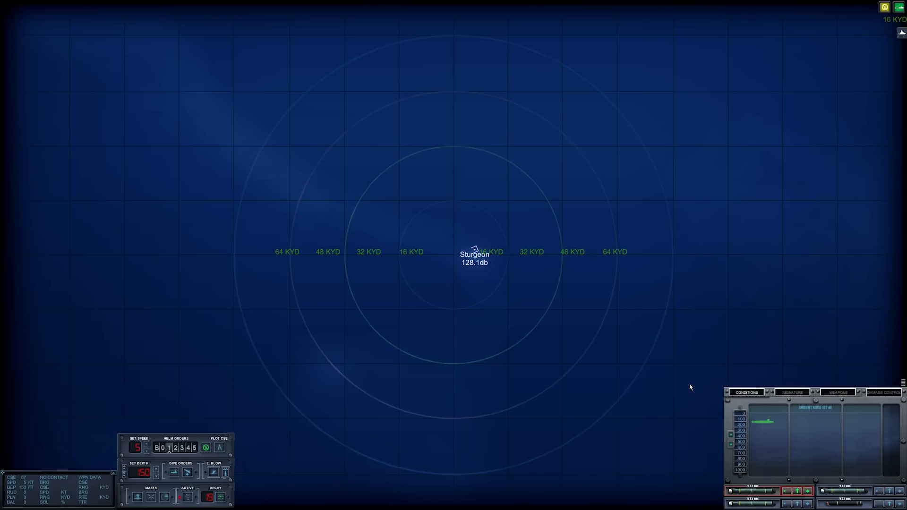
mouse_move(543, 314)
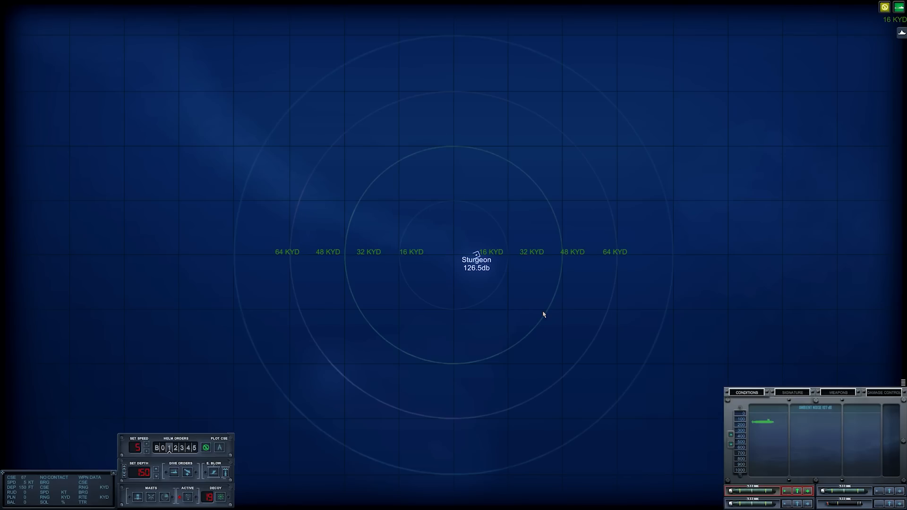
mouse_move(639, 195)
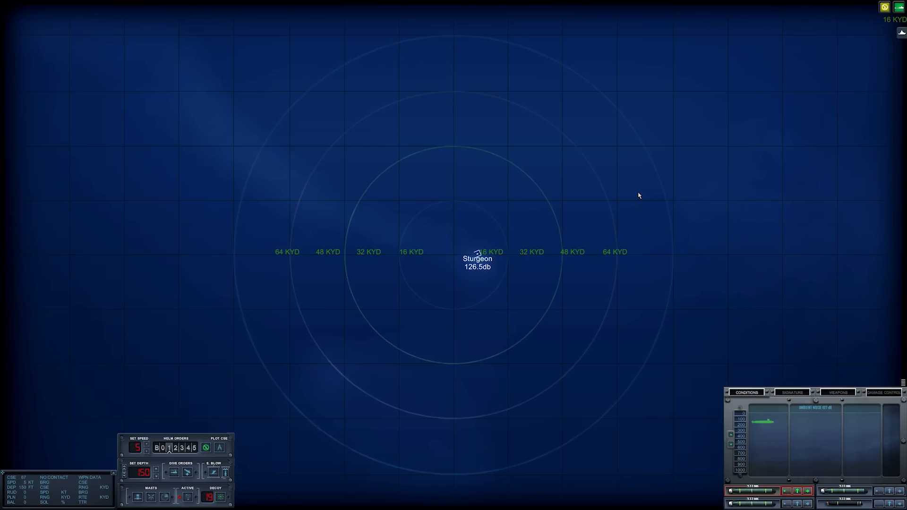
mouse_move(645, 139)
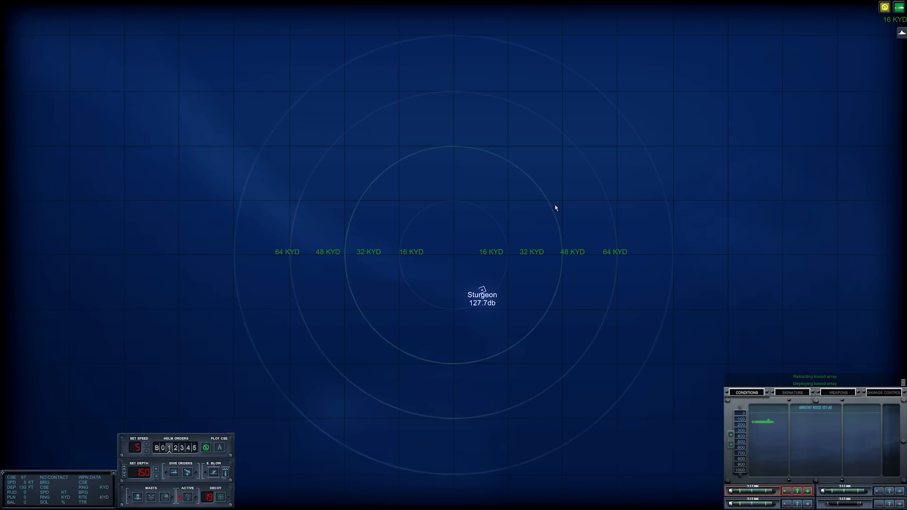
mouse_move(555, 204)
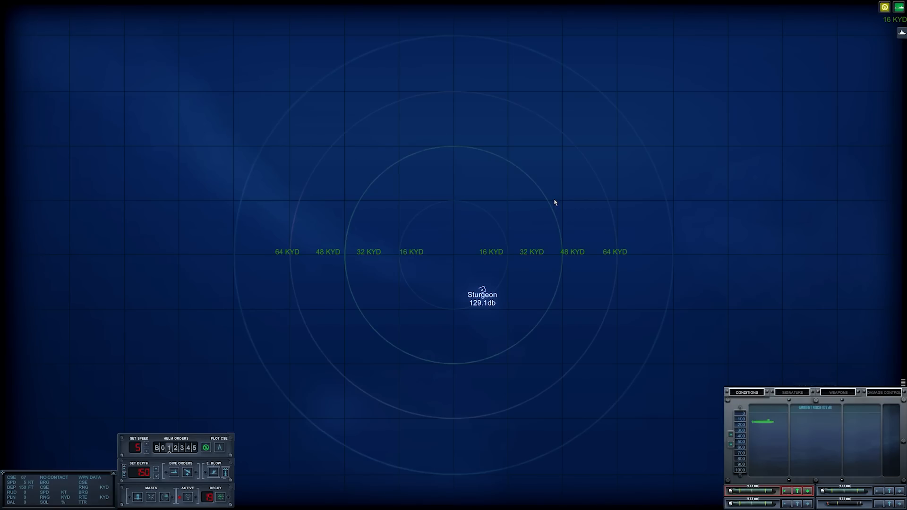
mouse_move(550, 214)
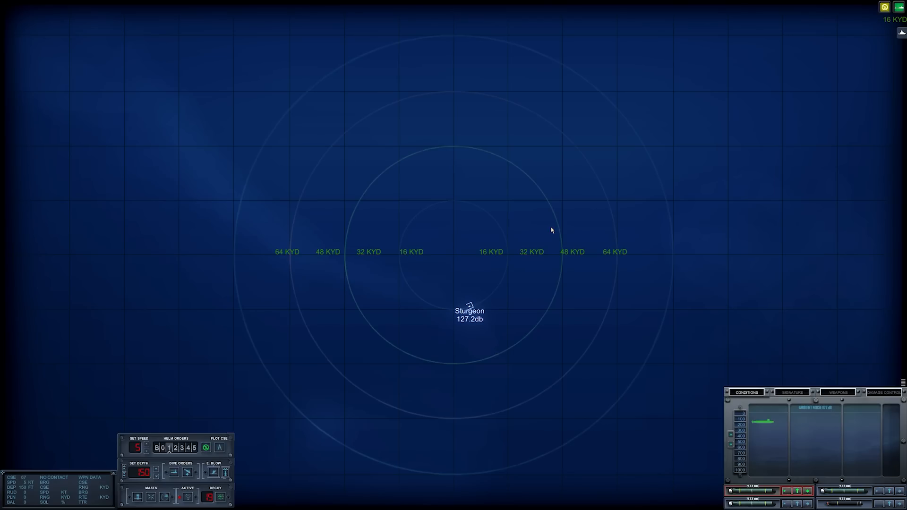
mouse_move(614, 258)
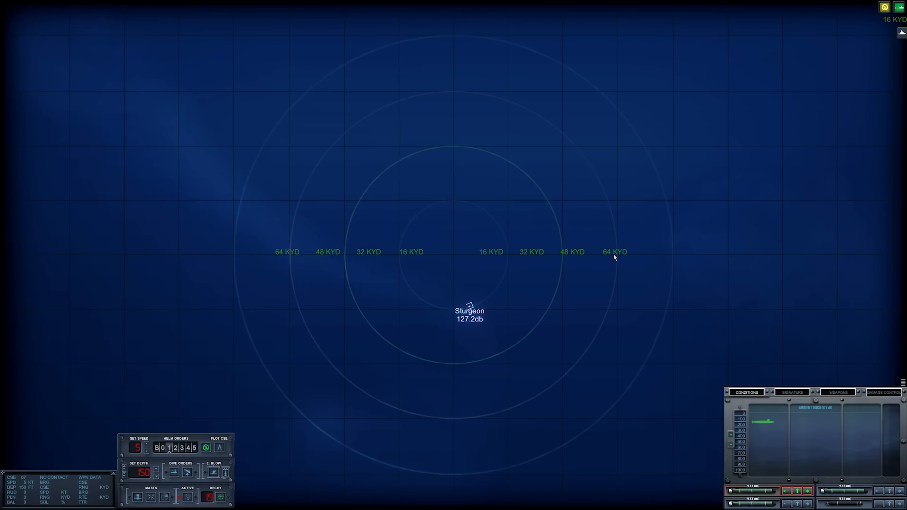
mouse_move(623, 217)
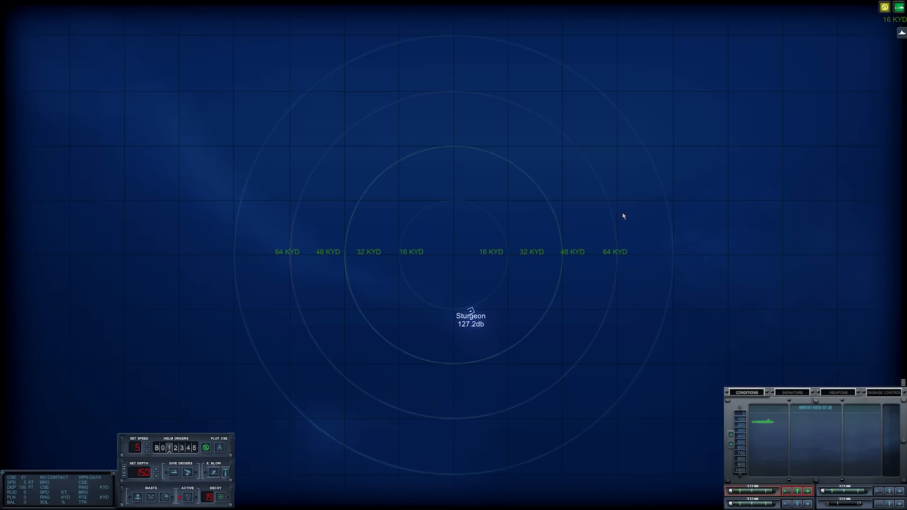
mouse_move(572, 250)
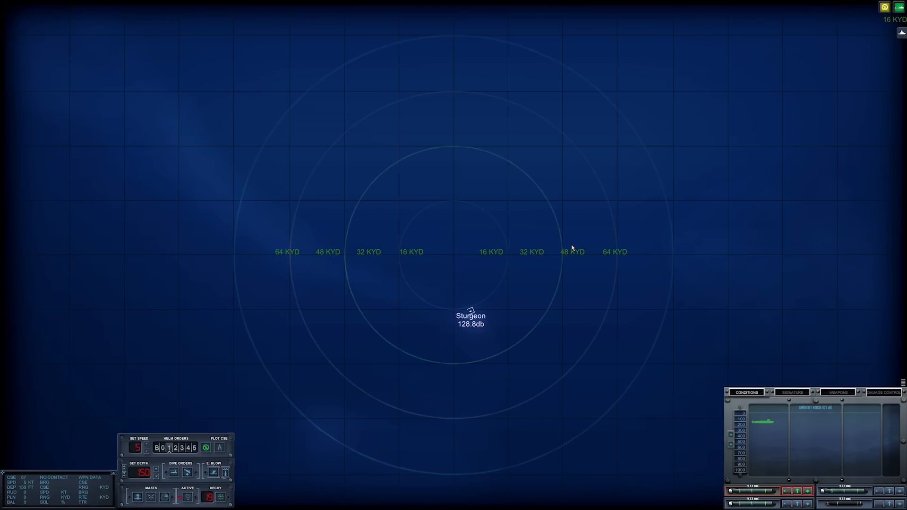
mouse_move(601, 228)
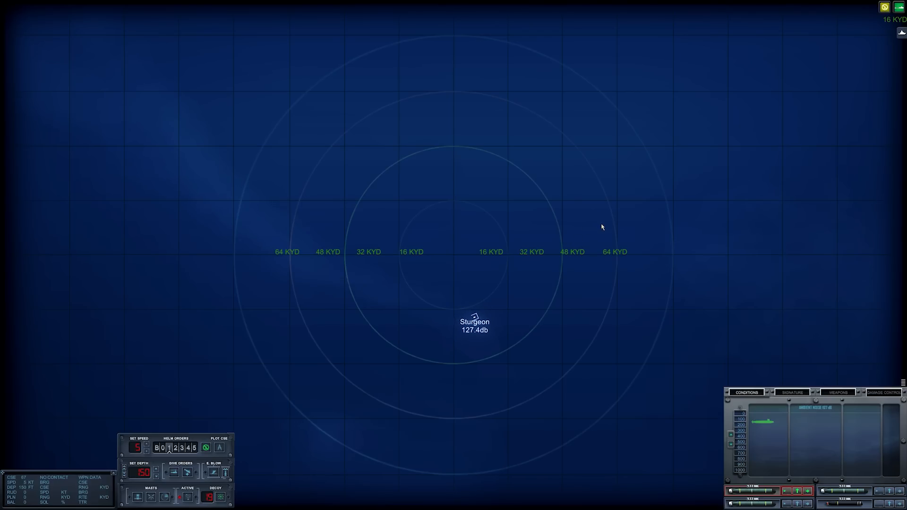
mouse_move(596, 251)
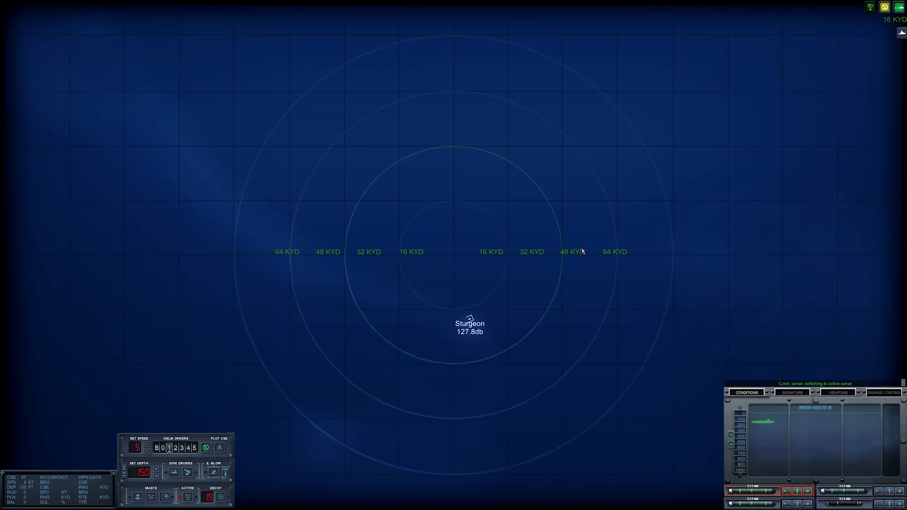
mouse_move(591, 255)
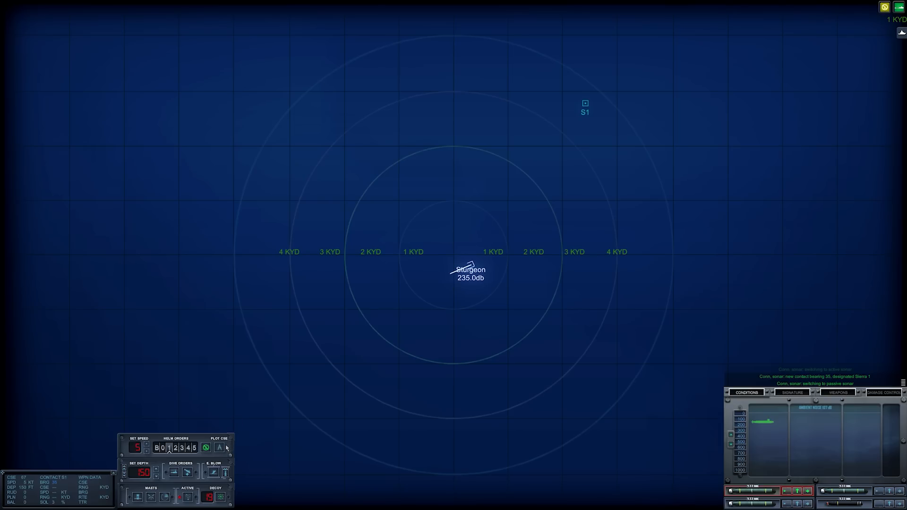
click(221, 448)
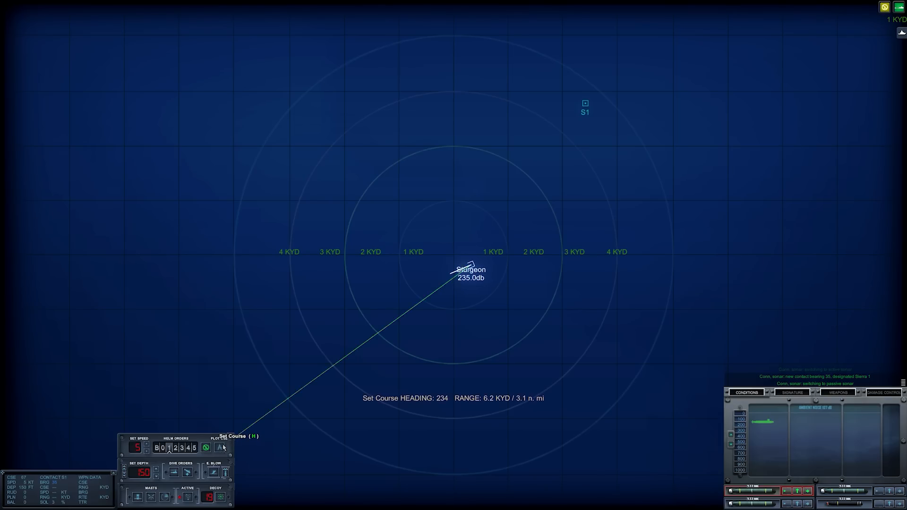
mouse_move(471, 219)
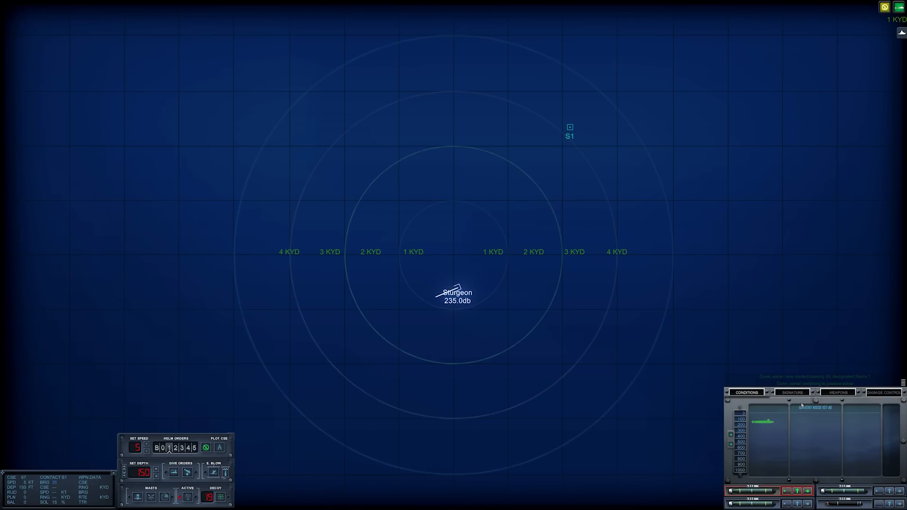
Compare Sierra 1's signature against Soviet class profiles, stepping forward and back to the Juliett SSG
click(791, 393)
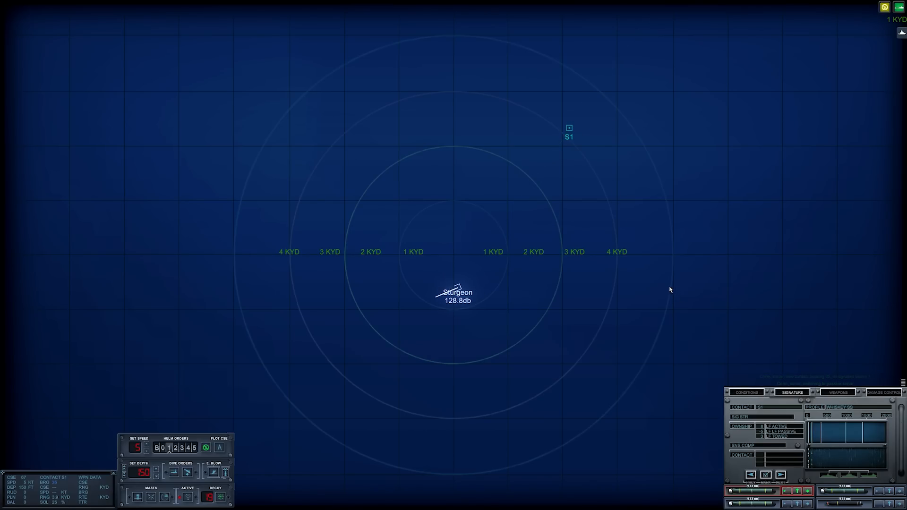
mouse_move(642, 273)
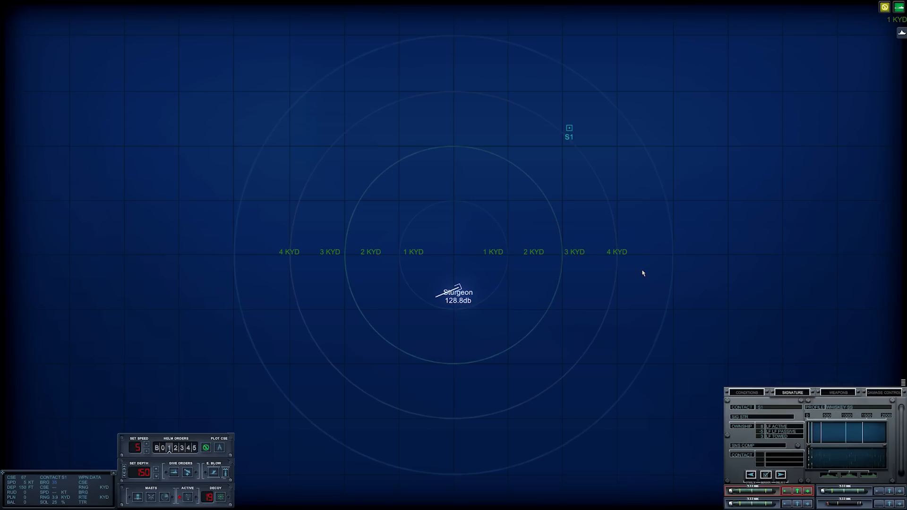
mouse_move(741, 338)
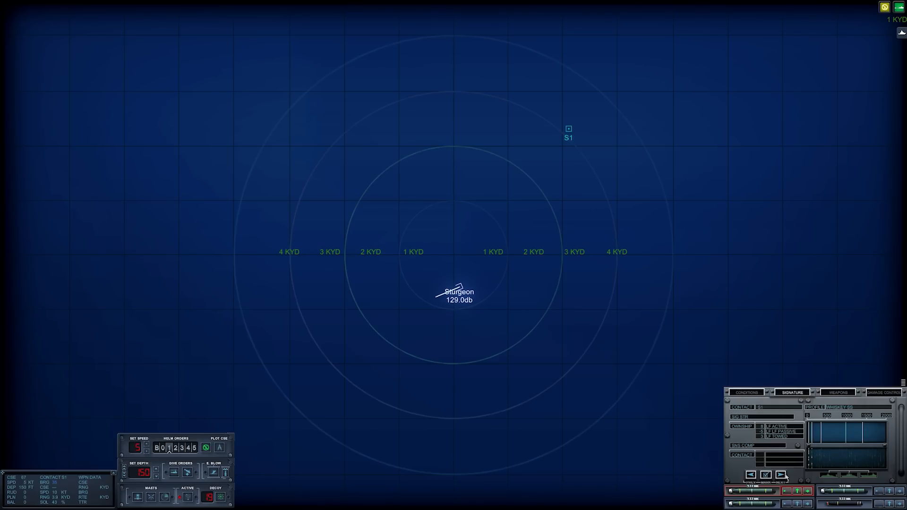
click(781, 474)
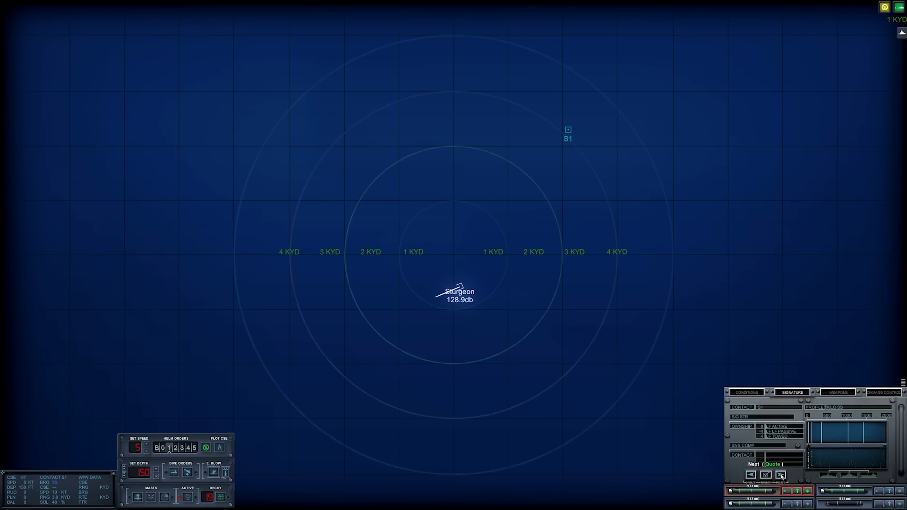
click(781, 475)
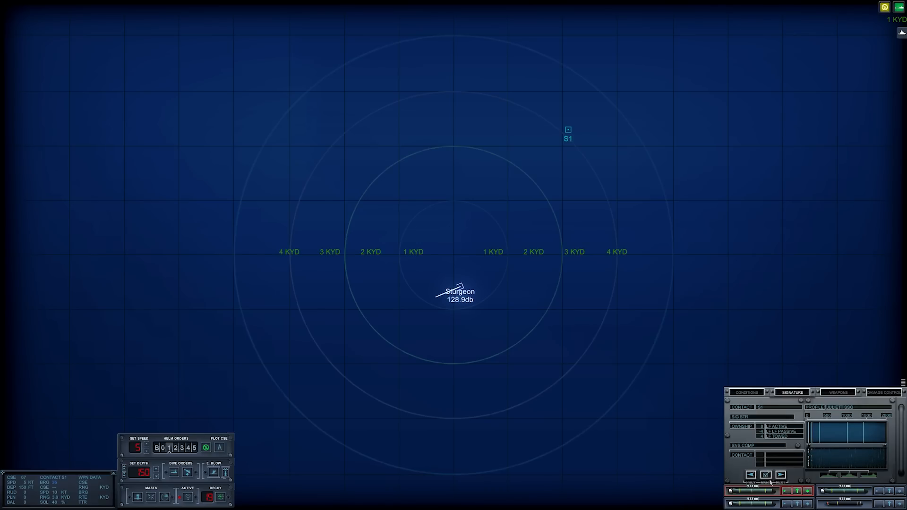
click(781, 474)
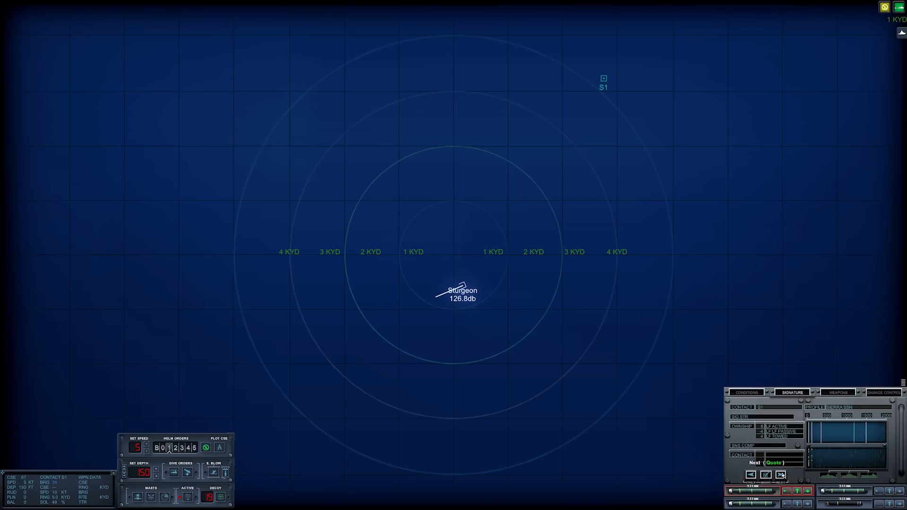
click(780, 474)
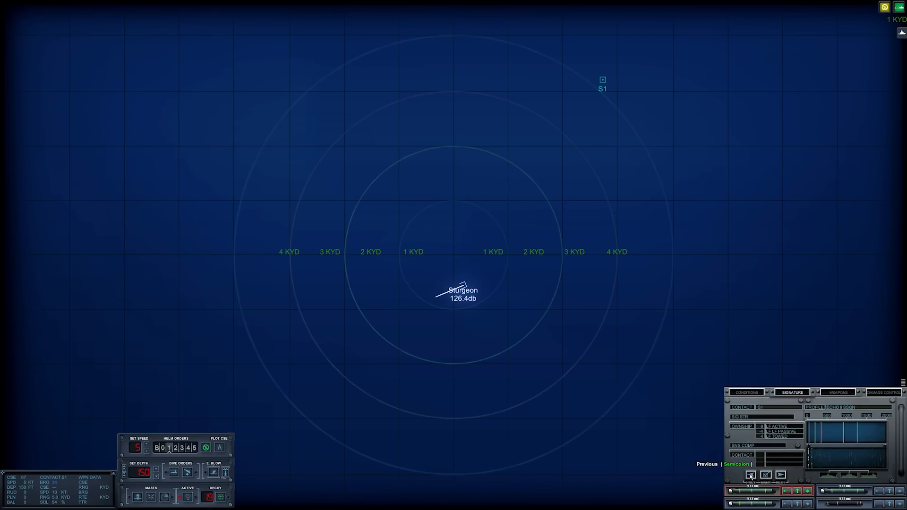
click(780, 475)
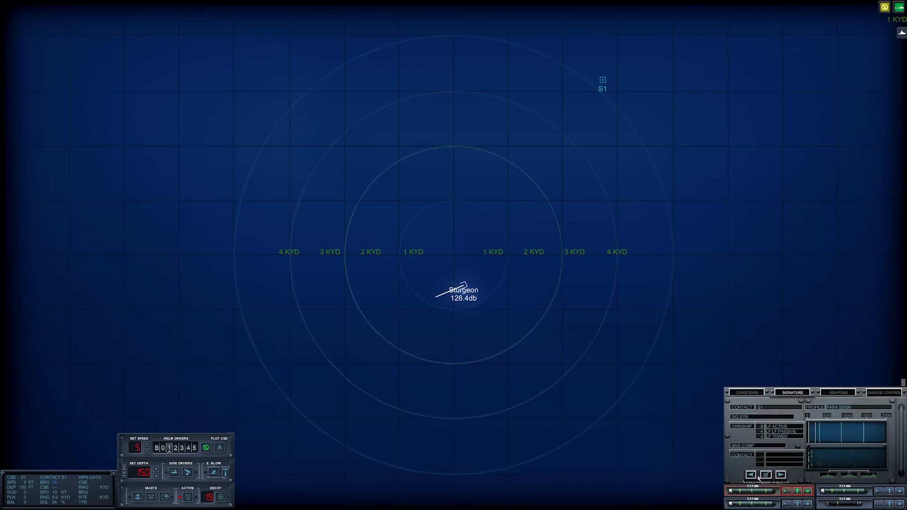
click(750, 474)
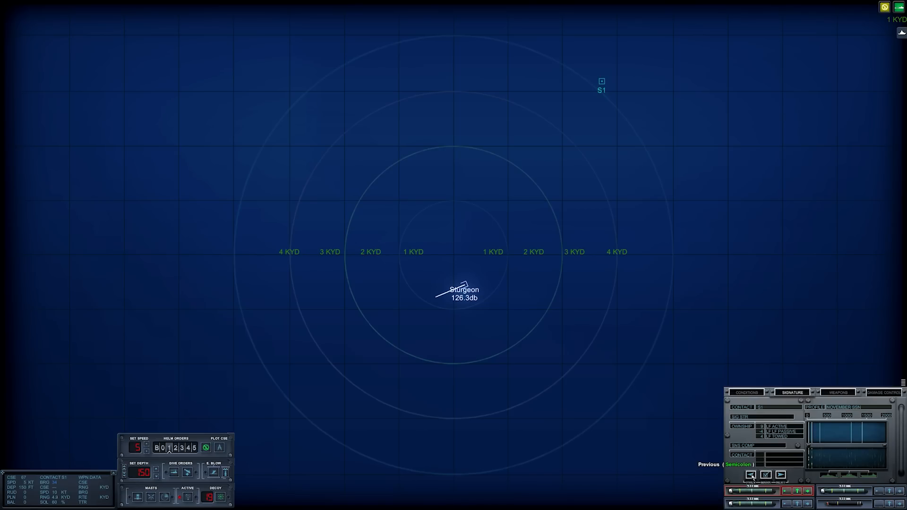
click(781, 475)
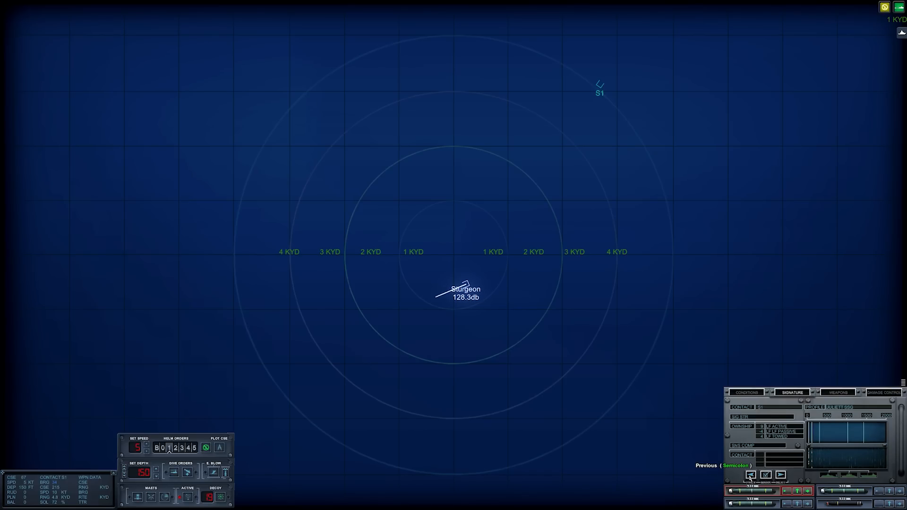
Retract the towed sonar array and order the Sturgeon right onto heading 113
click(750, 475)
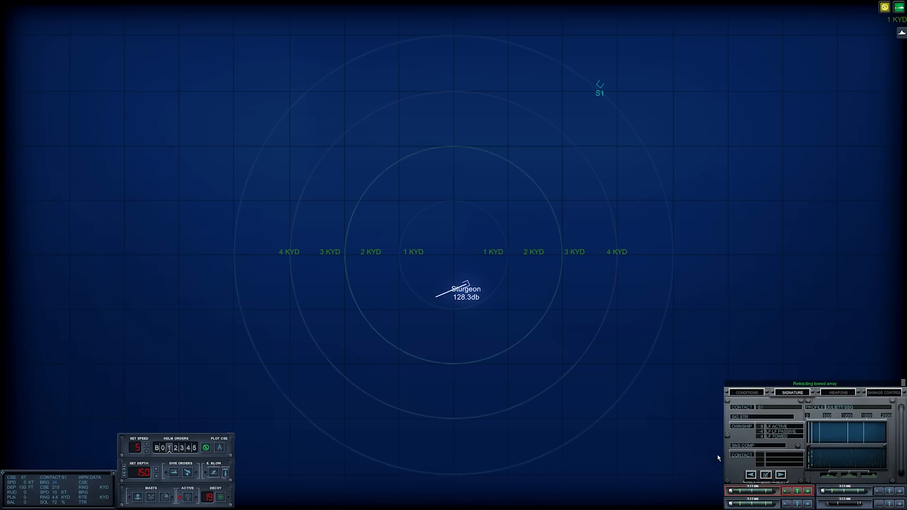
mouse_move(427, 416)
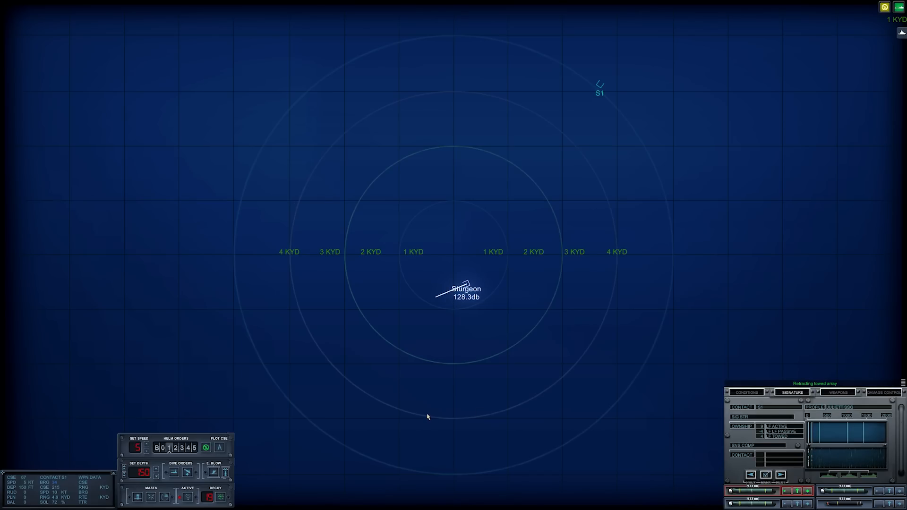
mouse_move(245, 426)
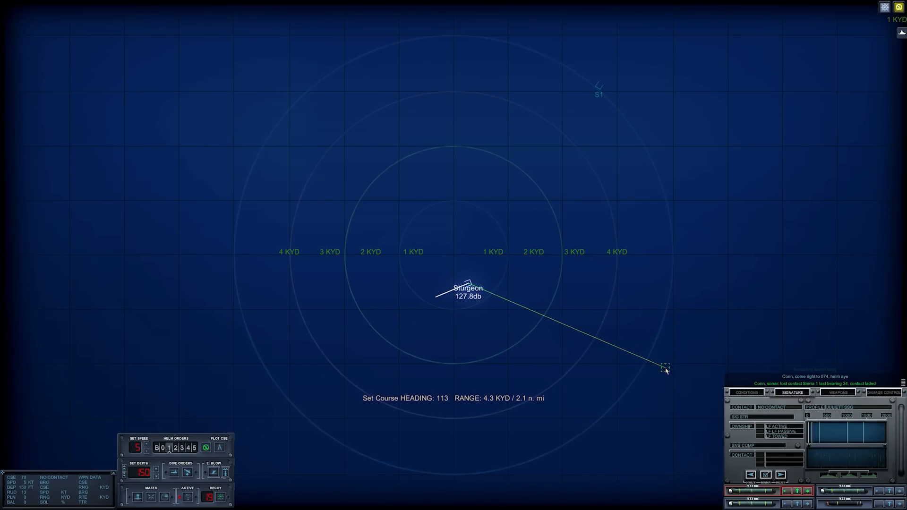
click(666, 367)
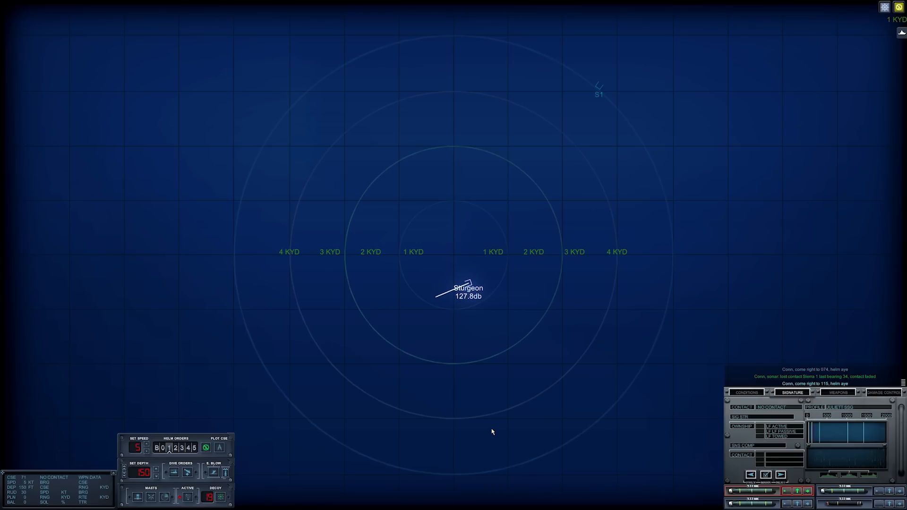
mouse_move(542, 333)
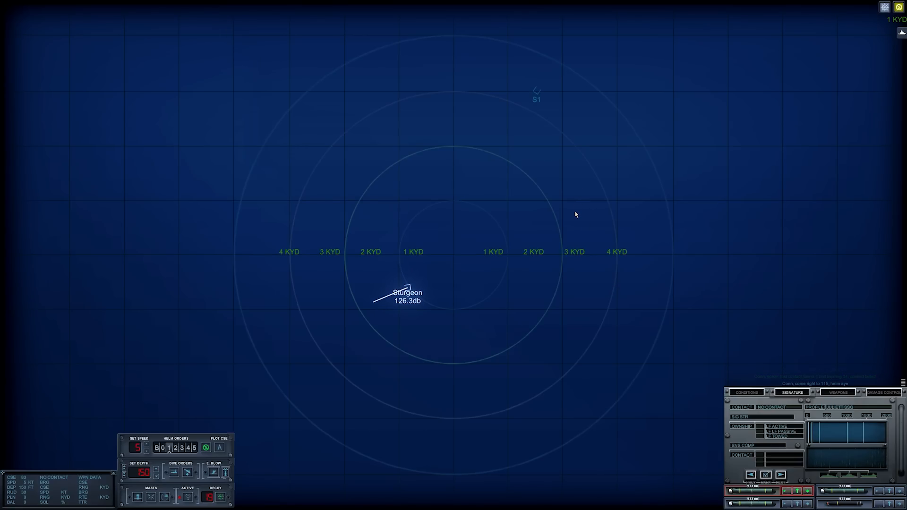
Check the ocean conditions and sound profile, then return to the contact signature readout
click(746, 393)
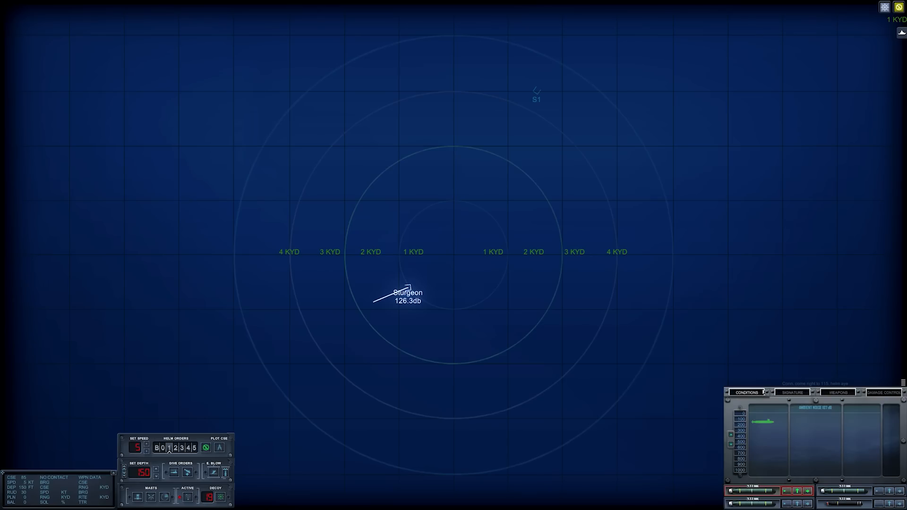
click(792, 393)
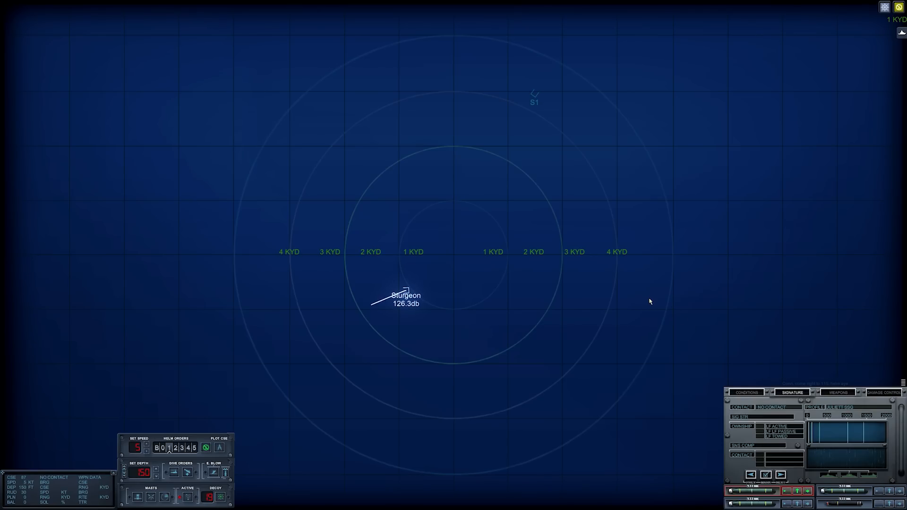
mouse_move(539, 100)
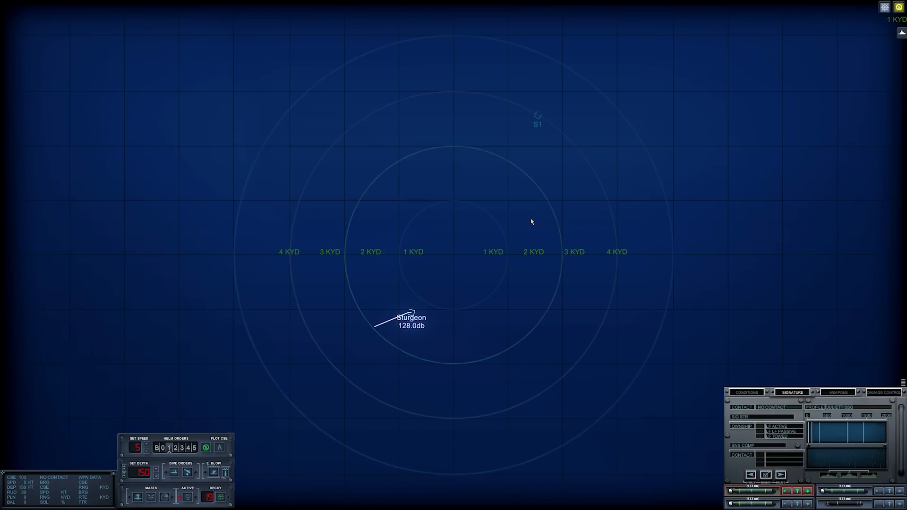
mouse_move(516, 139)
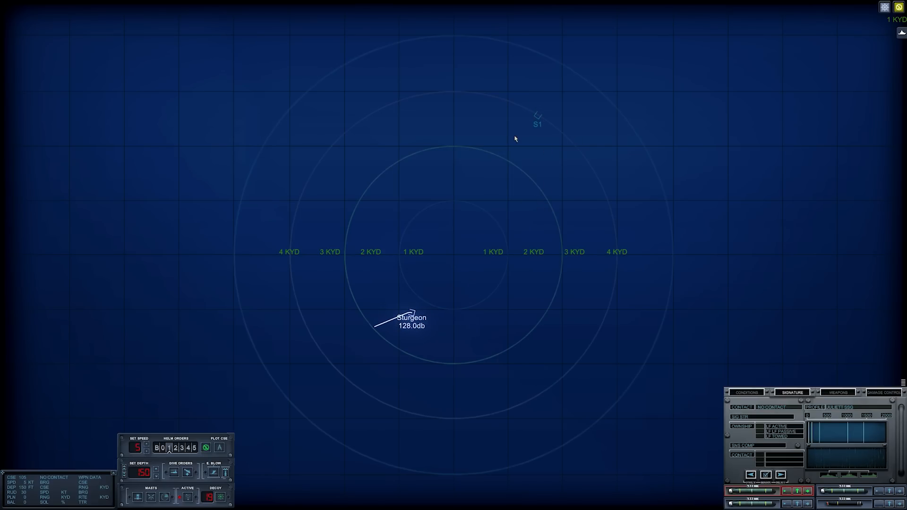
mouse_move(735, 233)
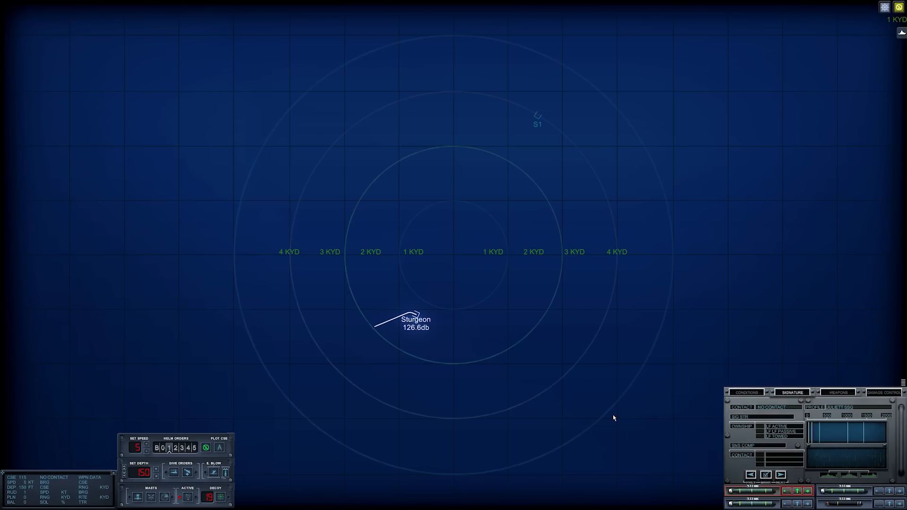
mouse_move(523, 488)
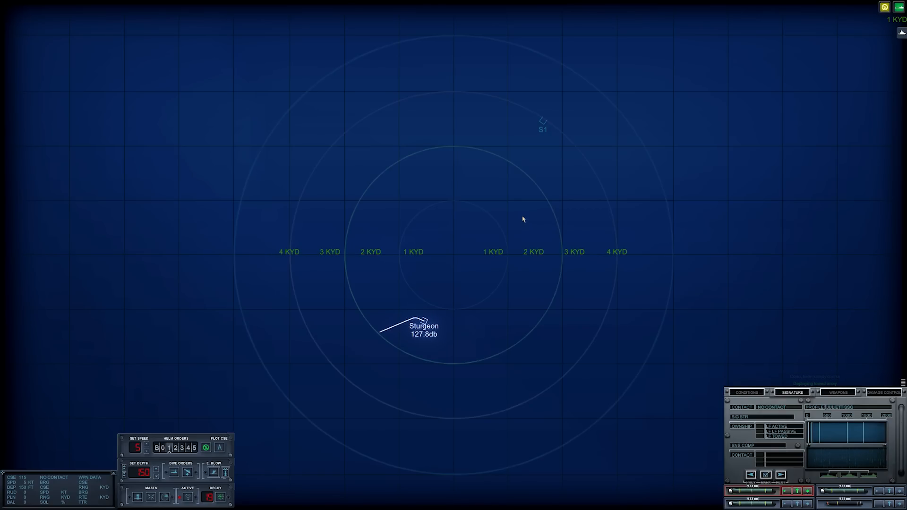
mouse_move(550, 124)
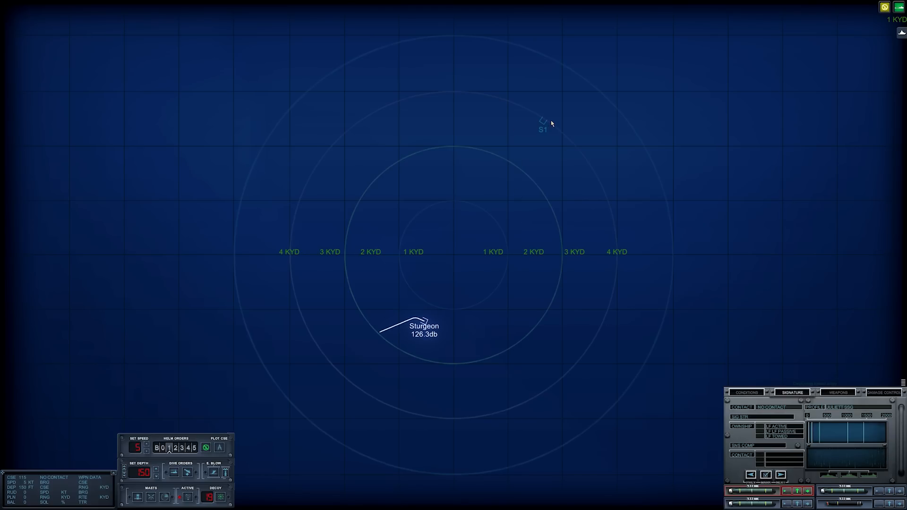
mouse_move(638, 139)
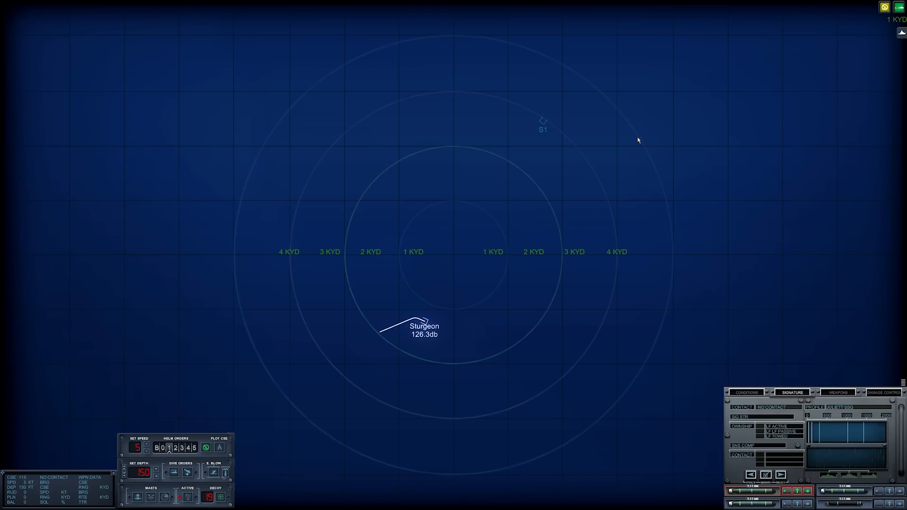
mouse_move(565, 109)
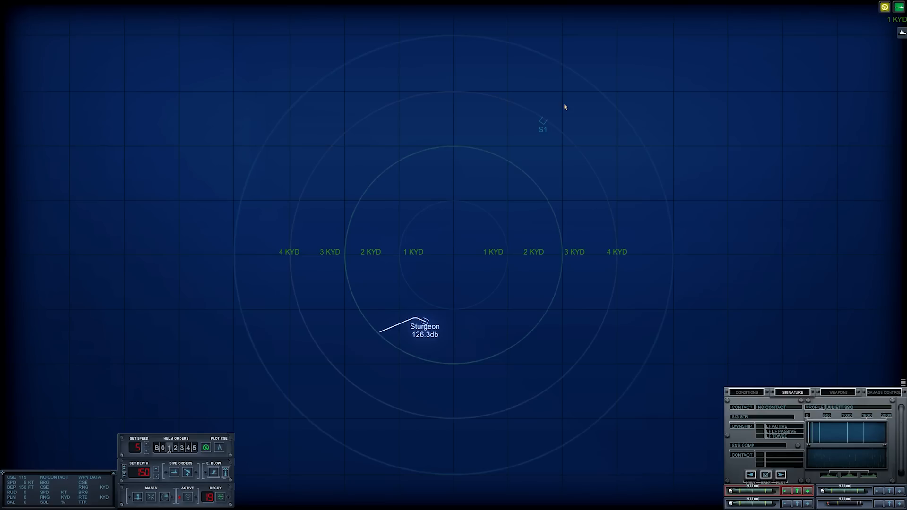
mouse_move(501, 270)
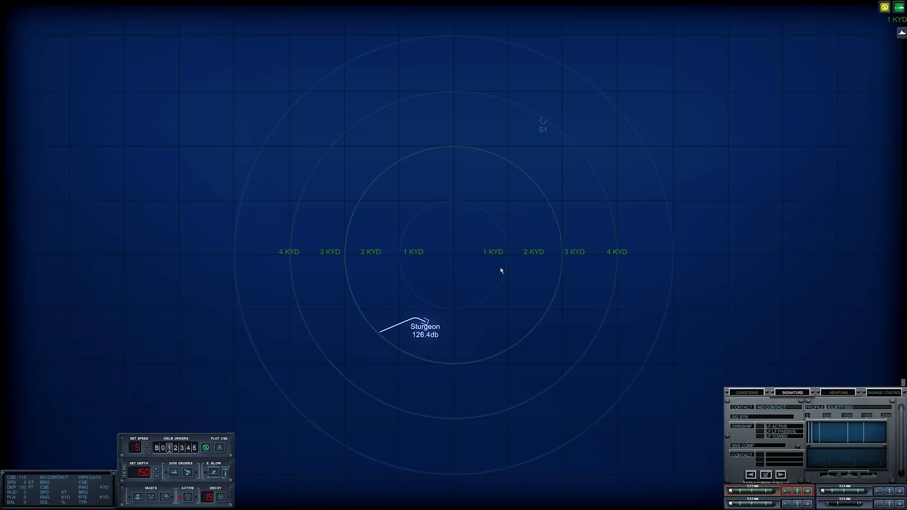
mouse_move(493, 286)
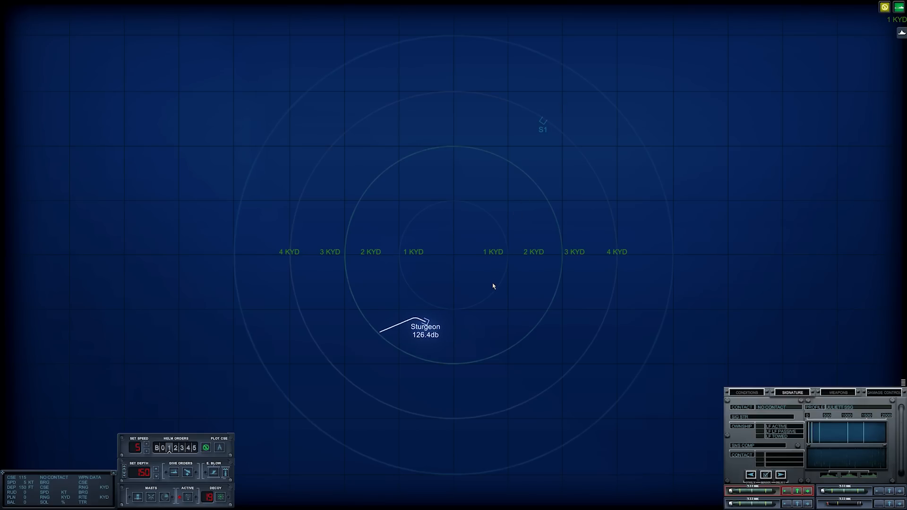
mouse_move(553, 116)
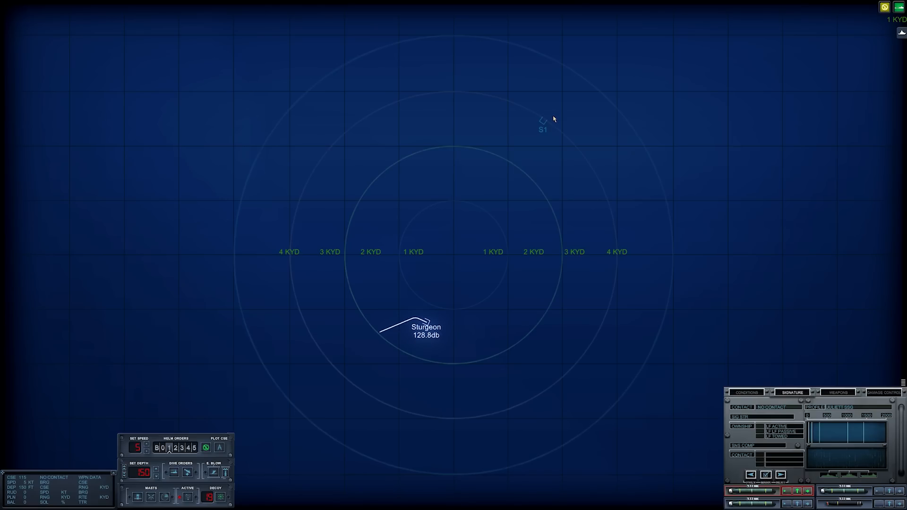
mouse_move(493, 151)
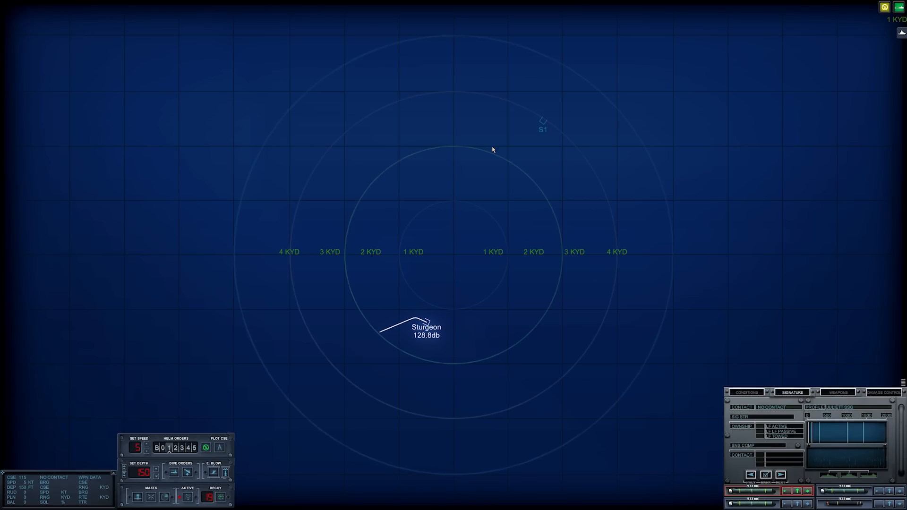
mouse_move(483, 141)
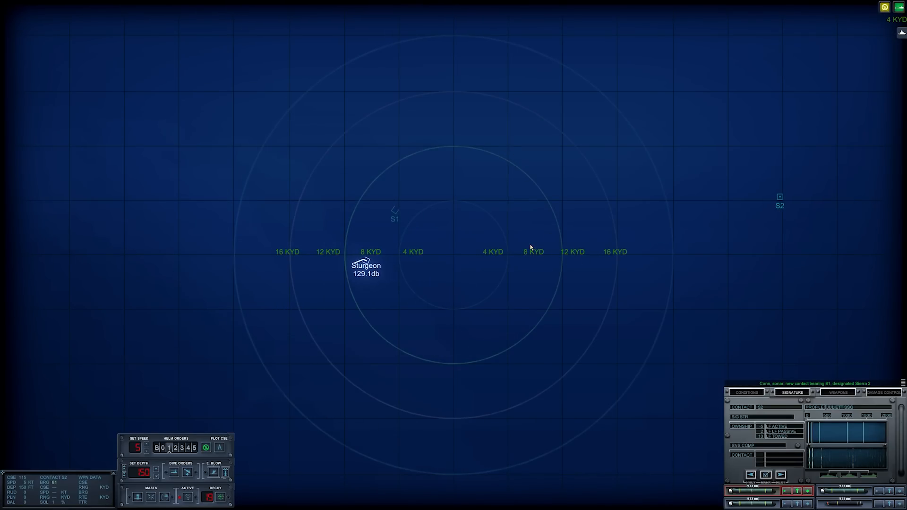
mouse_move(787, 294)
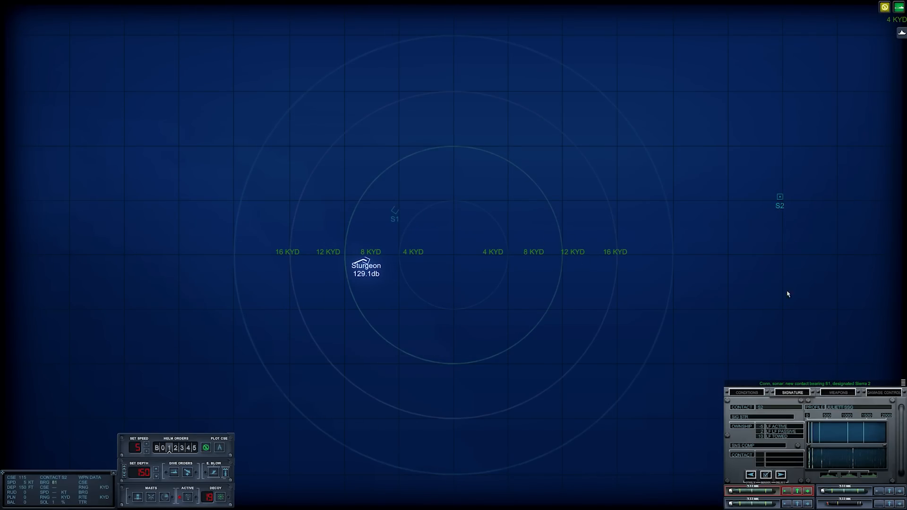
mouse_move(815, 348)
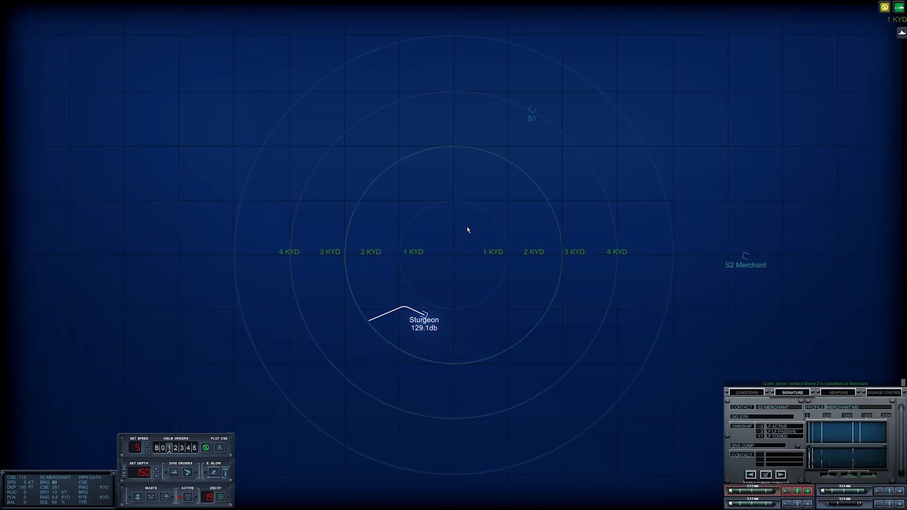
mouse_move(471, 226)
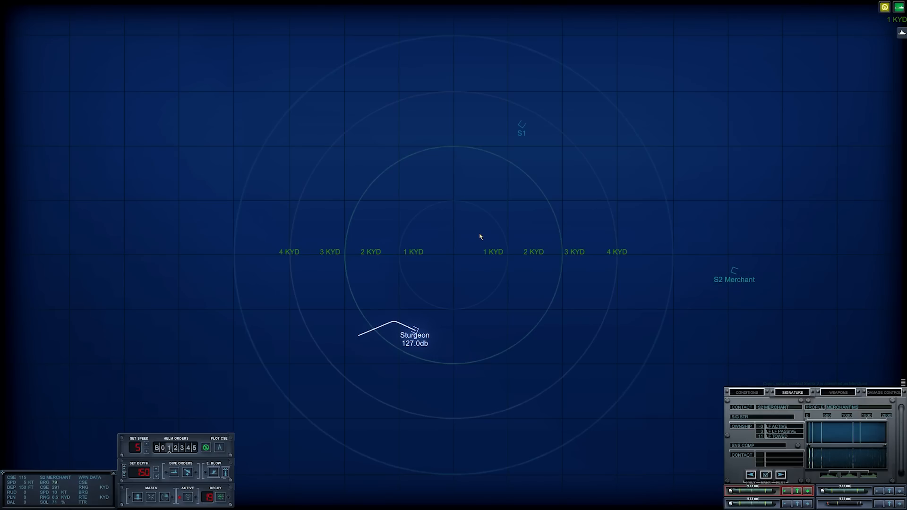
mouse_move(474, 214)
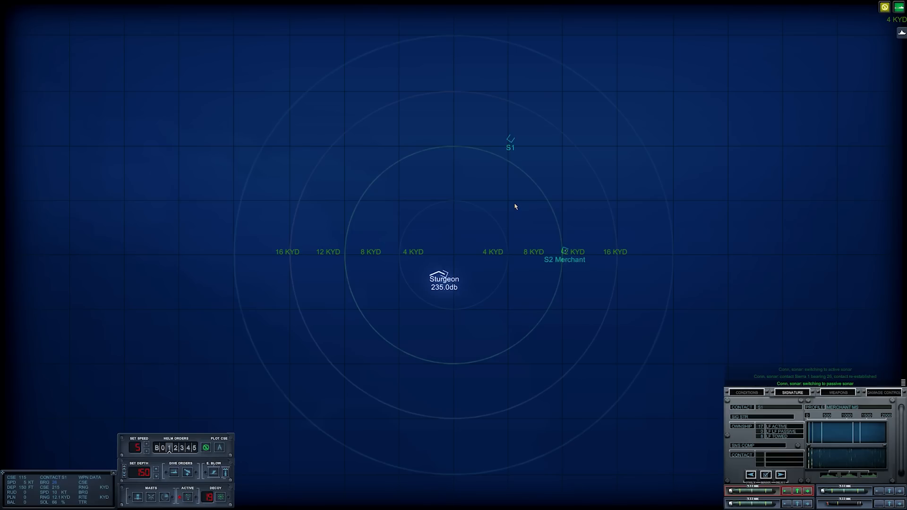
mouse_move(588, 258)
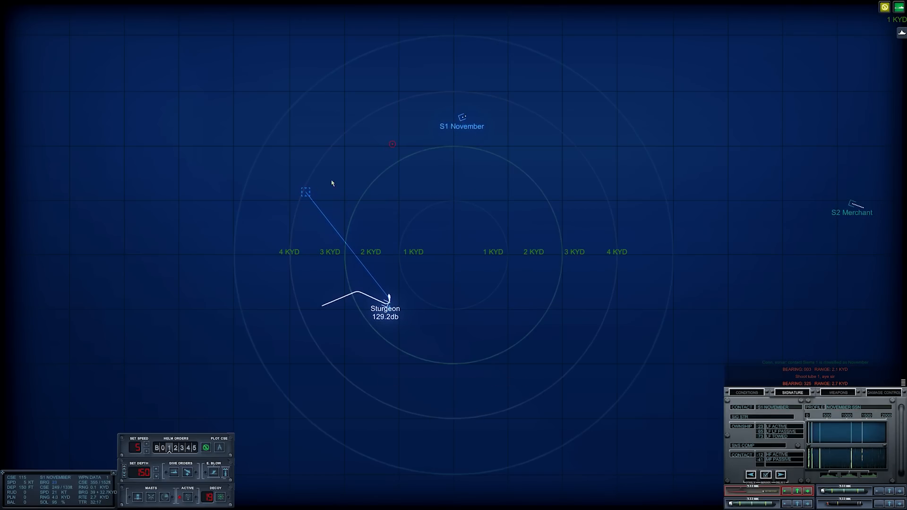
mouse_move(422, 165)
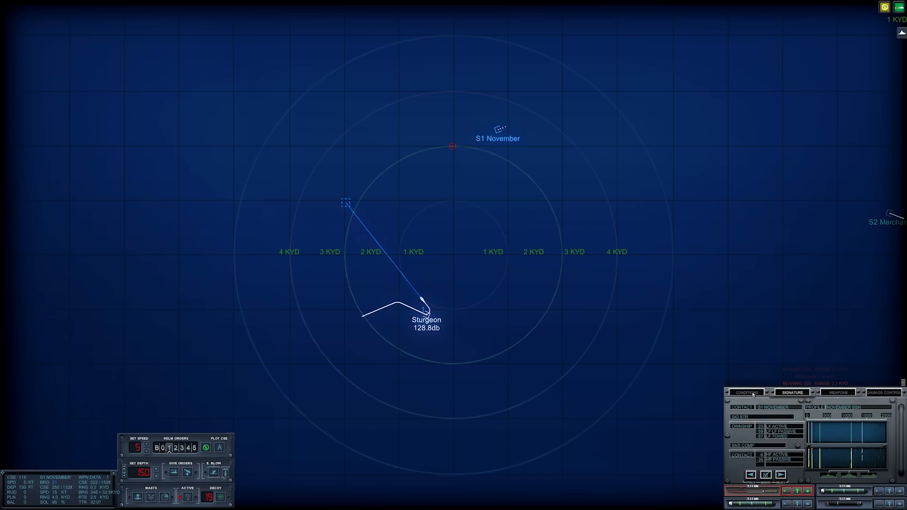
Show the ocean conditions and sound layers while torpedo 1 runs toward S1 November
click(745, 392)
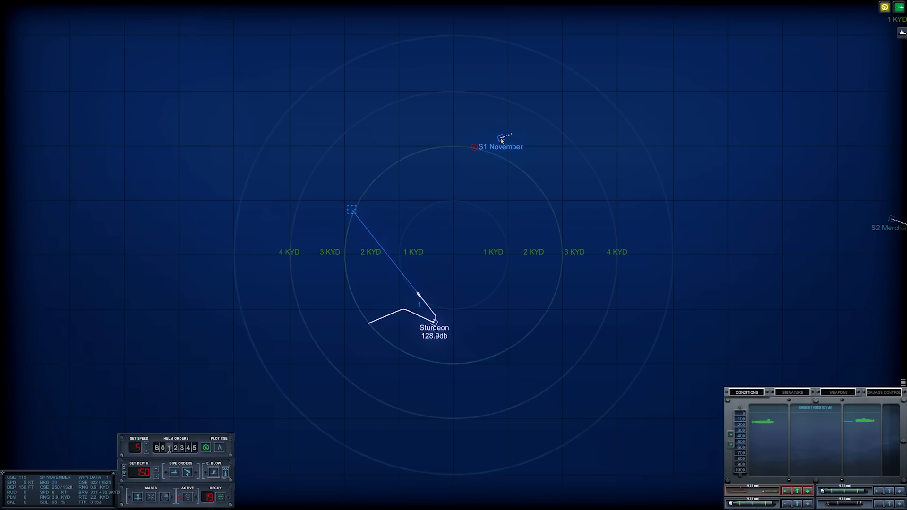
mouse_move(478, 223)
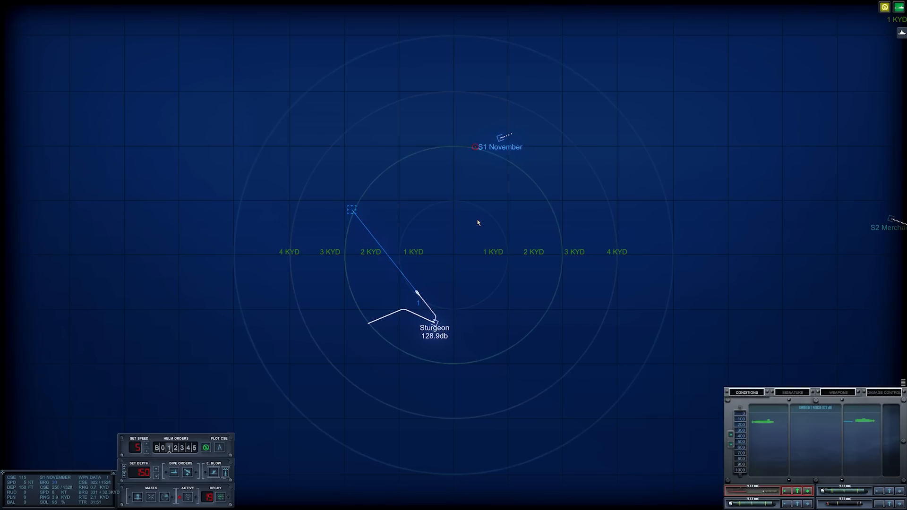
mouse_move(421, 216)
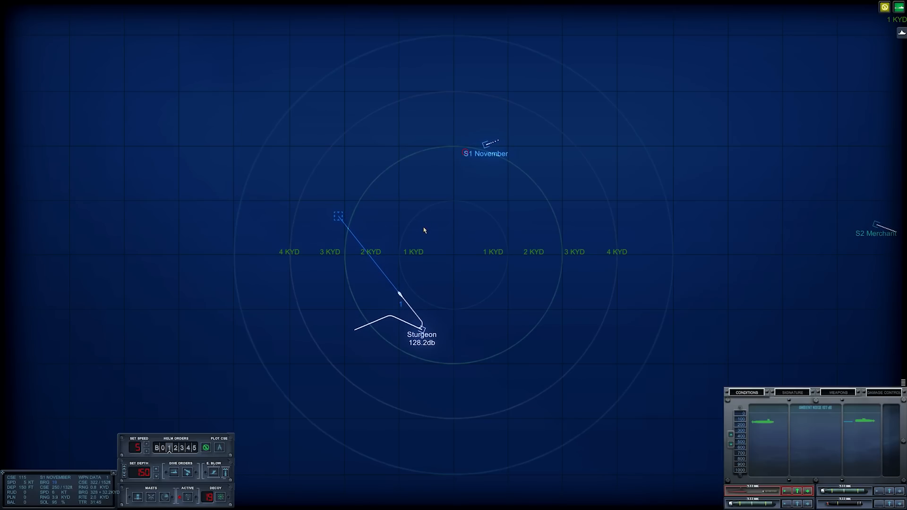
mouse_move(592, 327)
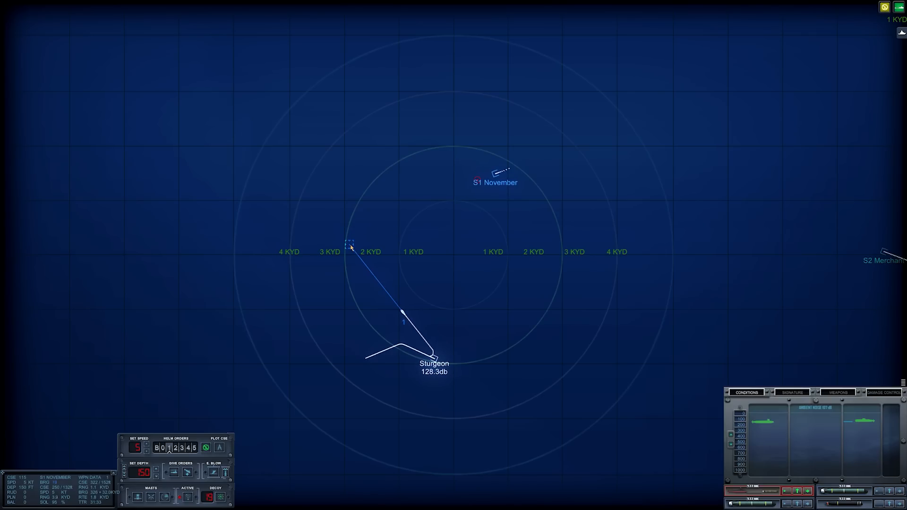
mouse_move(724, 351)
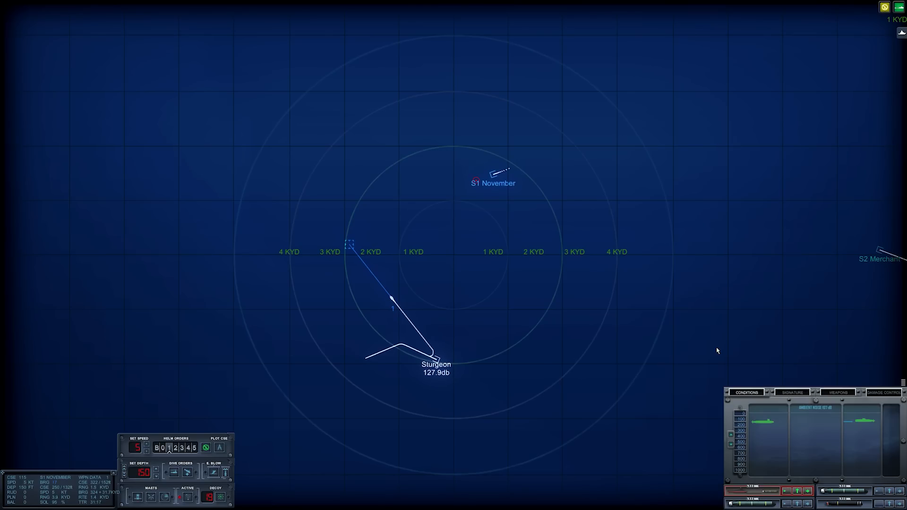
mouse_move(468, 258)
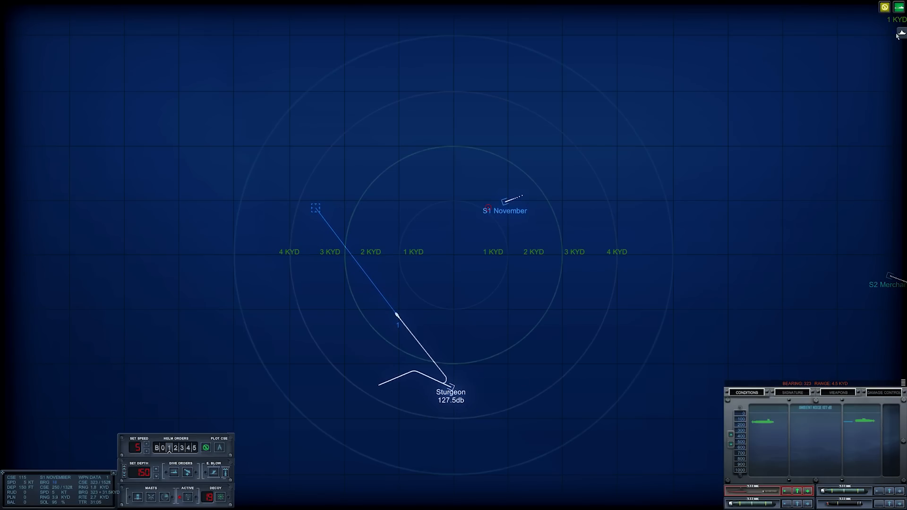
Select a point on the tactical map as the tube 1 torpedo heads north to its waypoint
click(504, 211)
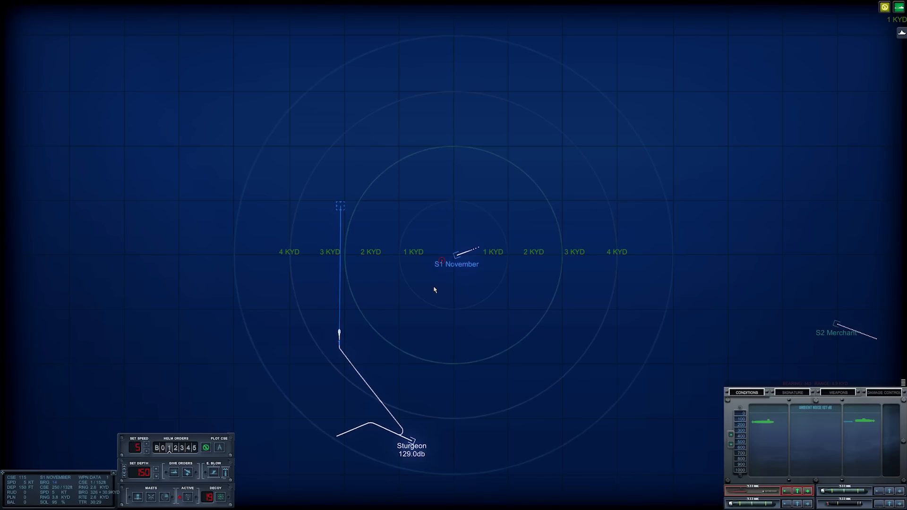
mouse_move(421, 269)
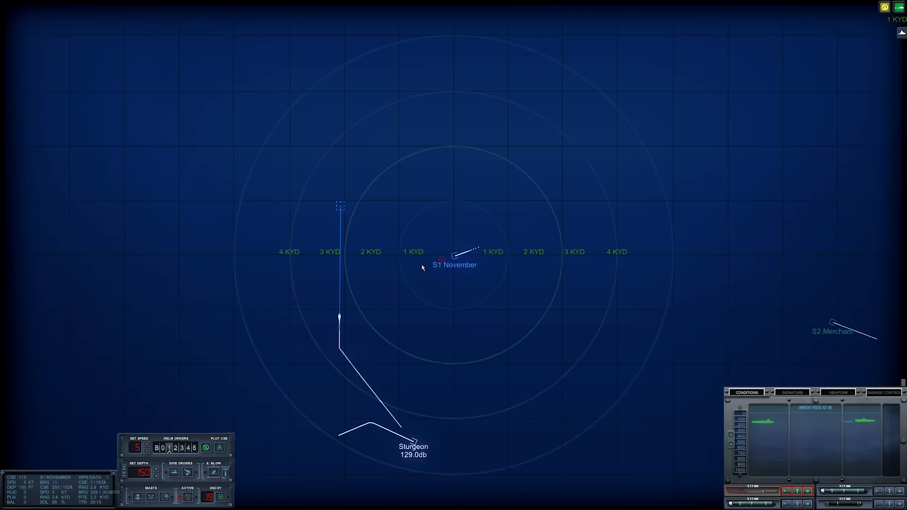
mouse_move(832, 325)
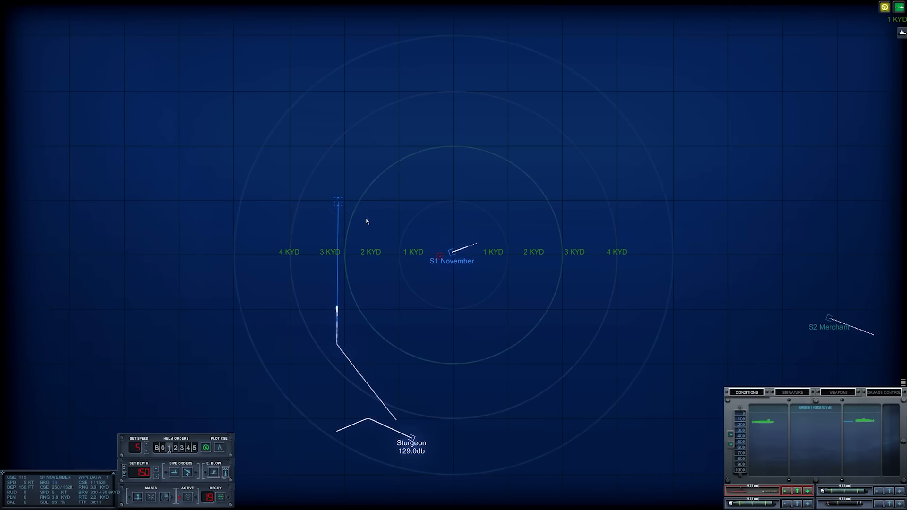
mouse_move(338, 204)
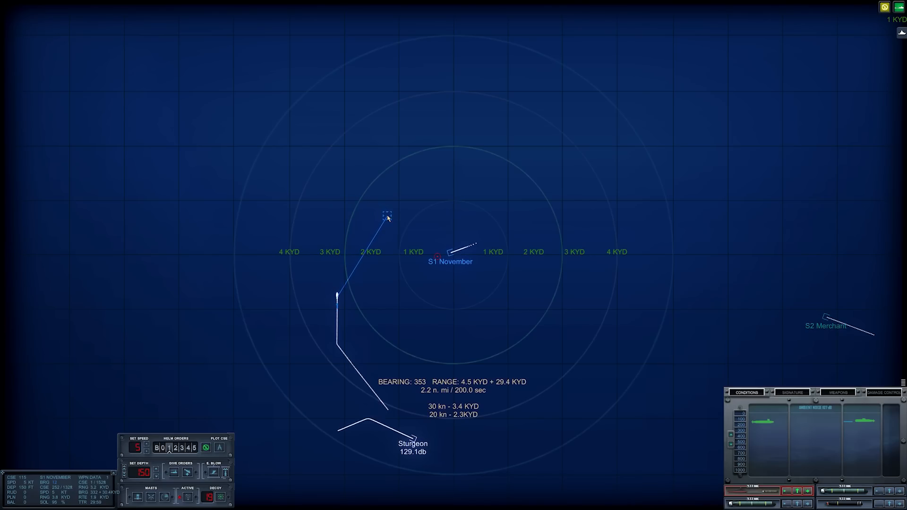
mouse_move(434, 203)
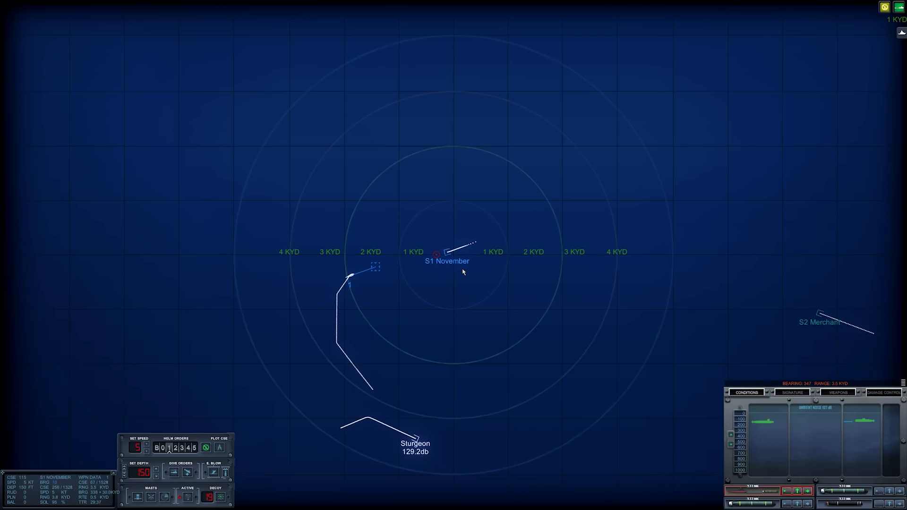
Zoom the tactical map in on the torpedo's turn point near S1 November
scroll(up, 3)
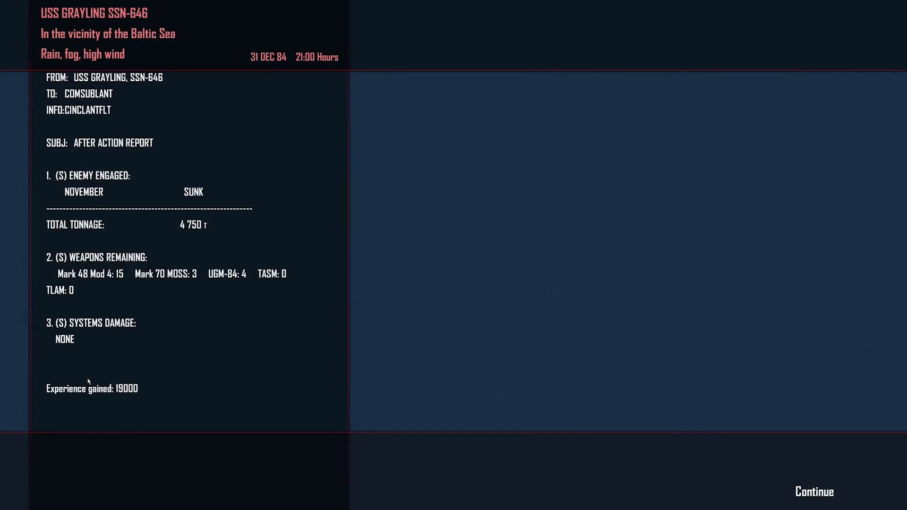
mouse_move(91, 362)
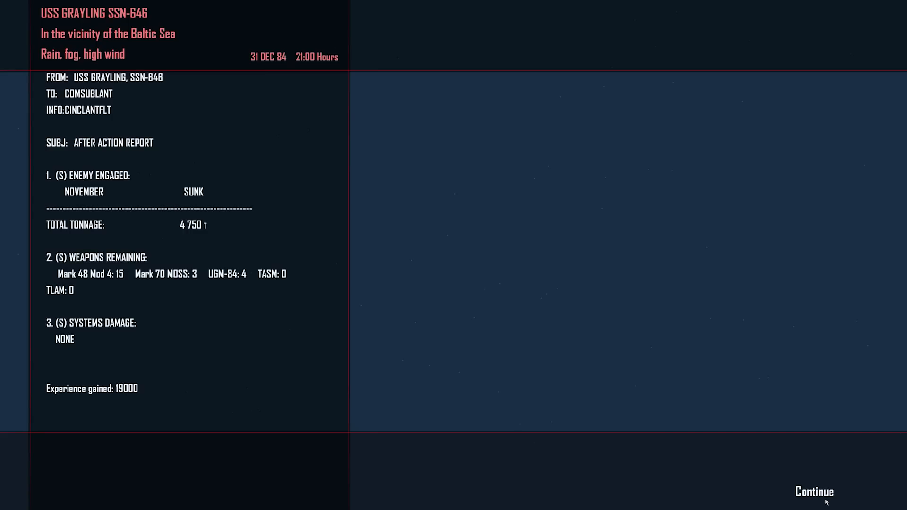
mouse_move(816, 496)
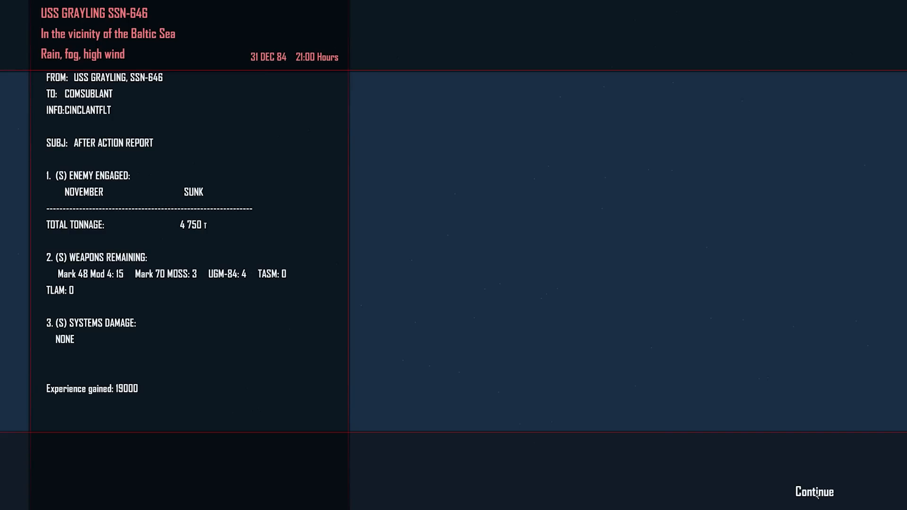
Continue past the after action report listing the November sunk at 4,750 tons
click(814, 493)
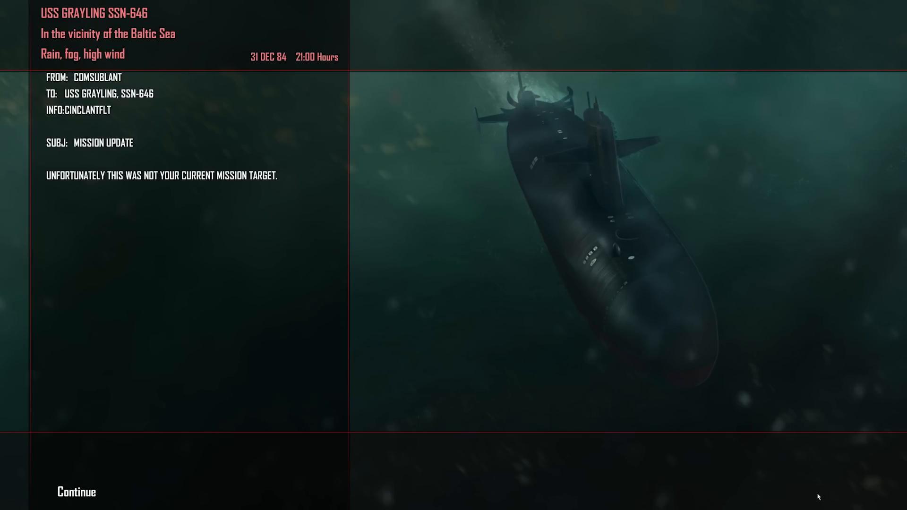
mouse_move(531, 458)
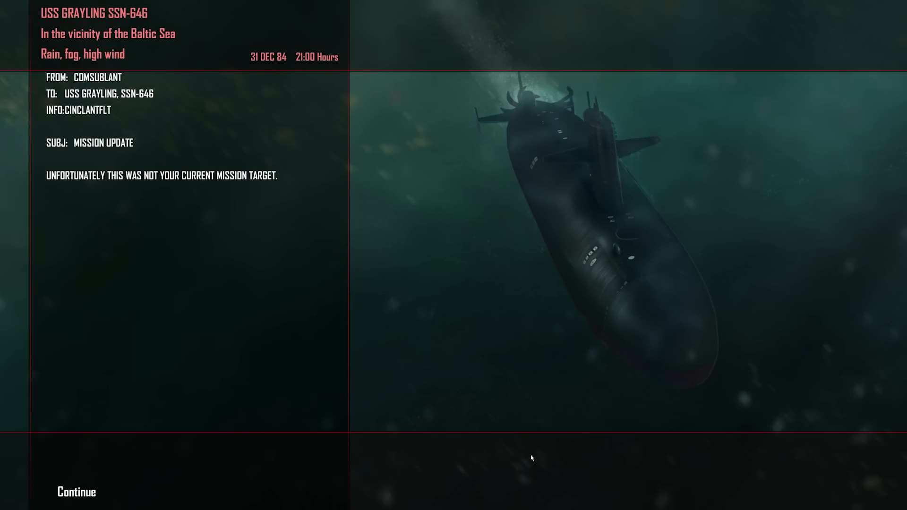
mouse_move(513, 455)
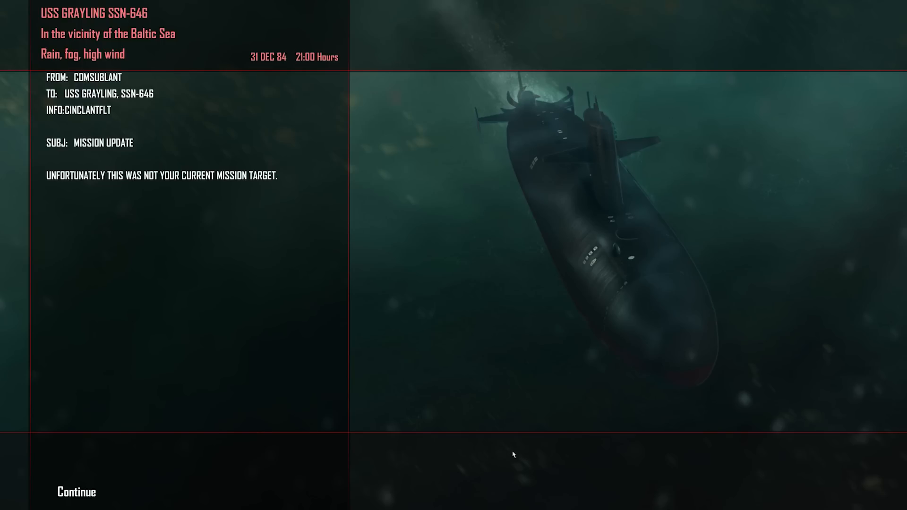